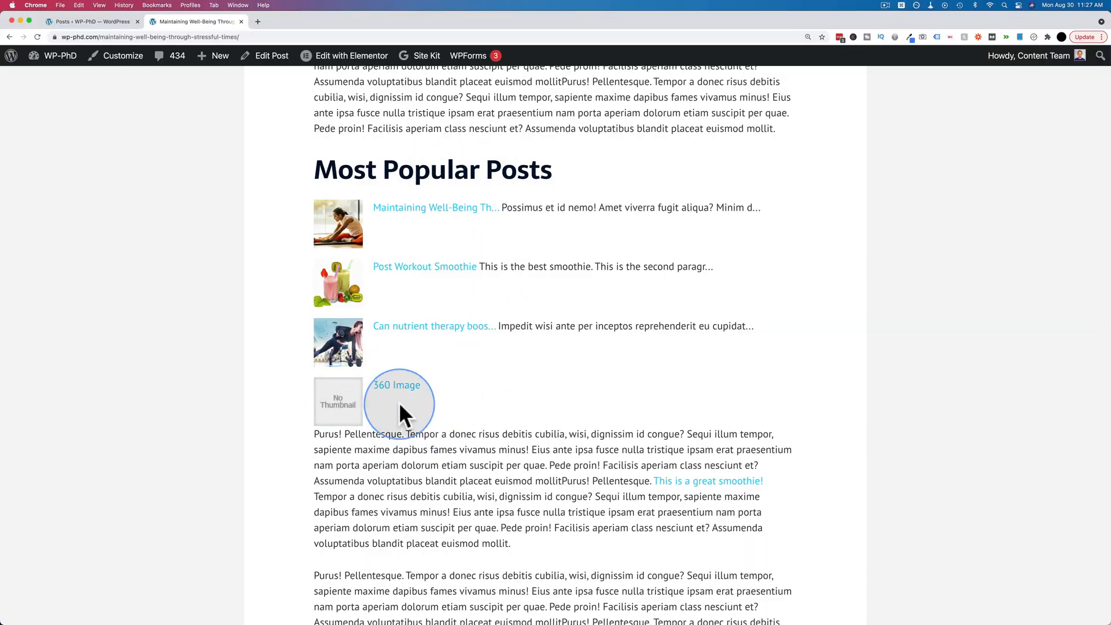
mouse_move(415, 400)
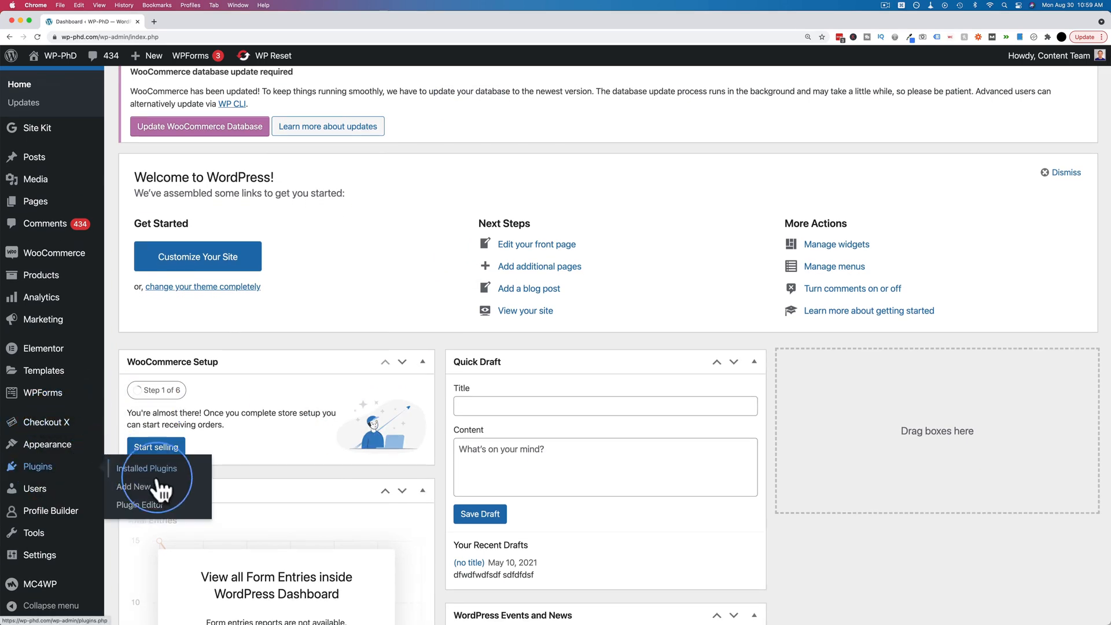
Step: Search Add Plugins for 'wordpress popular posts plugin', install WordPress Popular Posts and activate it
click(131, 486)
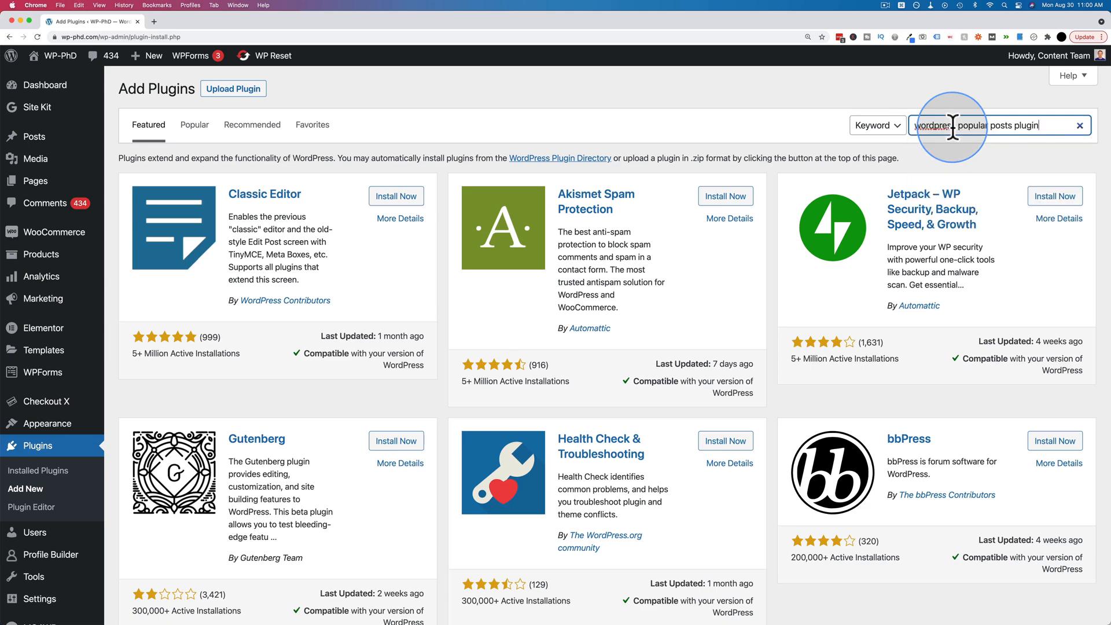
key(Return)
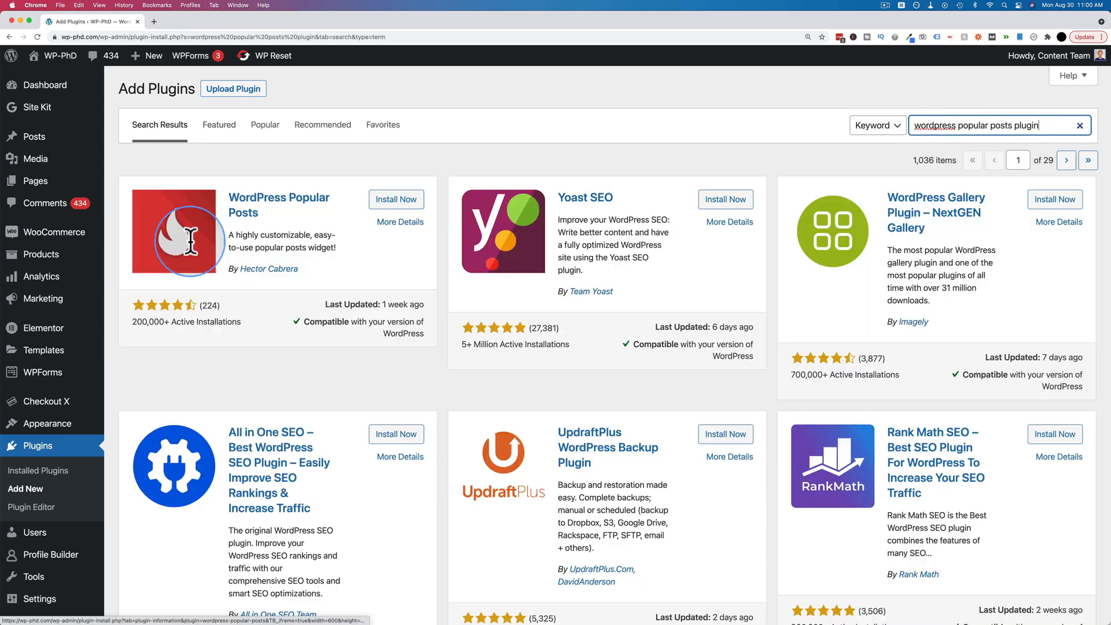
mouse_move(381, 385)
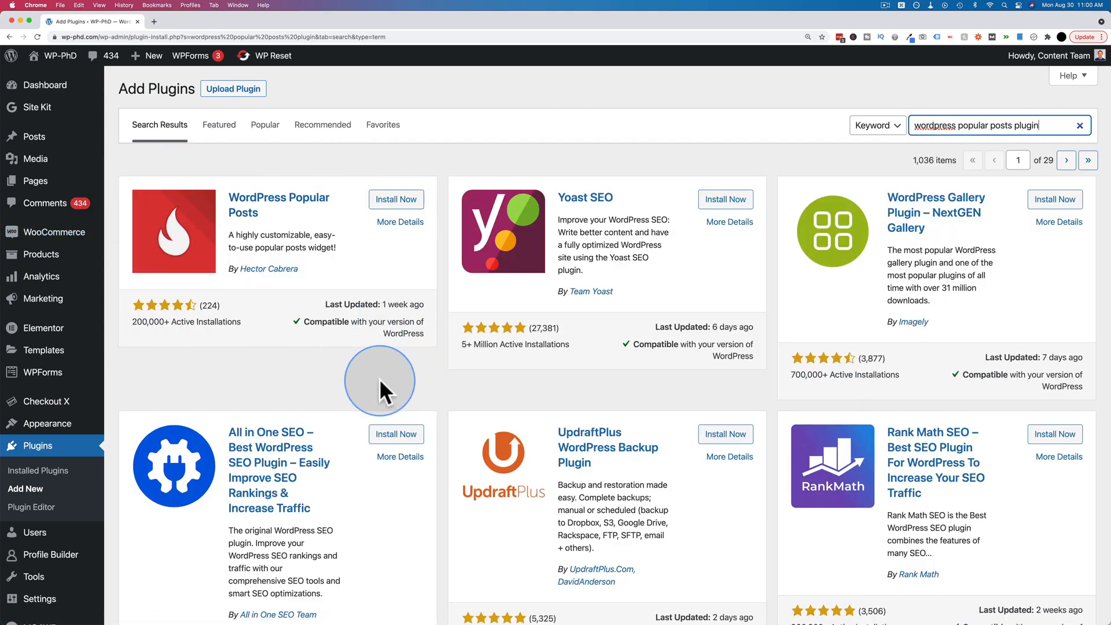
mouse_move(295, 352)
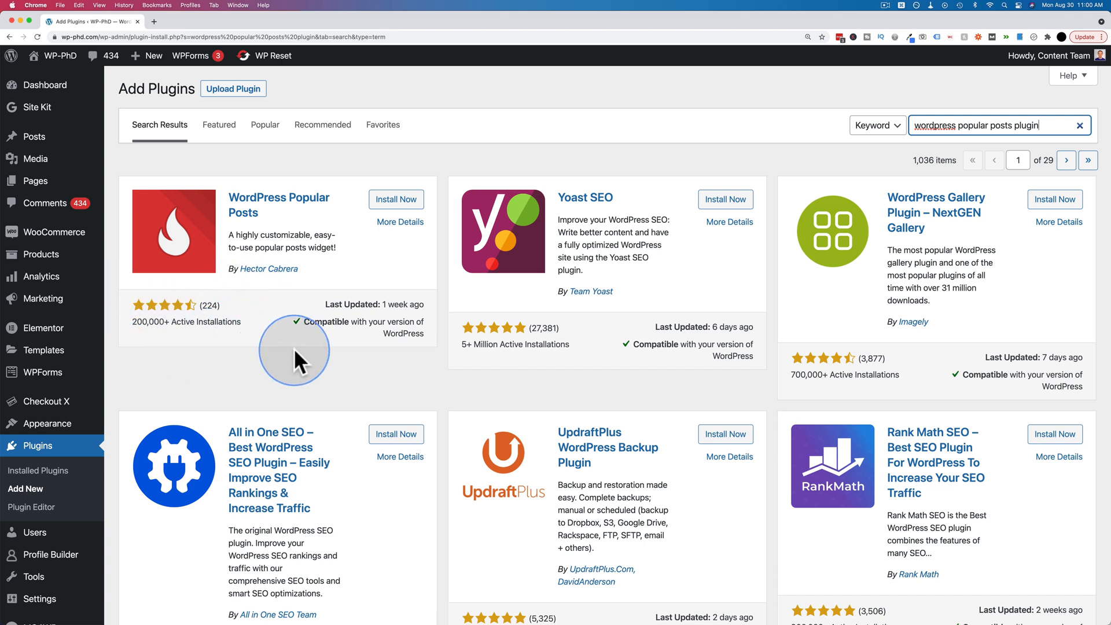
mouse_move(379, 304)
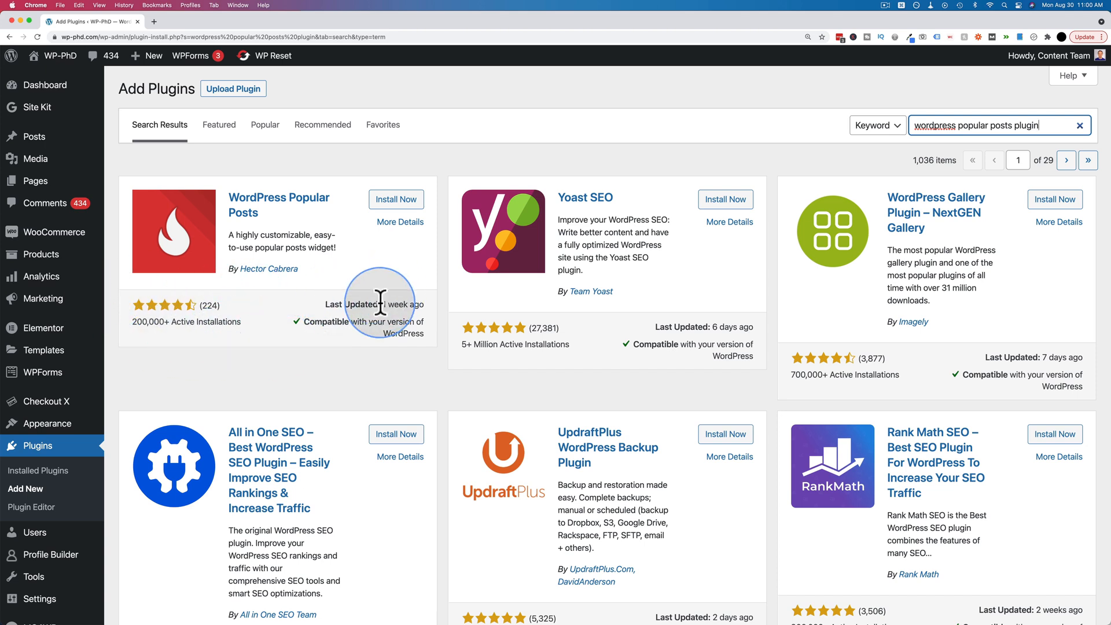
mouse_move(308, 280)
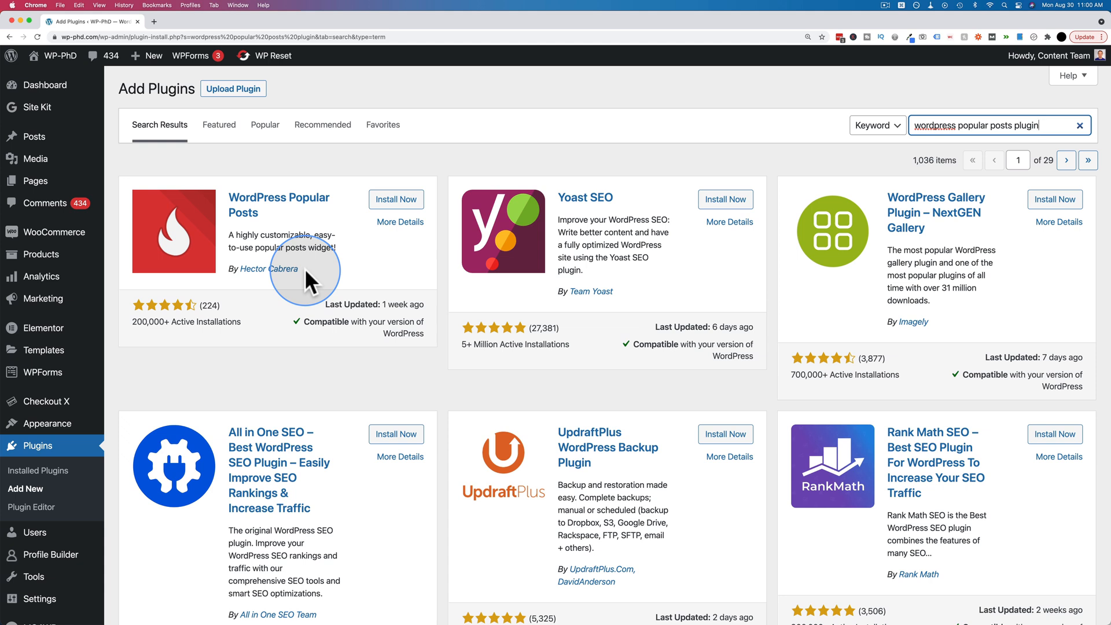
mouse_move(451, 245)
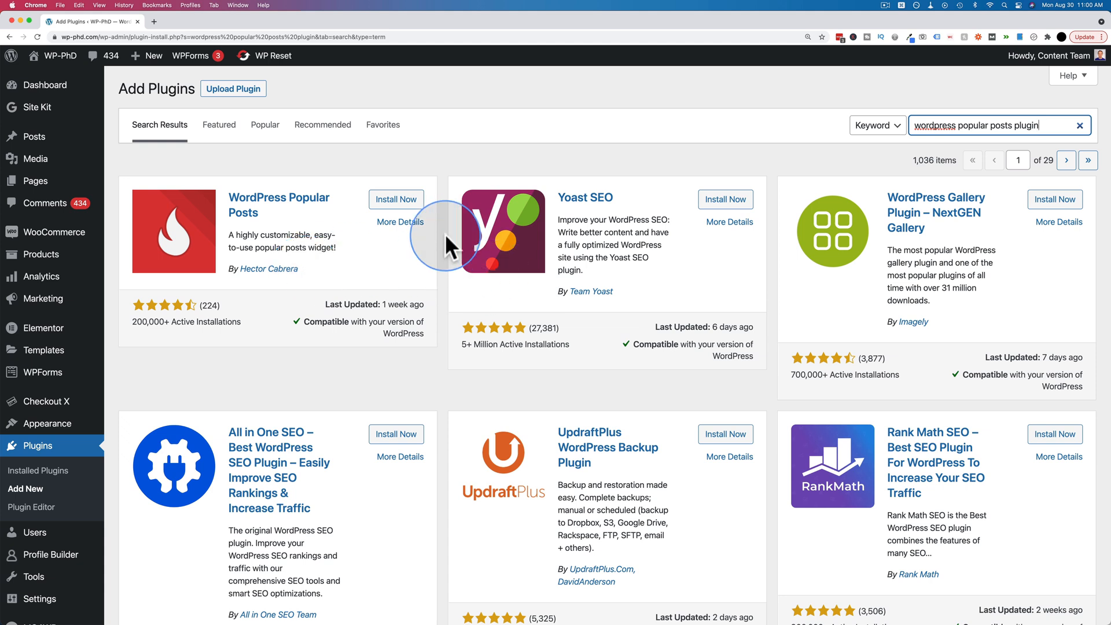
mouse_move(448, 170)
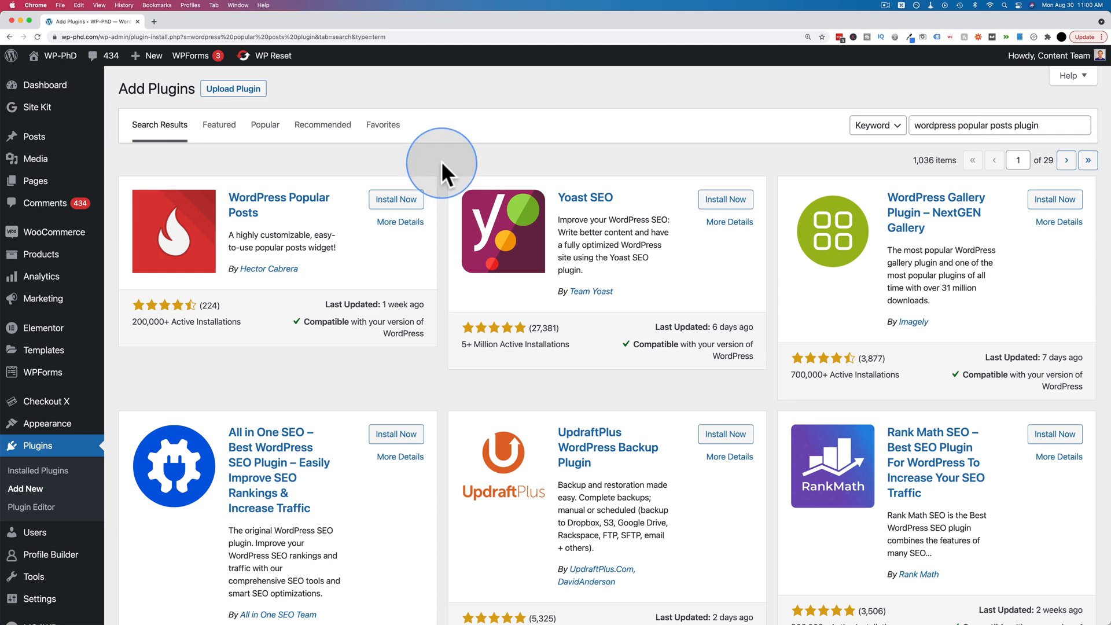
click(396, 199)
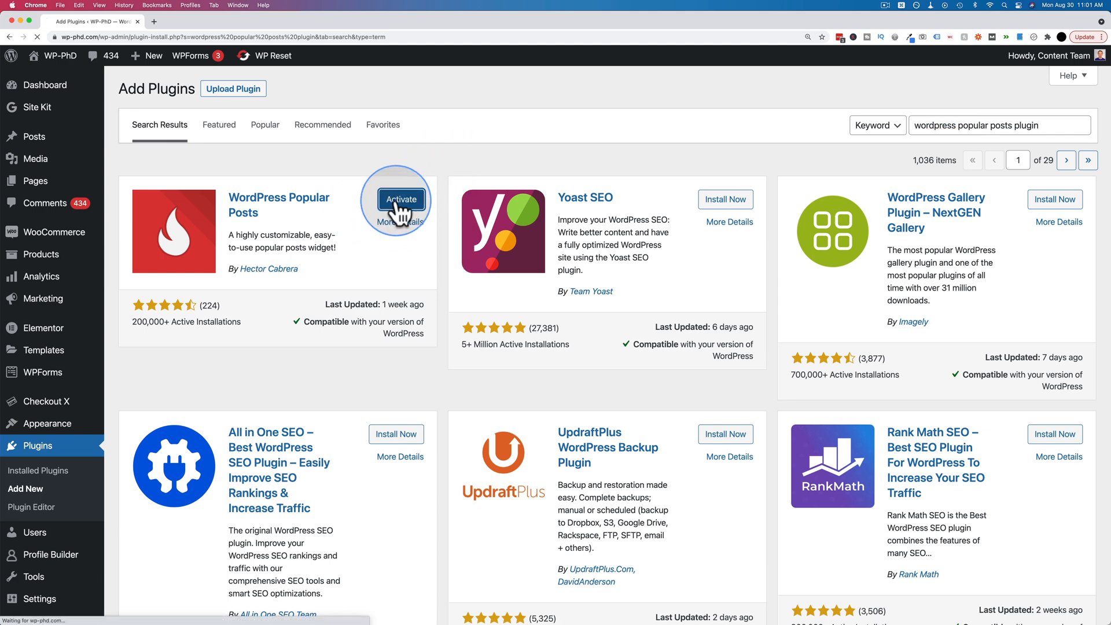
click(401, 199)
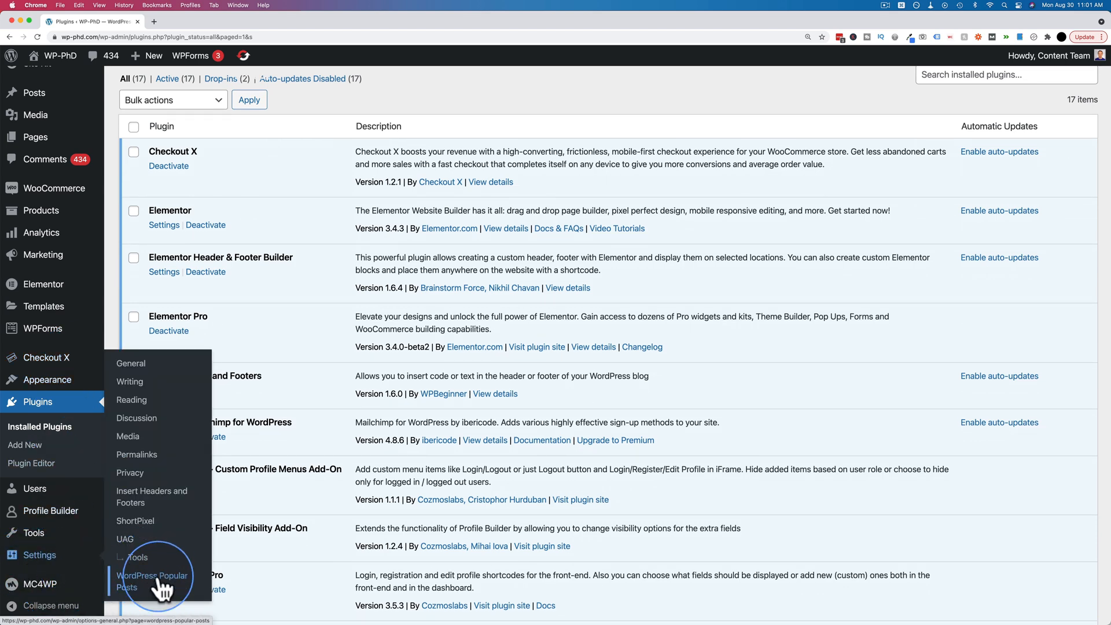
Step: Review the plugin's Tools settings, keeping Featured image as the thumbnail source, and view the data settings
click(152, 580)
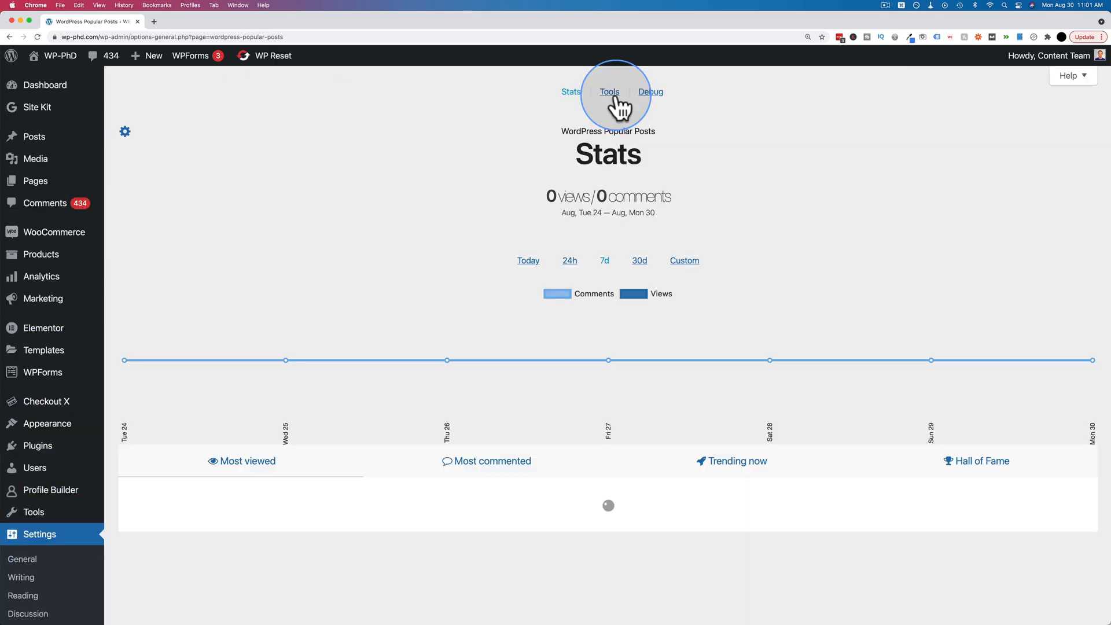
click(608, 91)
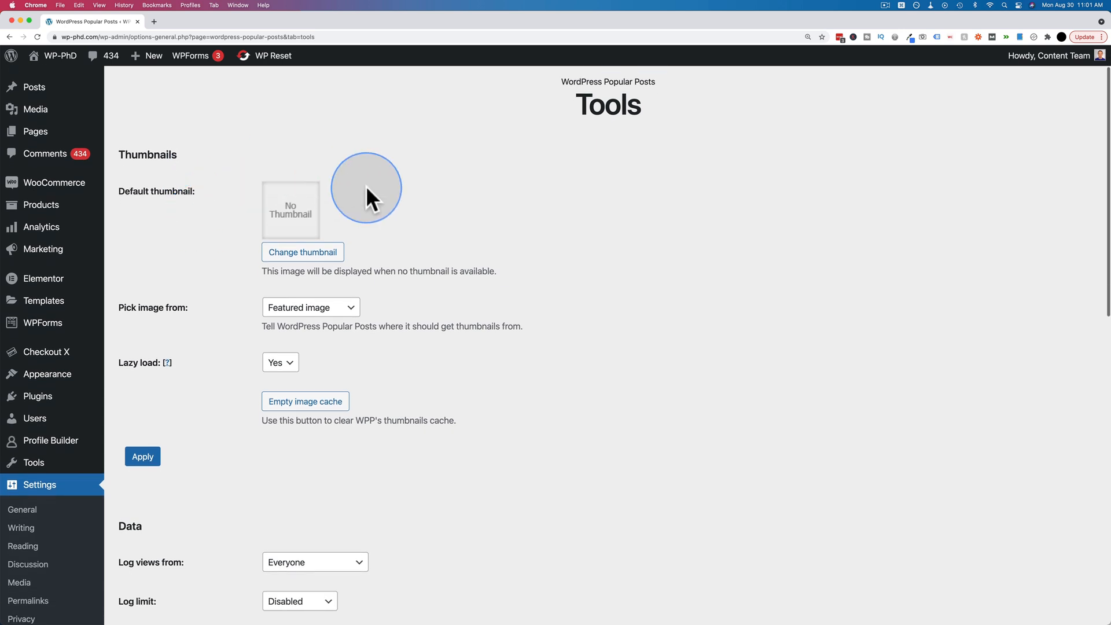
mouse_move(201, 273)
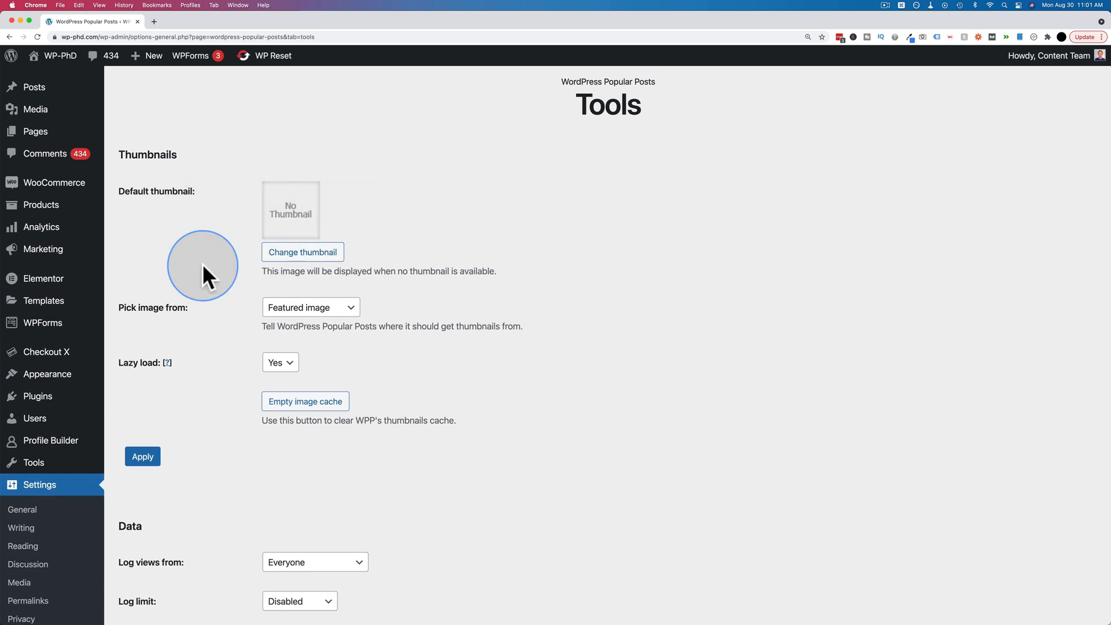
mouse_move(175, 299)
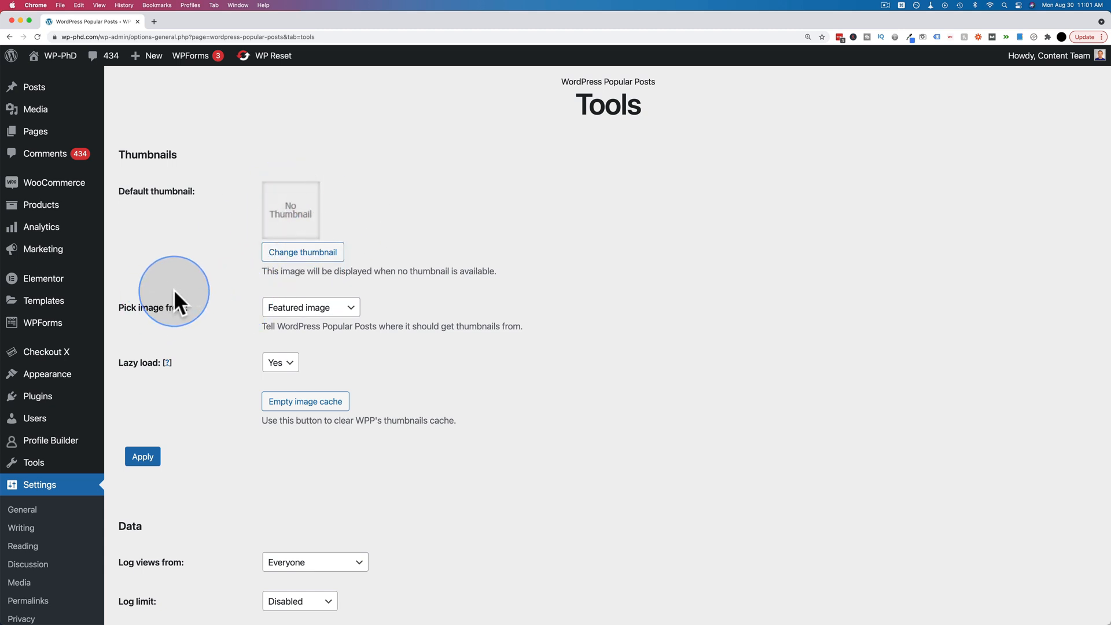
click(310, 307)
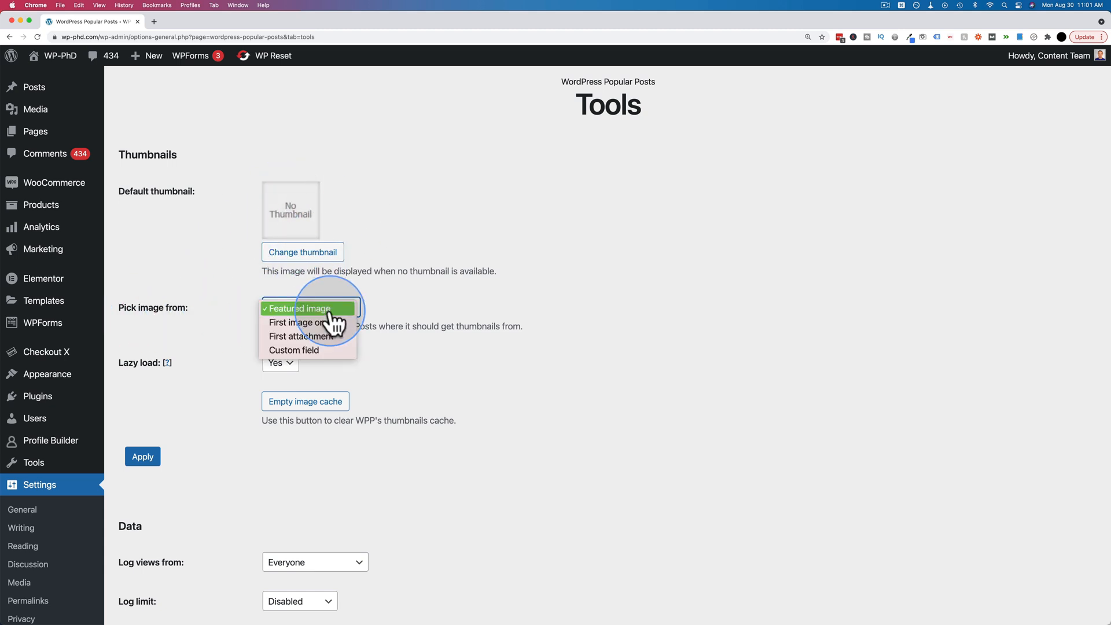
mouse_move(301, 335)
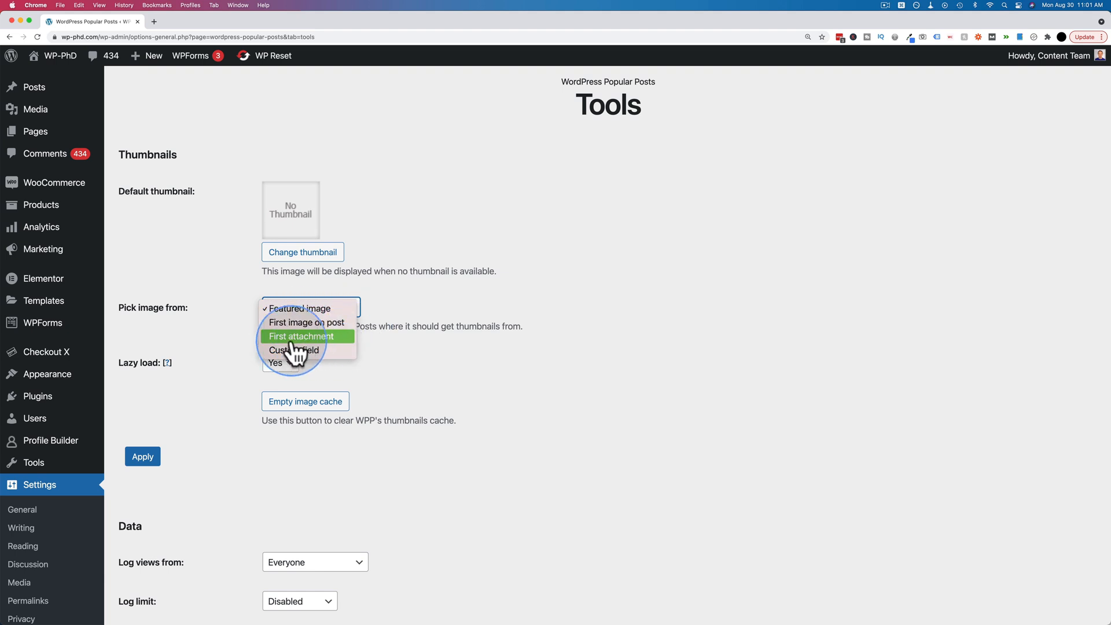
mouse_move(293, 350)
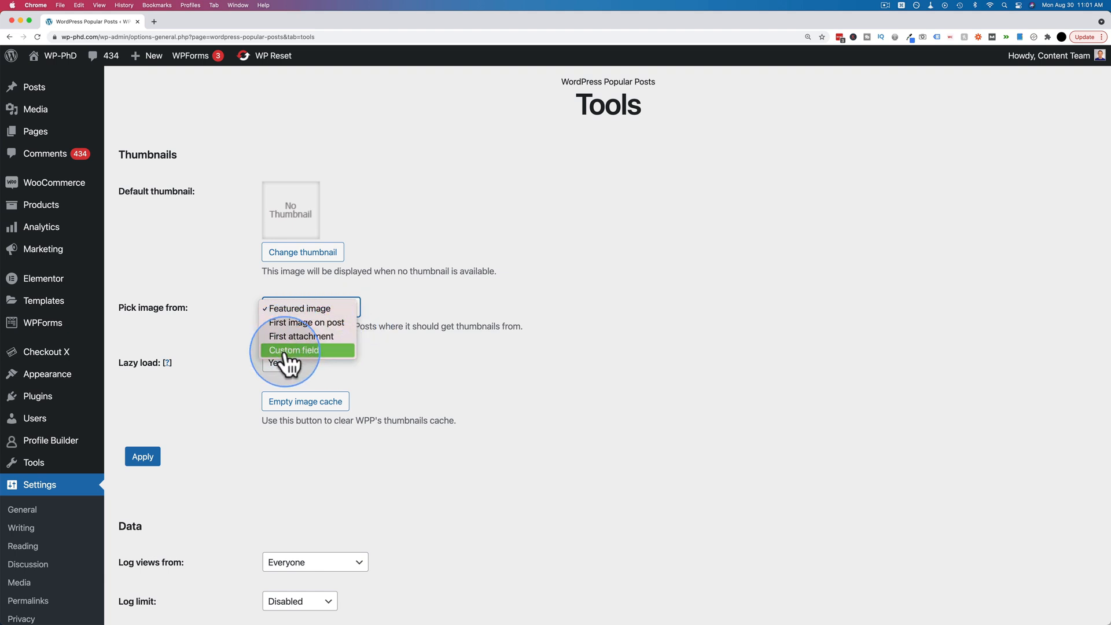
click(297, 308)
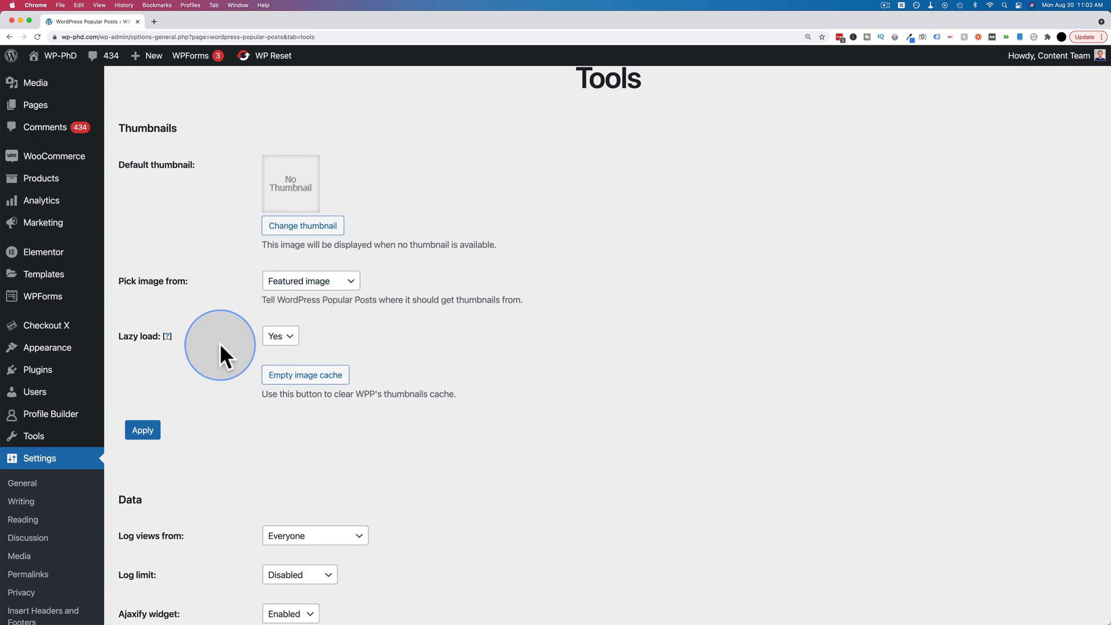
mouse_move(243, 202)
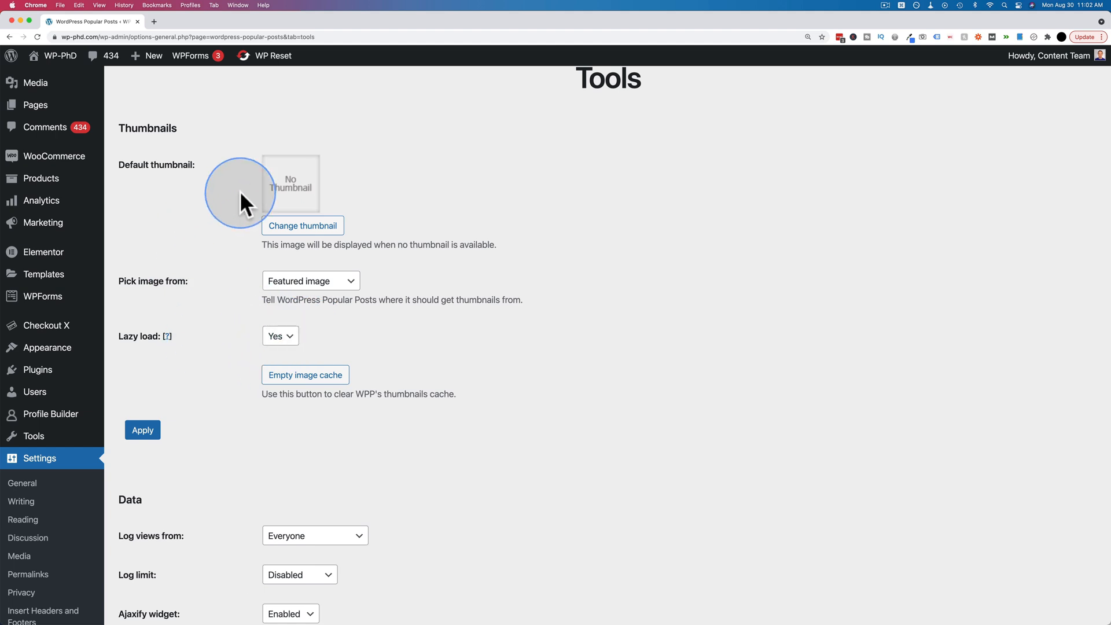
mouse_move(311, 200)
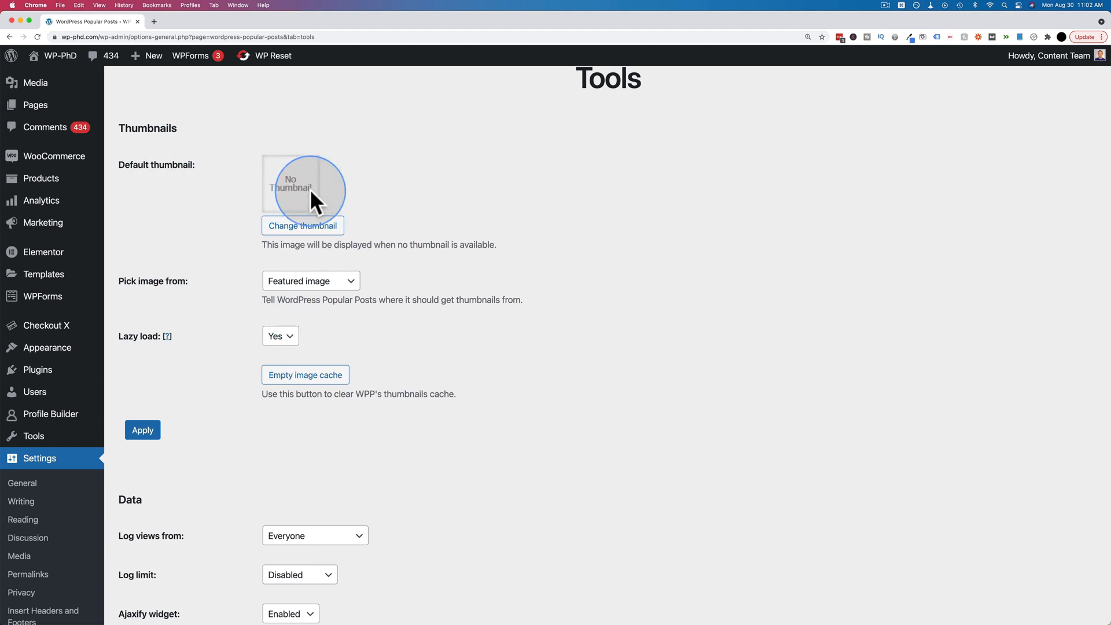
scroll(up, 3)
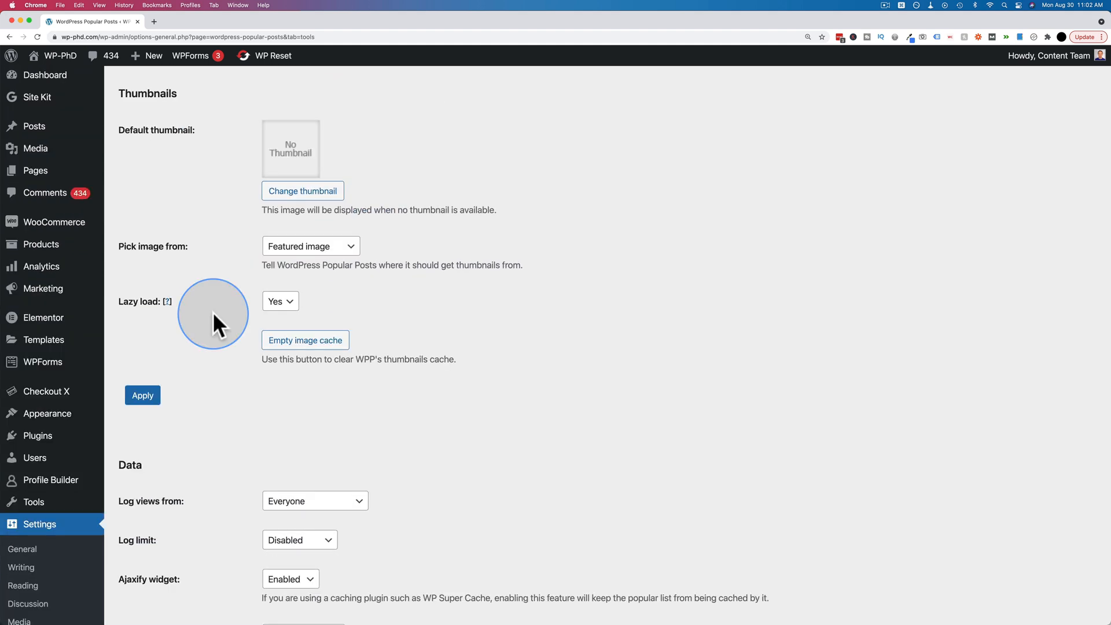
scroll(down, 3)
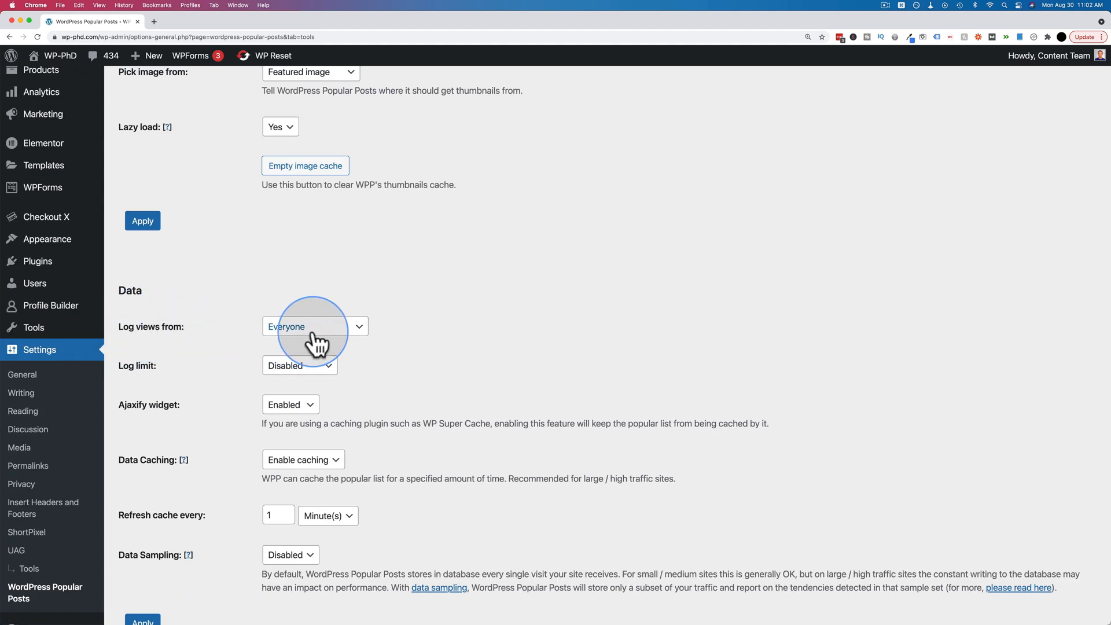
click(313, 326)
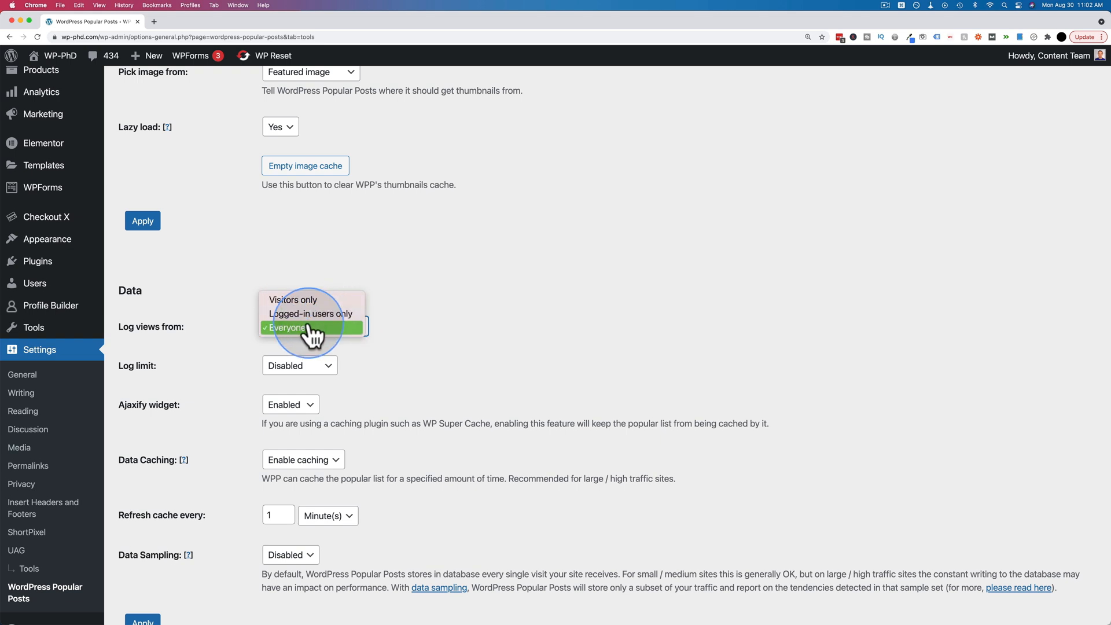
mouse_move(311, 313)
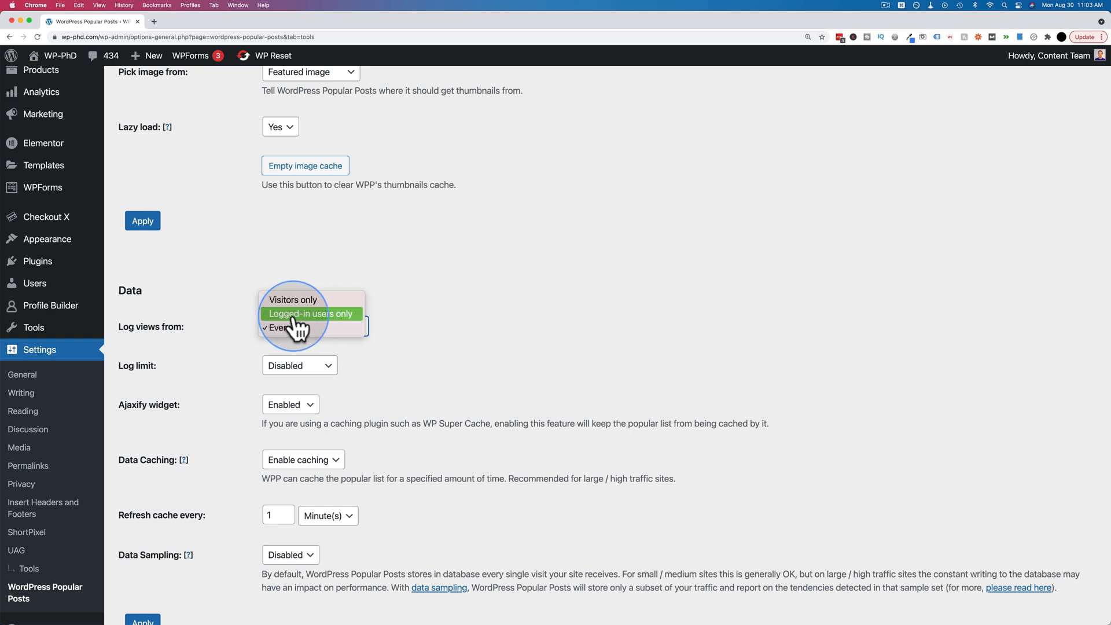
mouse_move(287, 327)
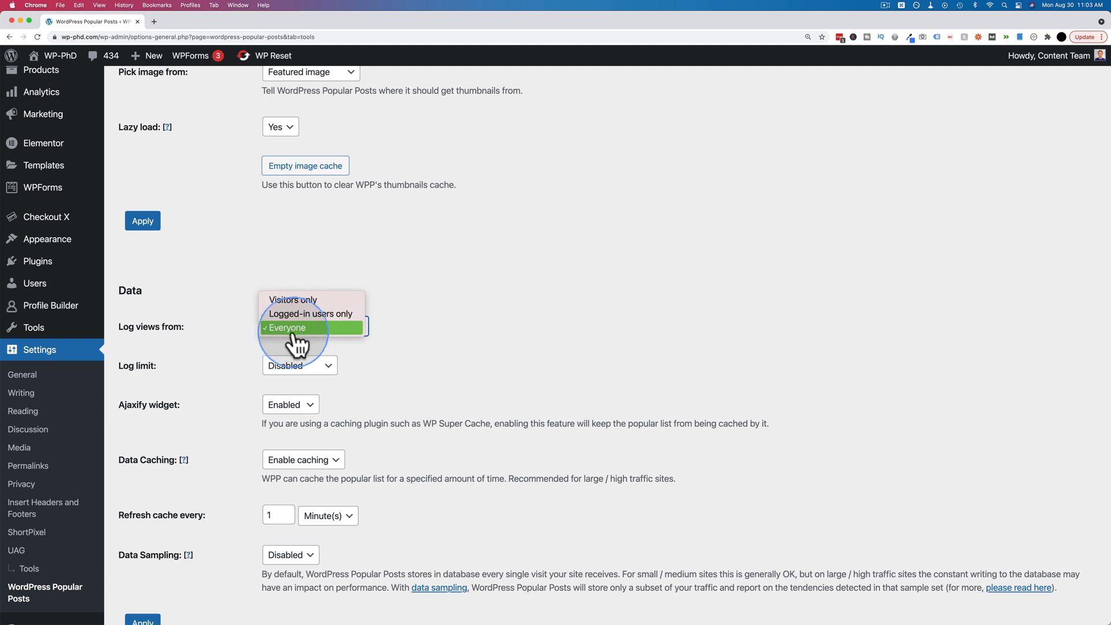
click(286, 326)
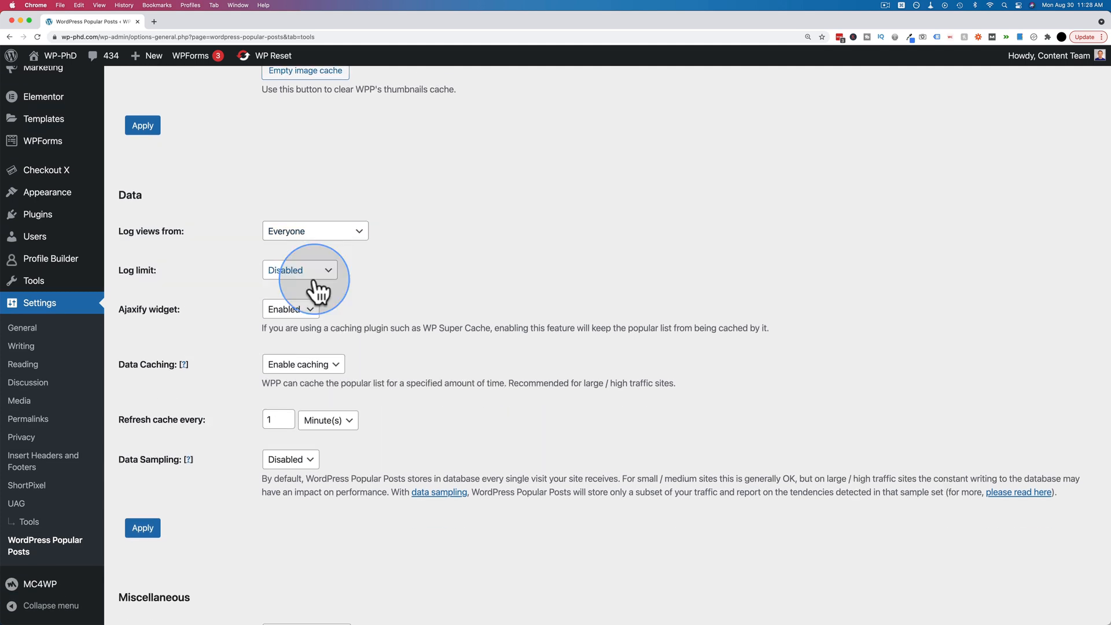
mouse_move(224, 287)
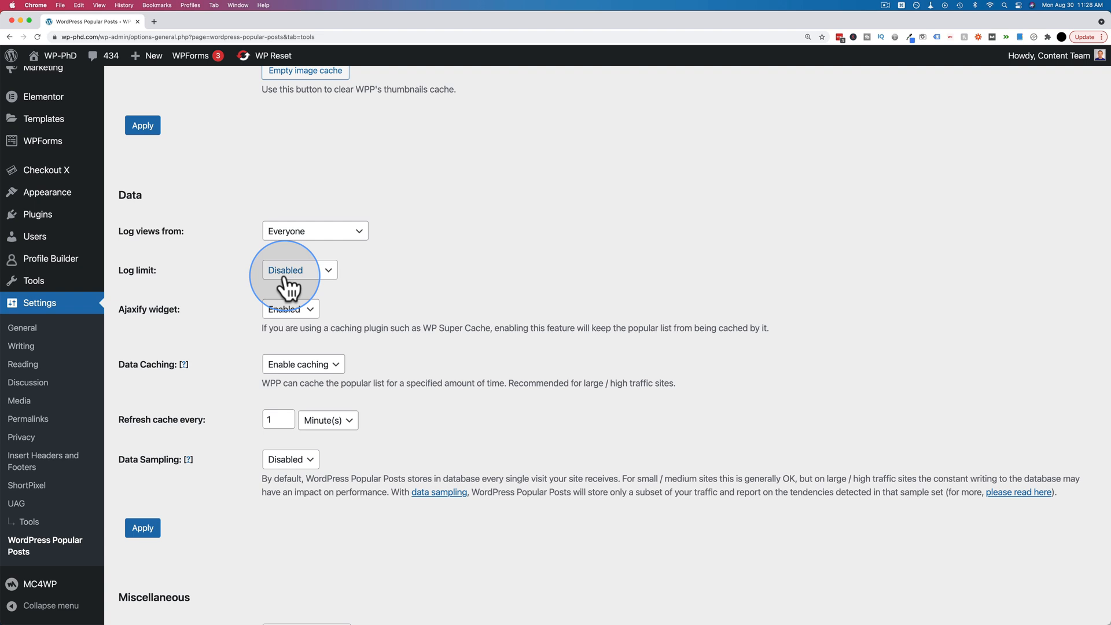
click(291, 269)
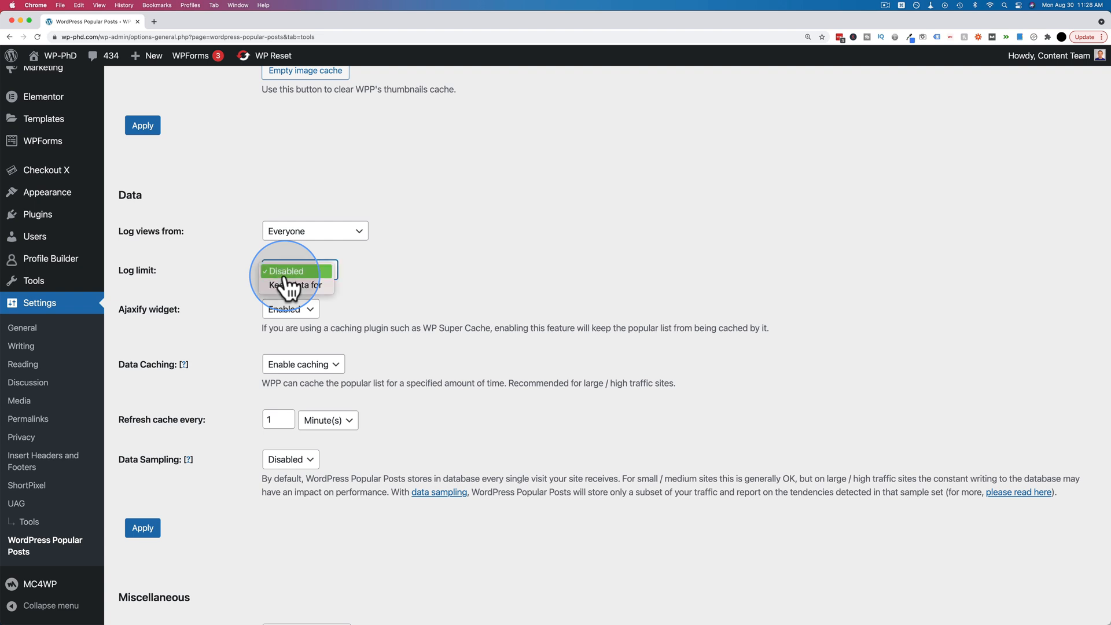
mouse_move(271, 290)
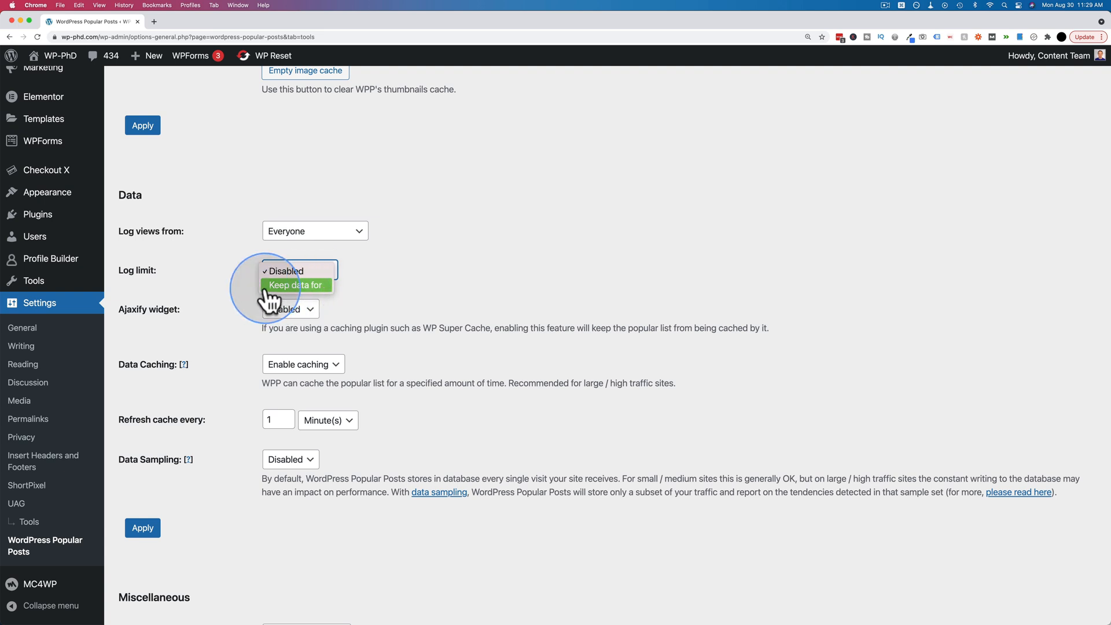
click(295, 284)
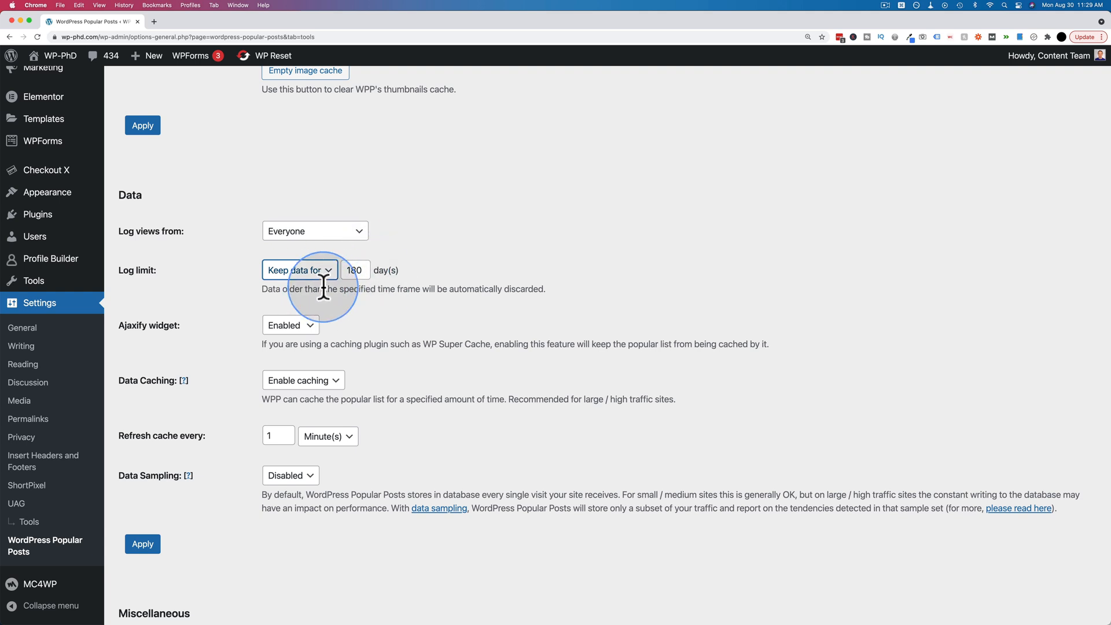
mouse_move(347, 275)
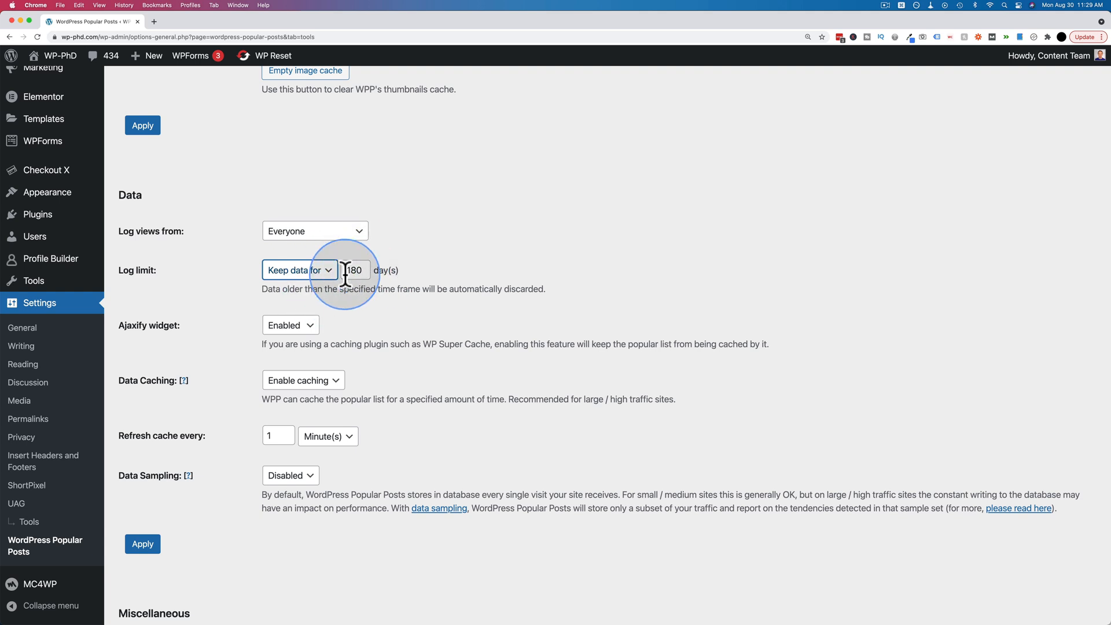
Step: Set Data Sampling to Enabled and apply the data settings
scroll(down, 3)
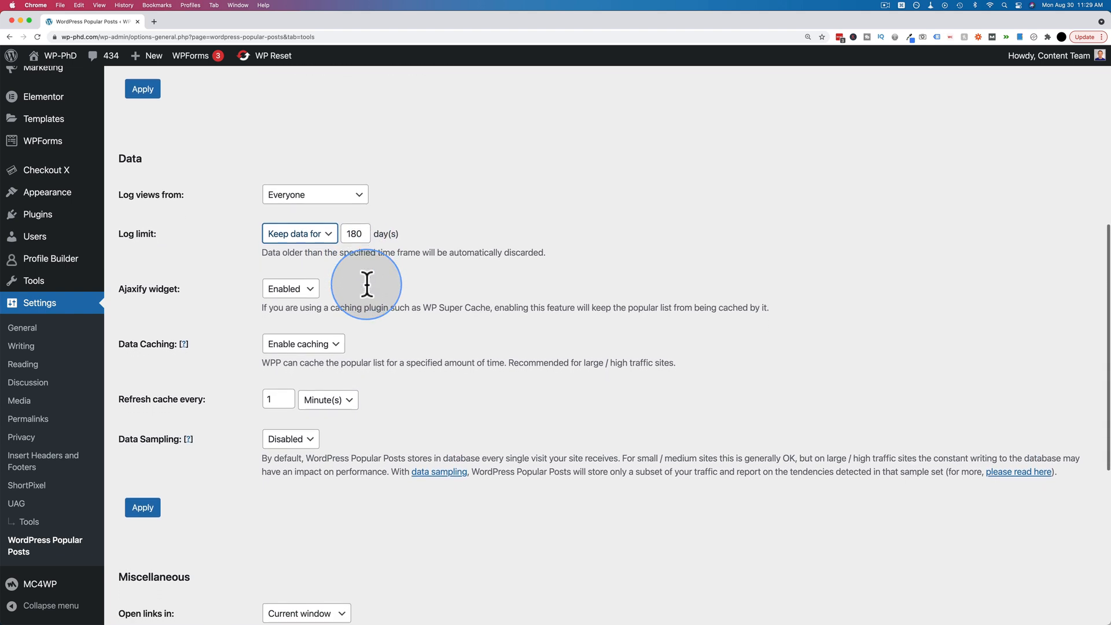
scroll(down, 3)
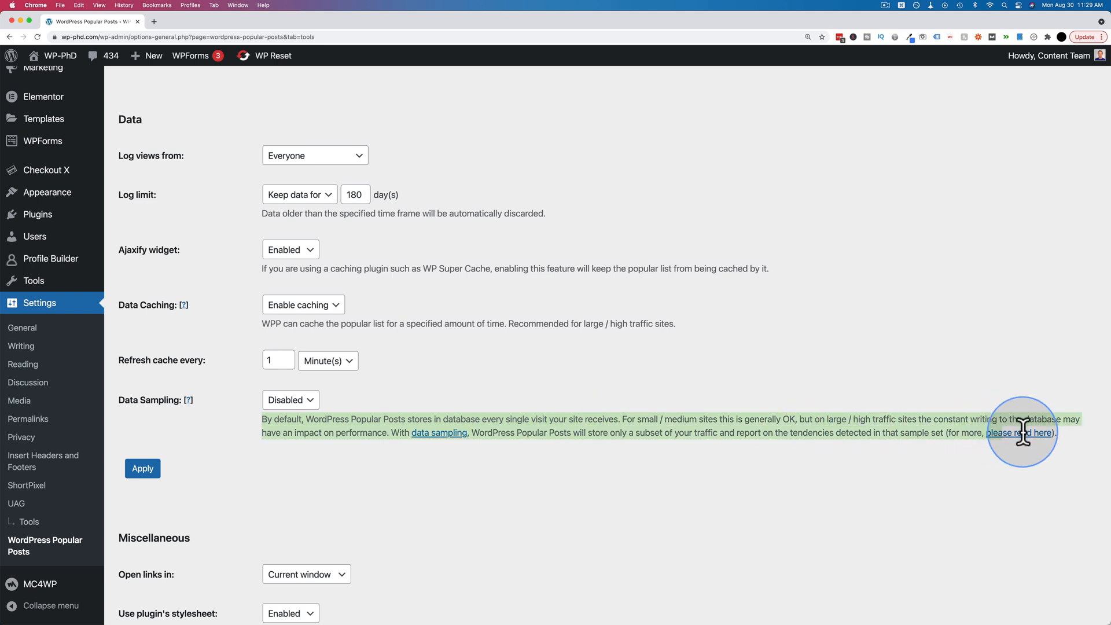
mouse_move(544, 474)
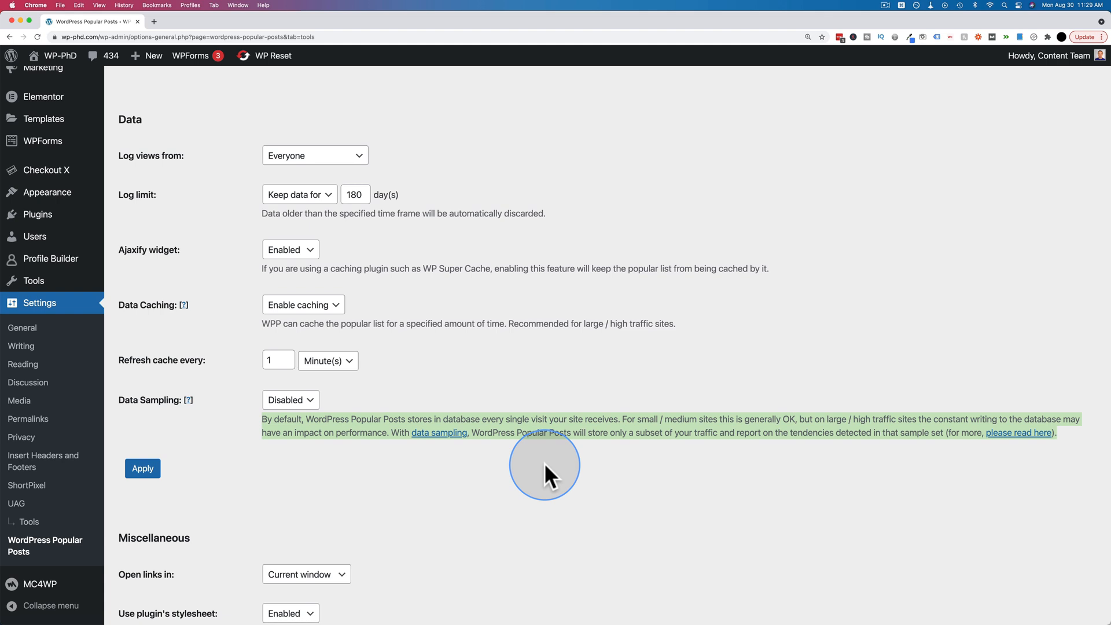
mouse_move(254, 411)
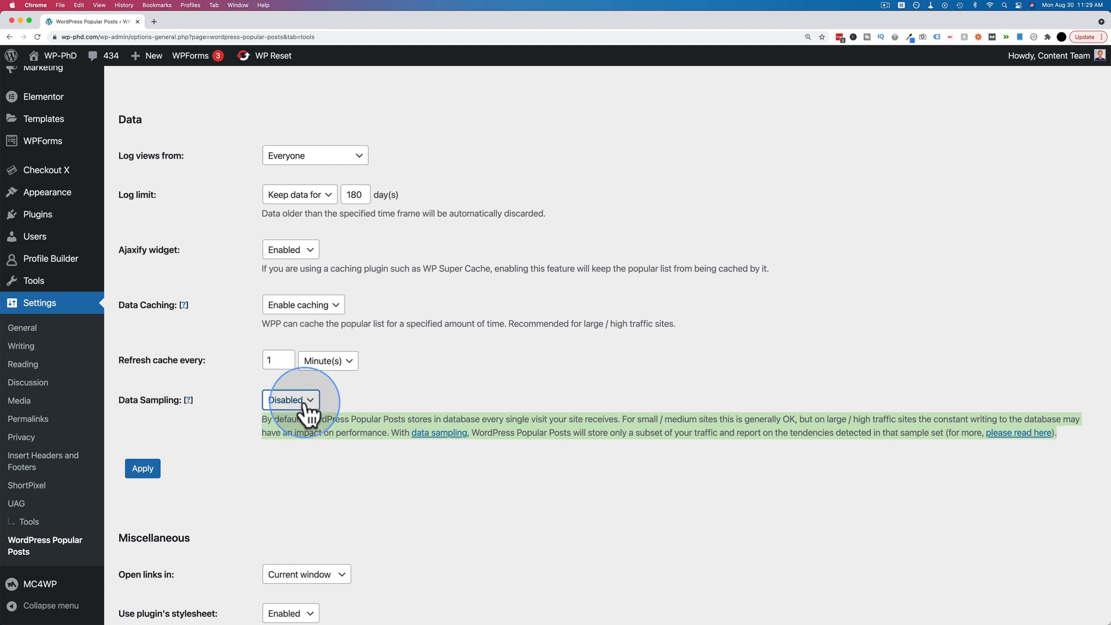
click(290, 399)
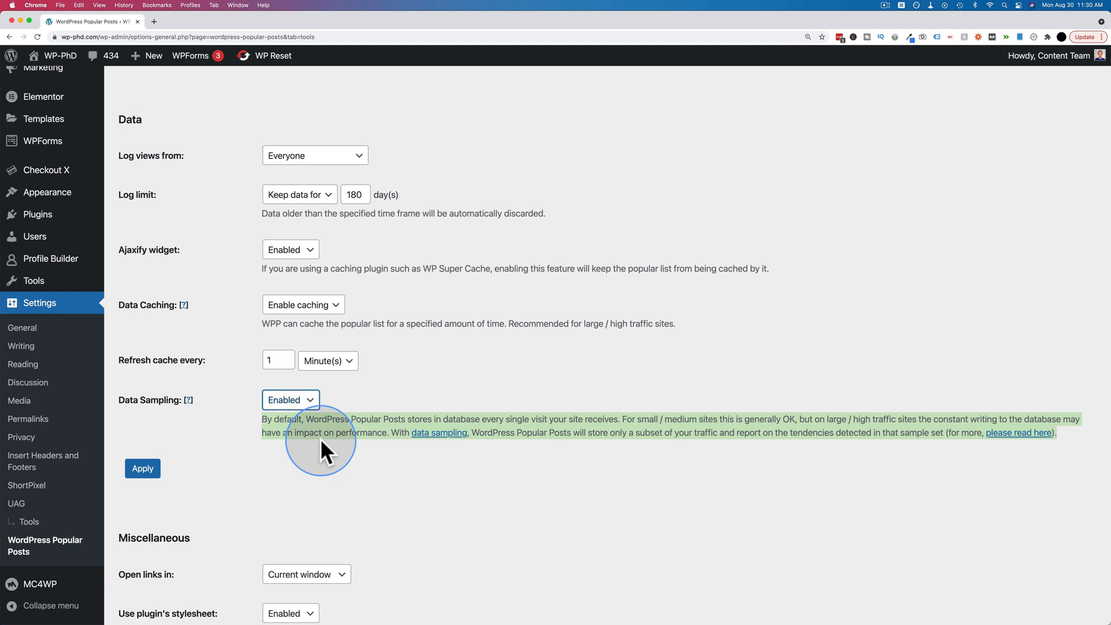
mouse_move(249, 410)
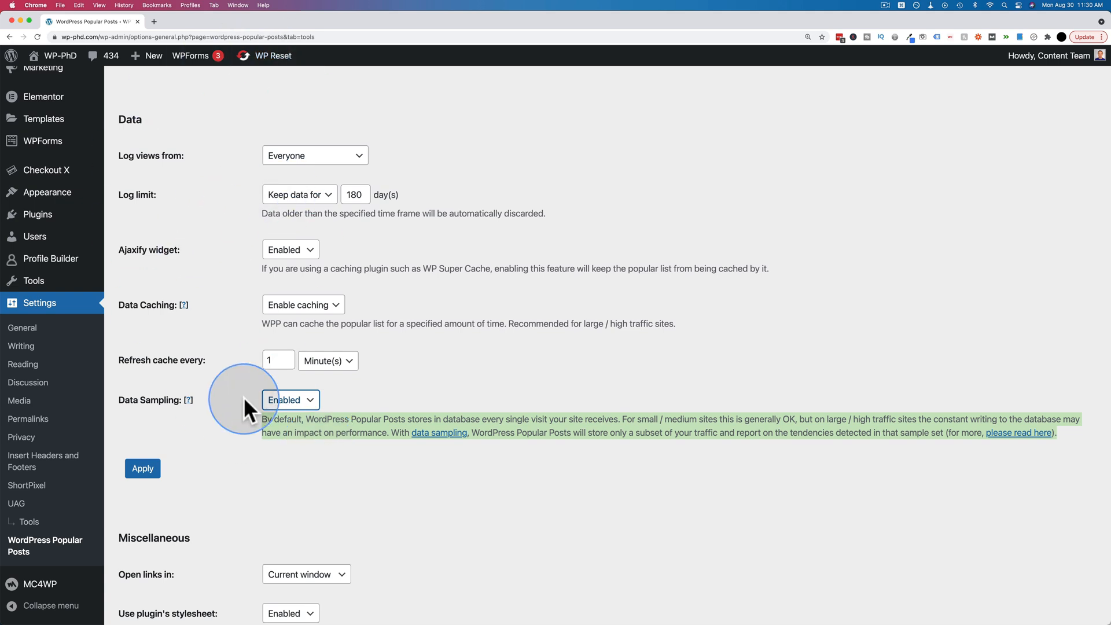
click(141, 469)
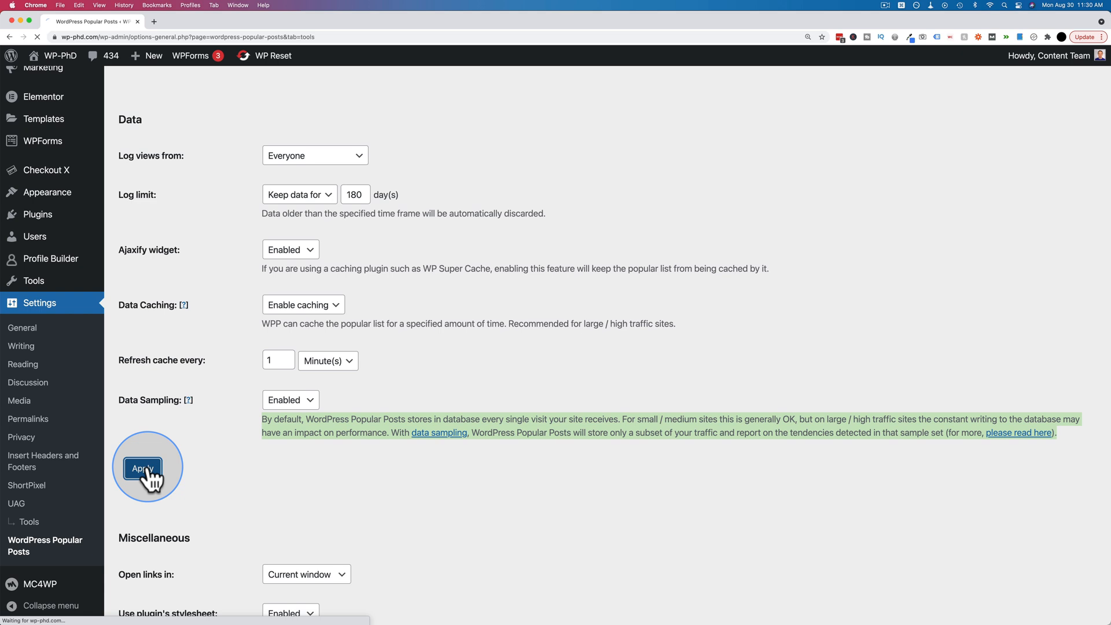
Step: Save the data settings, then go to Appearance > Widgets showing the Main Sidebar blocks
click(143, 468)
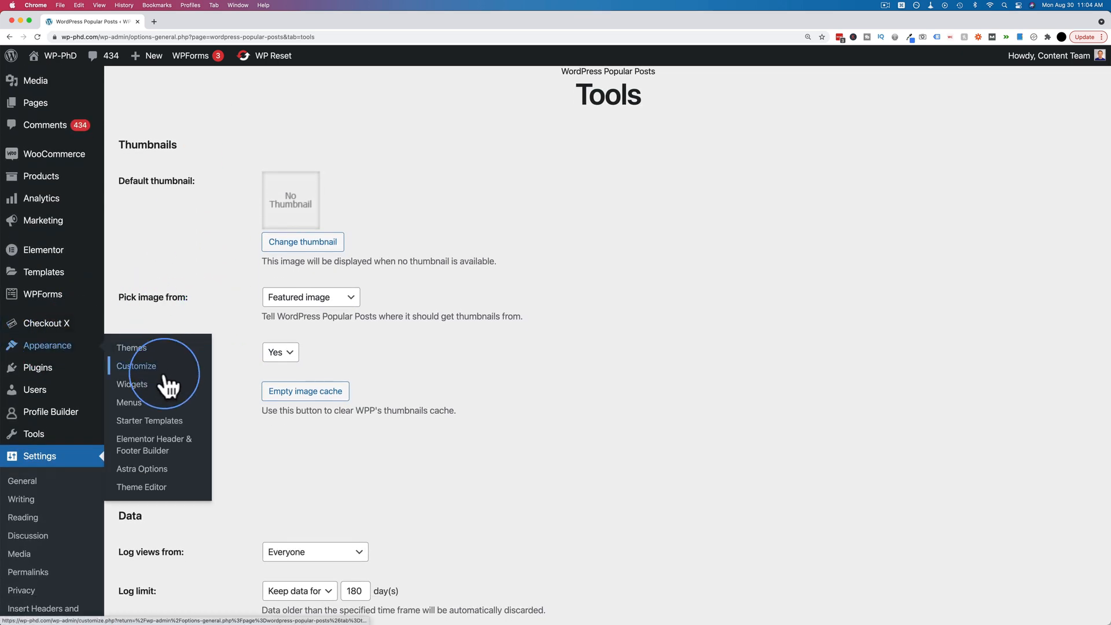
click(132, 384)
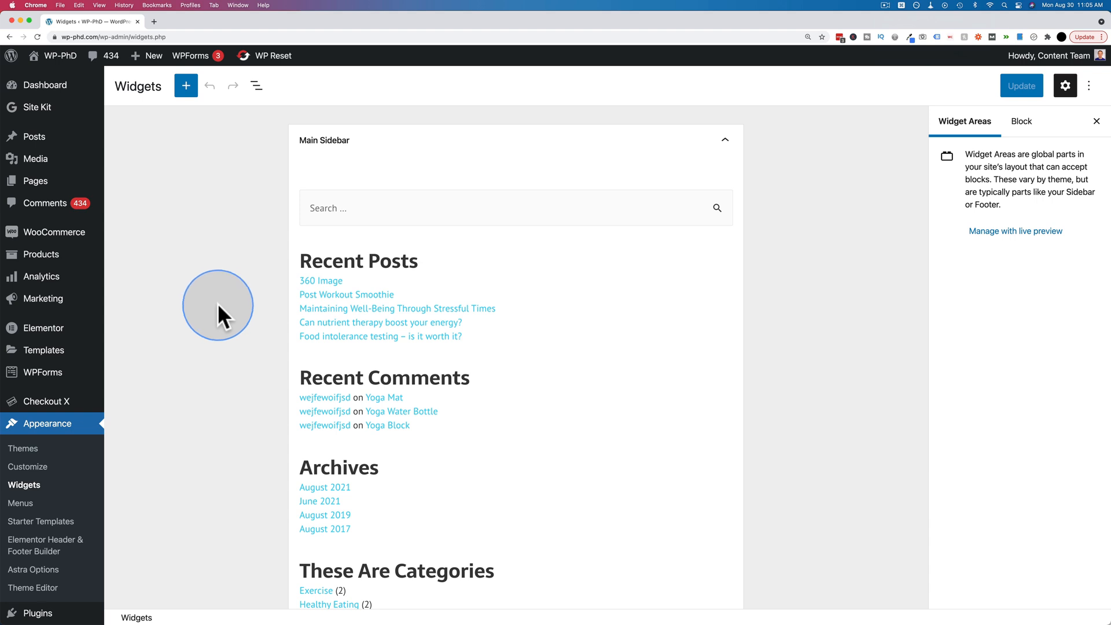
mouse_move(247, 294)
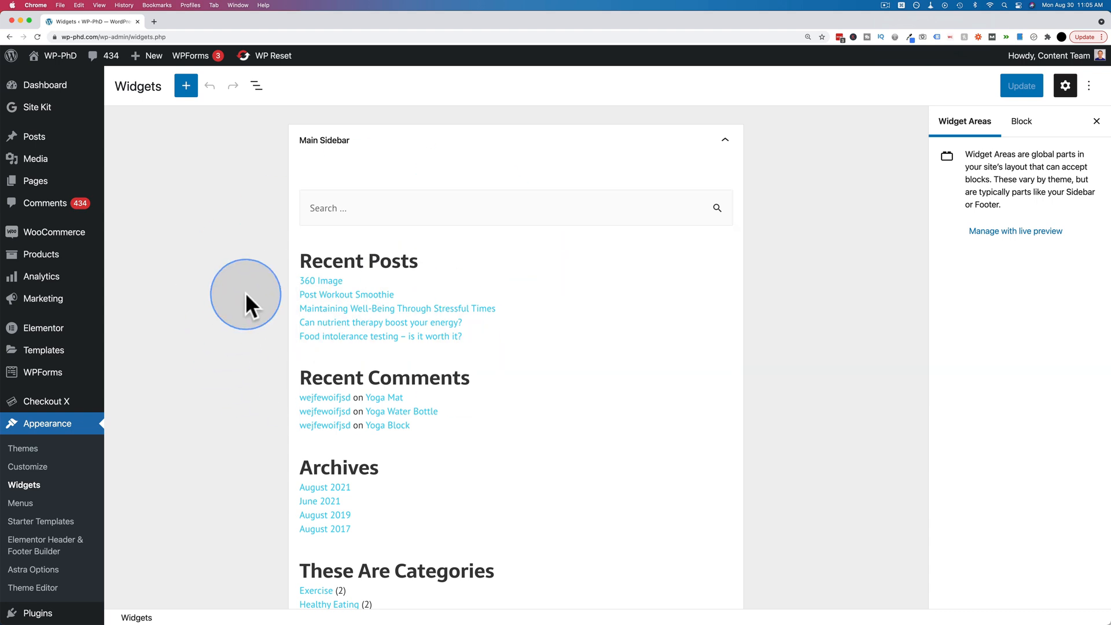
scroll(down, 3)
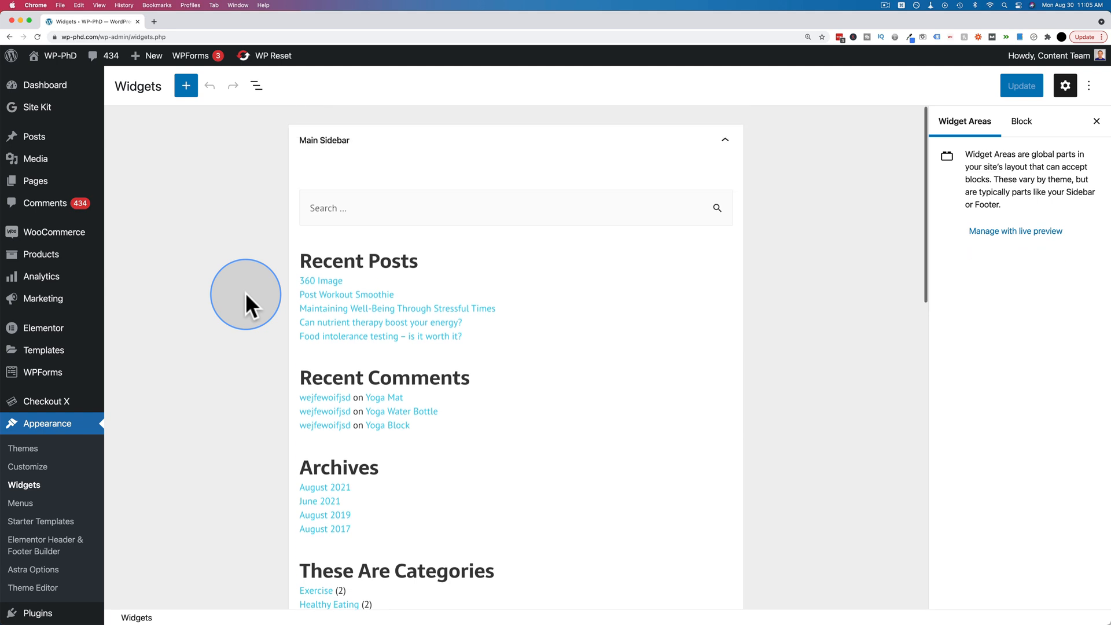
mouse_move(153, 153)
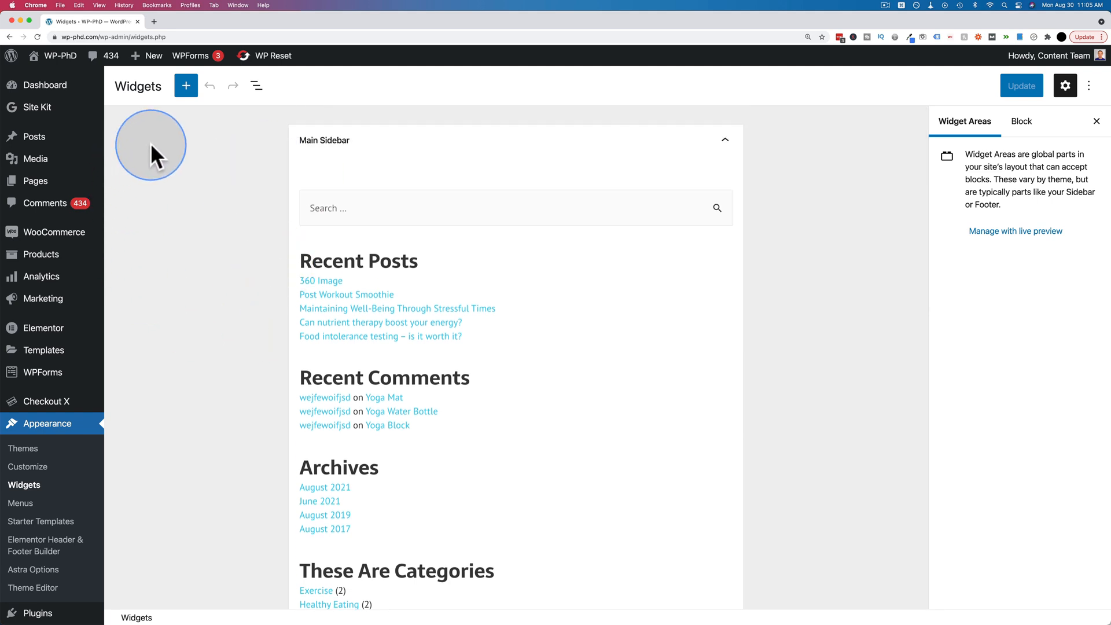
mouse_move(188, 247)
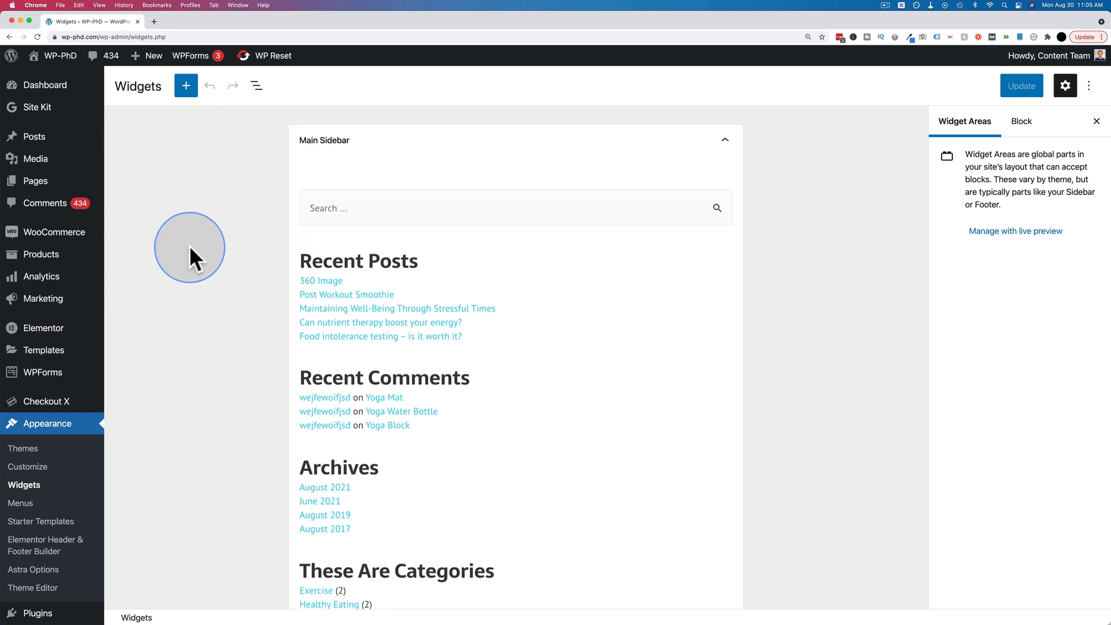
Step: Search the block inserter for 'pop' to find the WordPress Popular Posts block
click(186, 85)
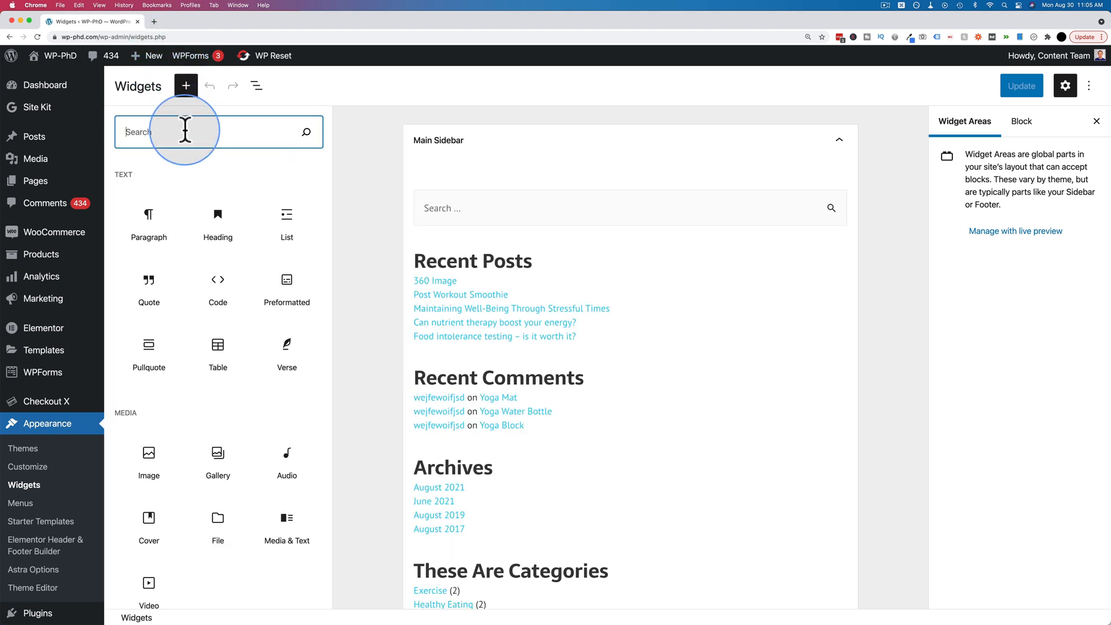
text(pop)
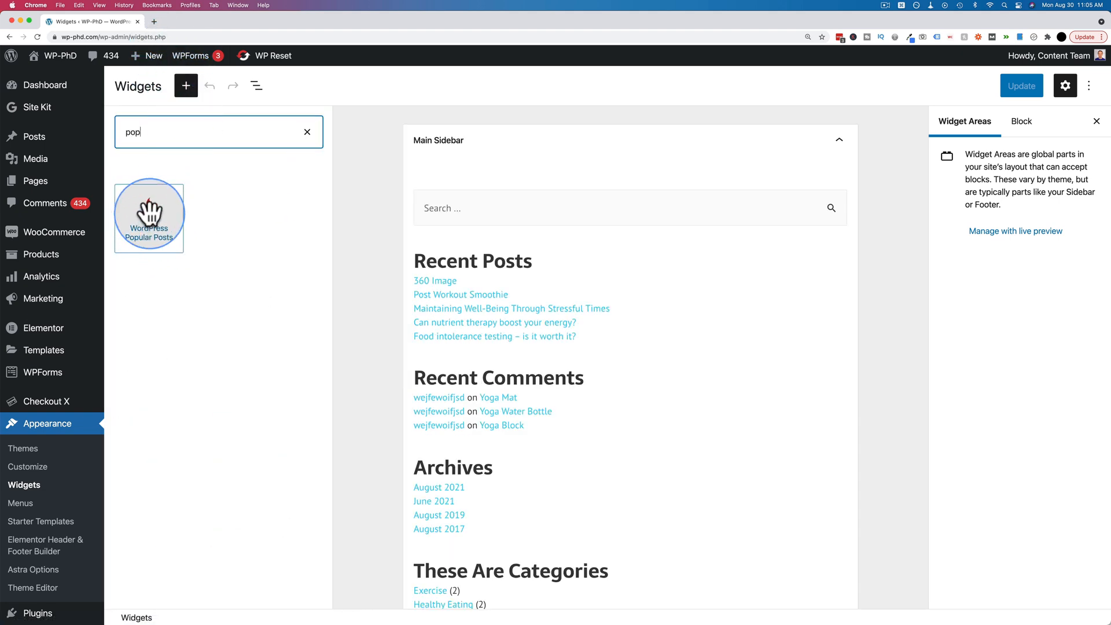
mouse_move(246, 291)
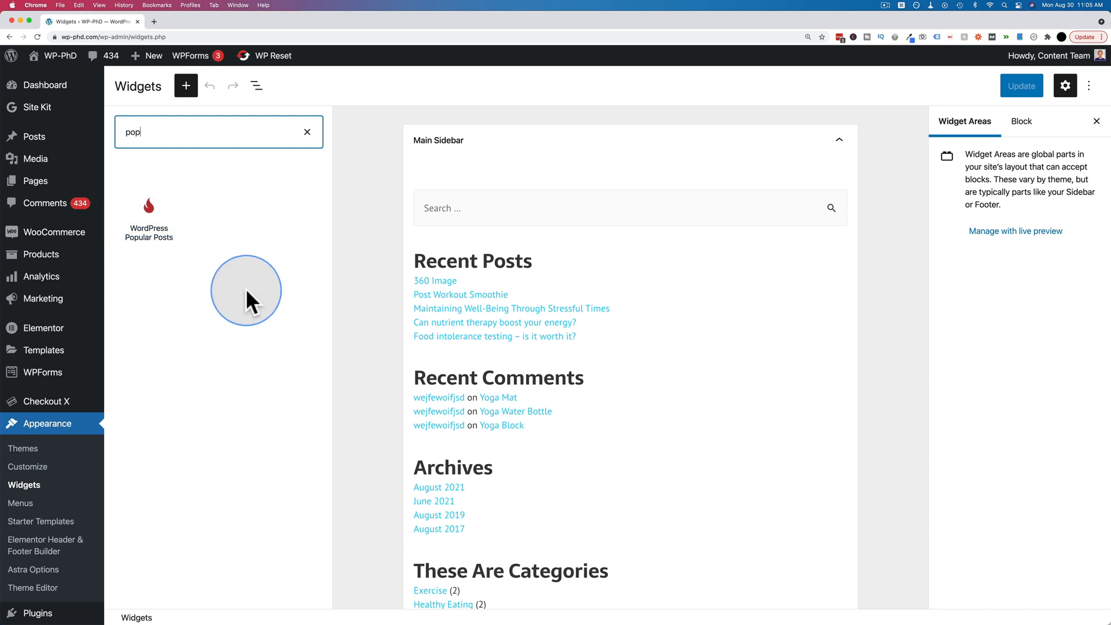
mouse_move(185, 86)
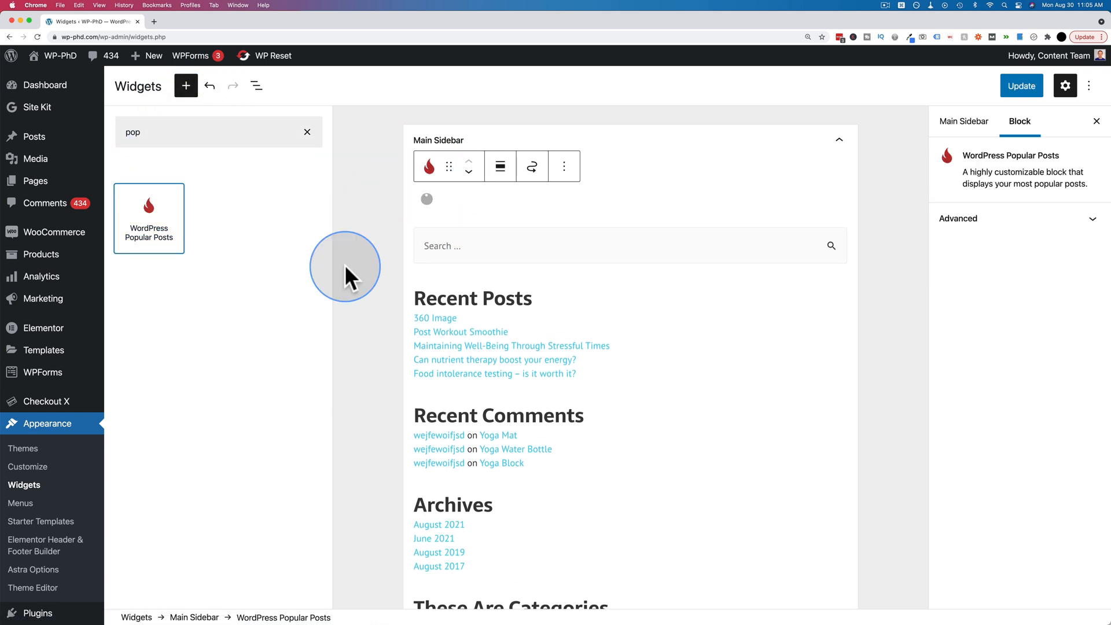
mouse_move(383, 233)
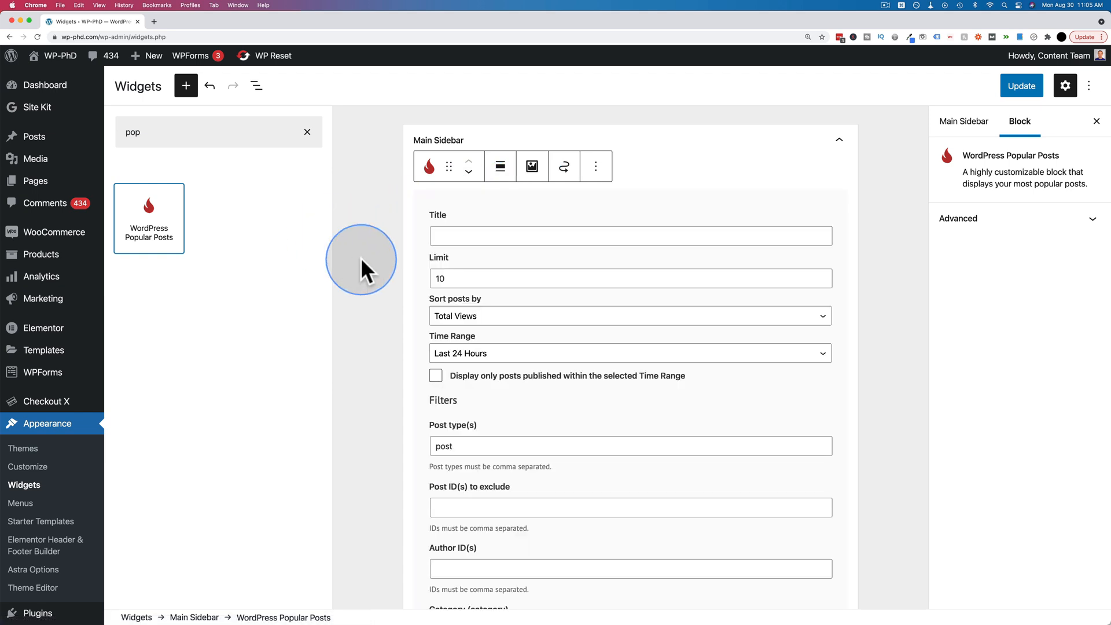
Step: Close the inserter and set the Popular Posts block's Limit to 5
click(307, 132)
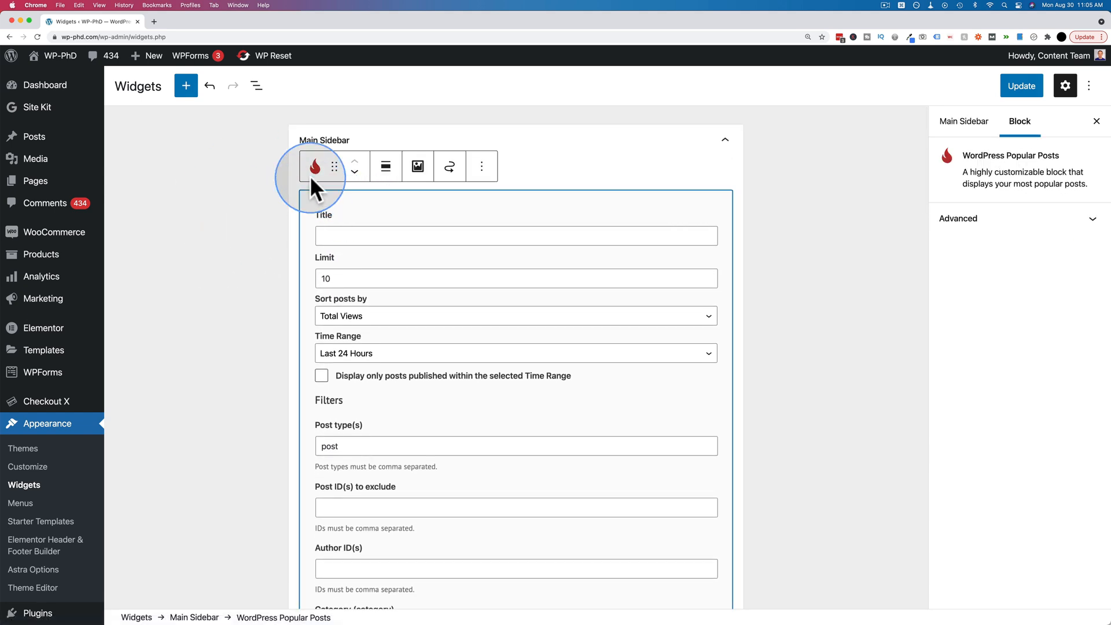
scroll(down, 3)
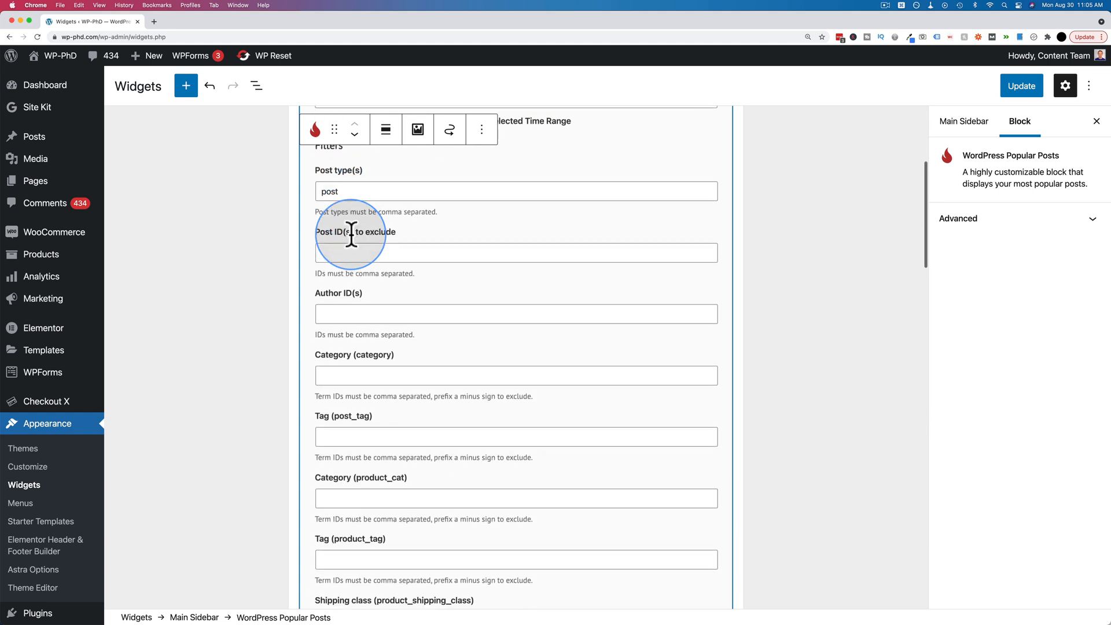
scroll(down, 3)
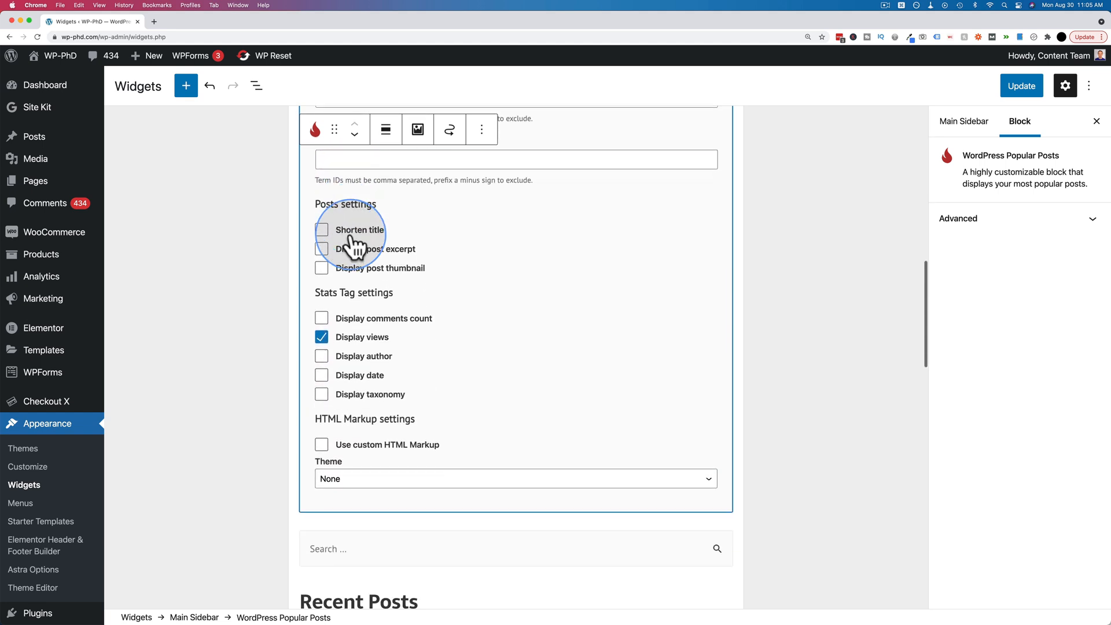
scroll(up, 3)
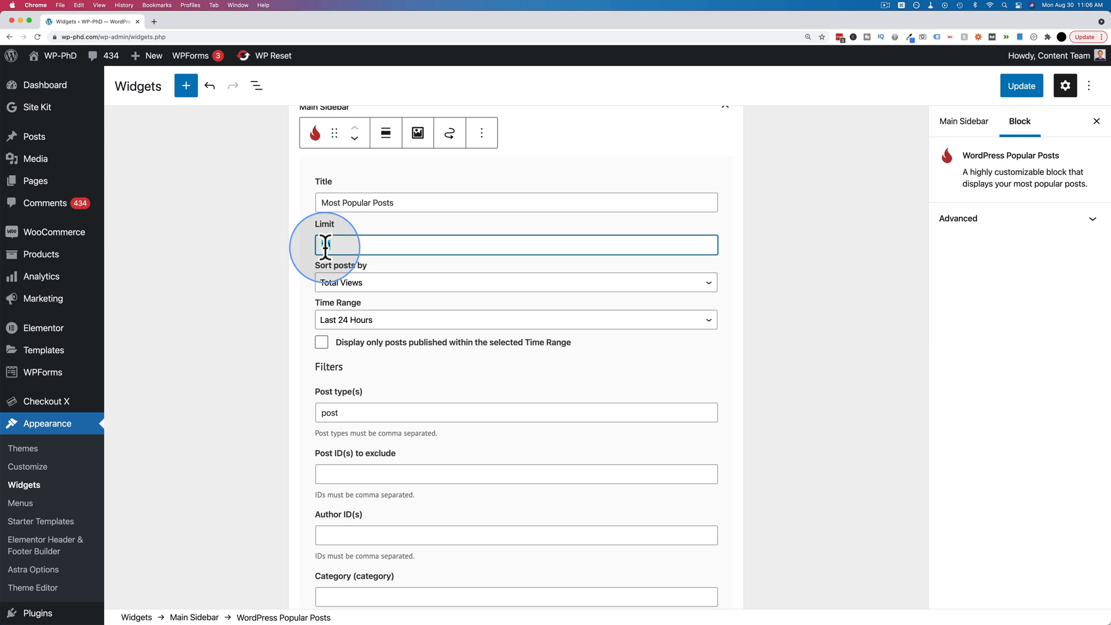
text(5)
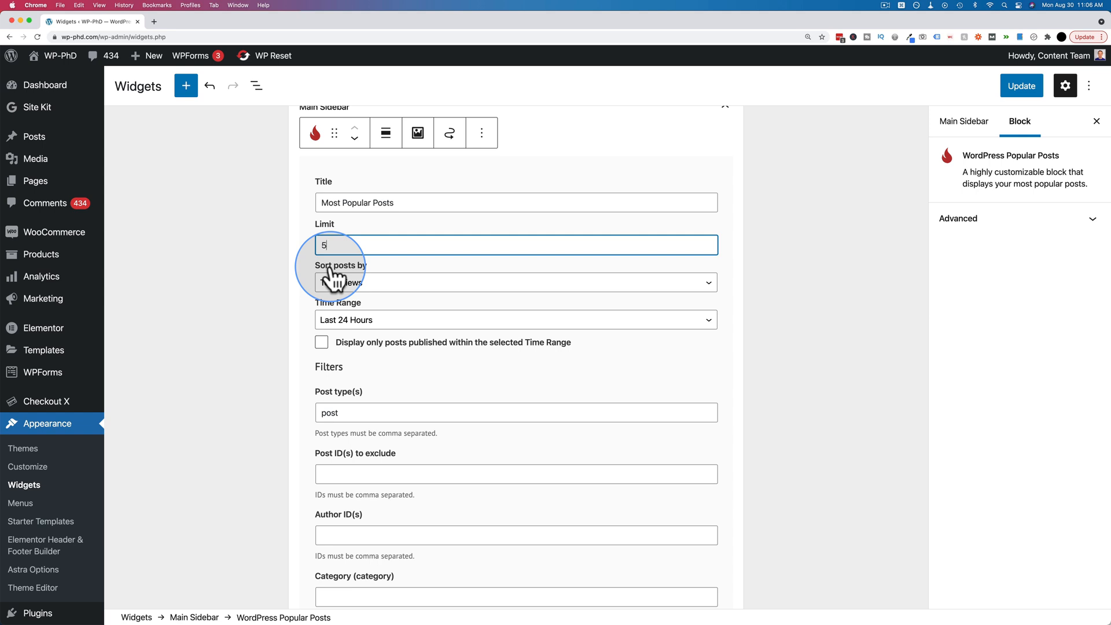
mouse_move(335, 277)
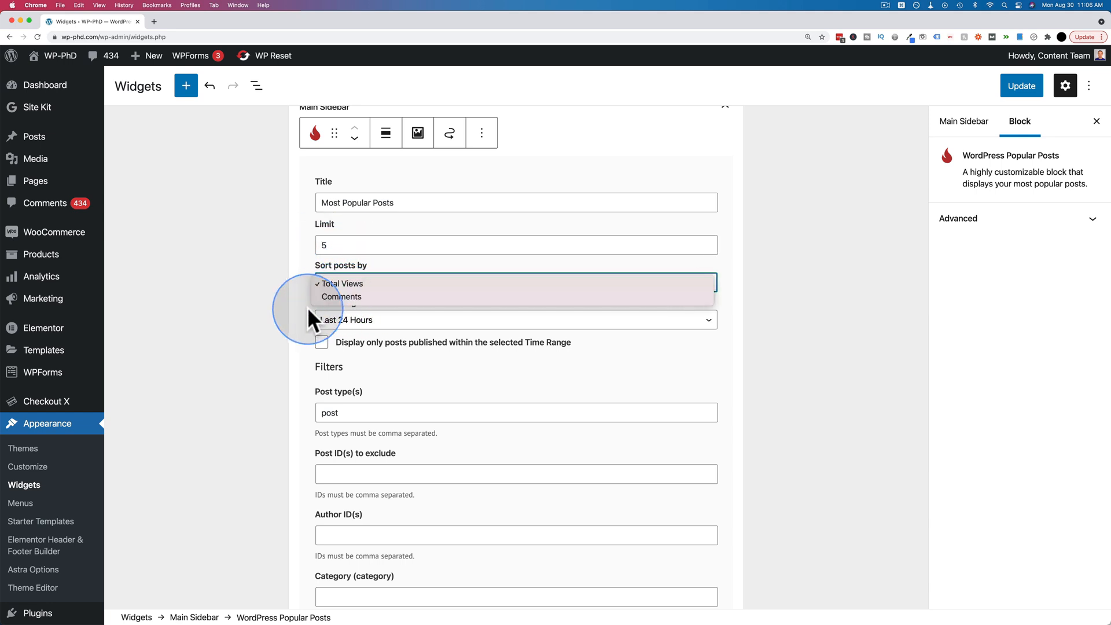
Step: Show the Time Range choices for the Popular Posts block
click(343, 284)
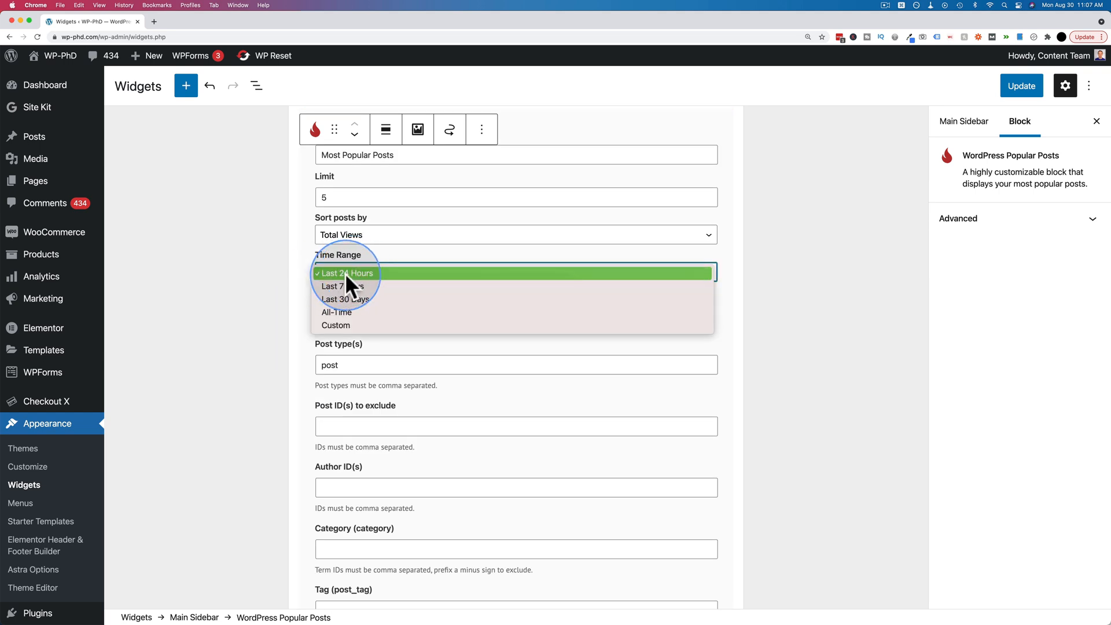
mouse_move(355, 299)
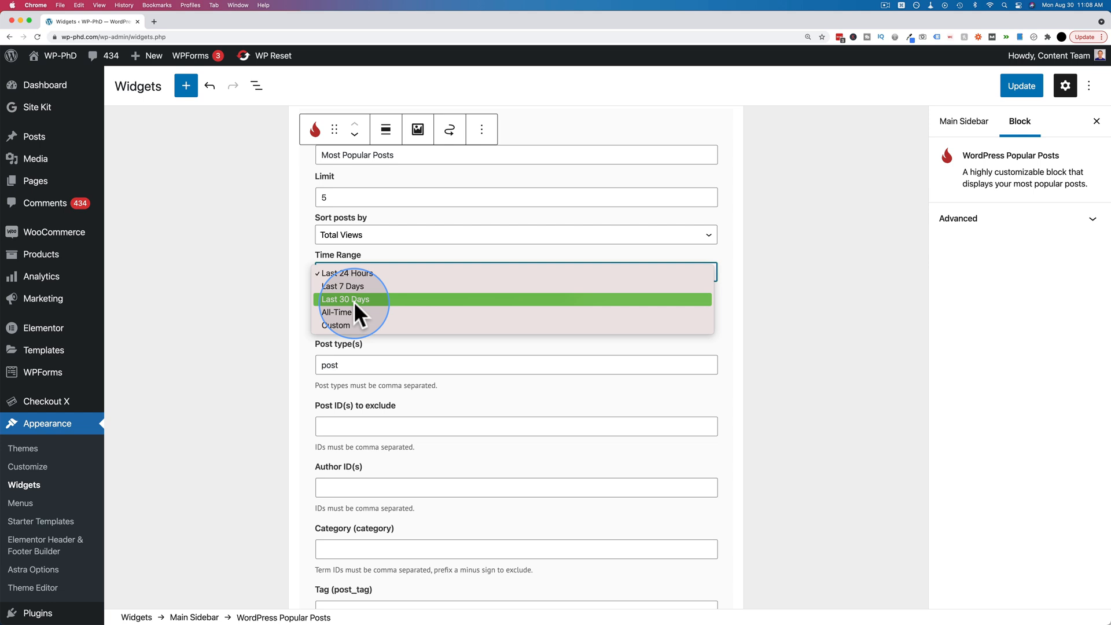
mouse_move(368, 311)
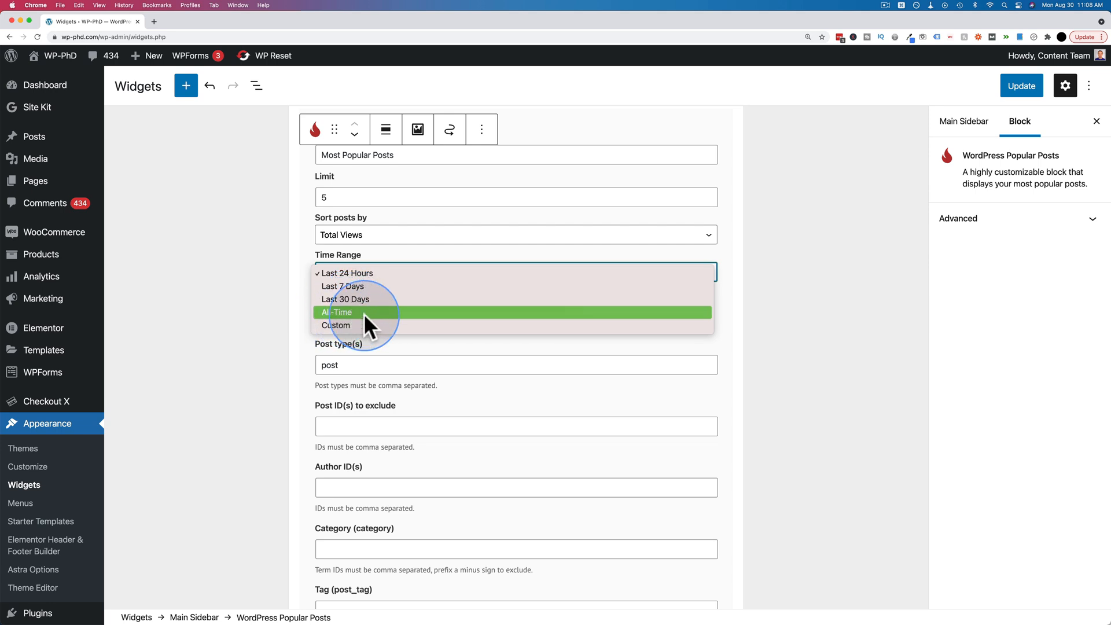
mouse_move(352, 320)
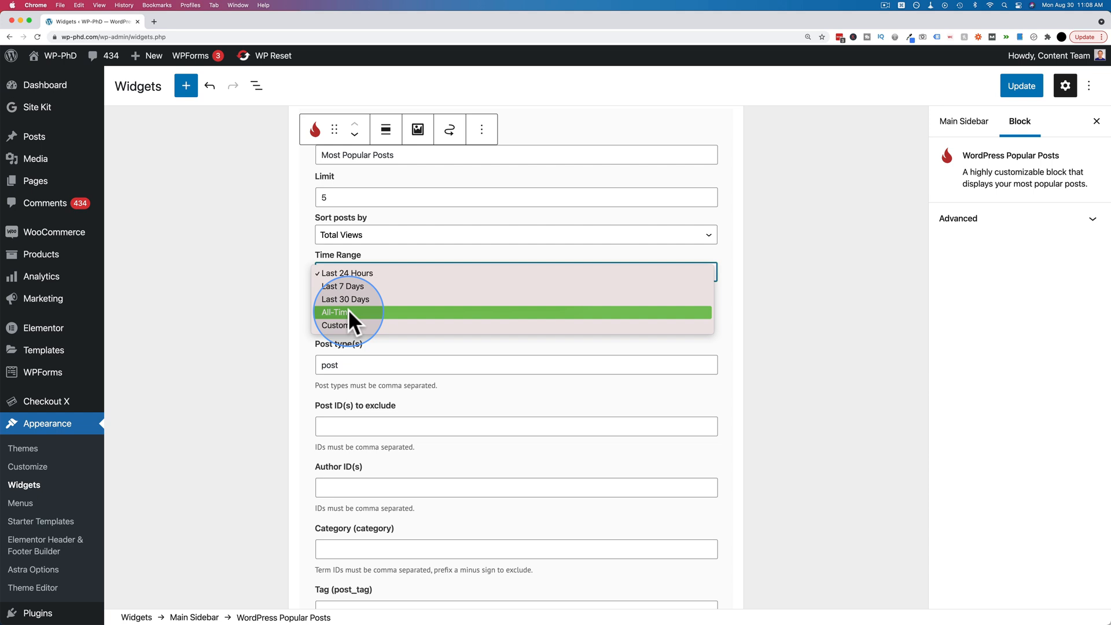
mouse_move(354, 286)
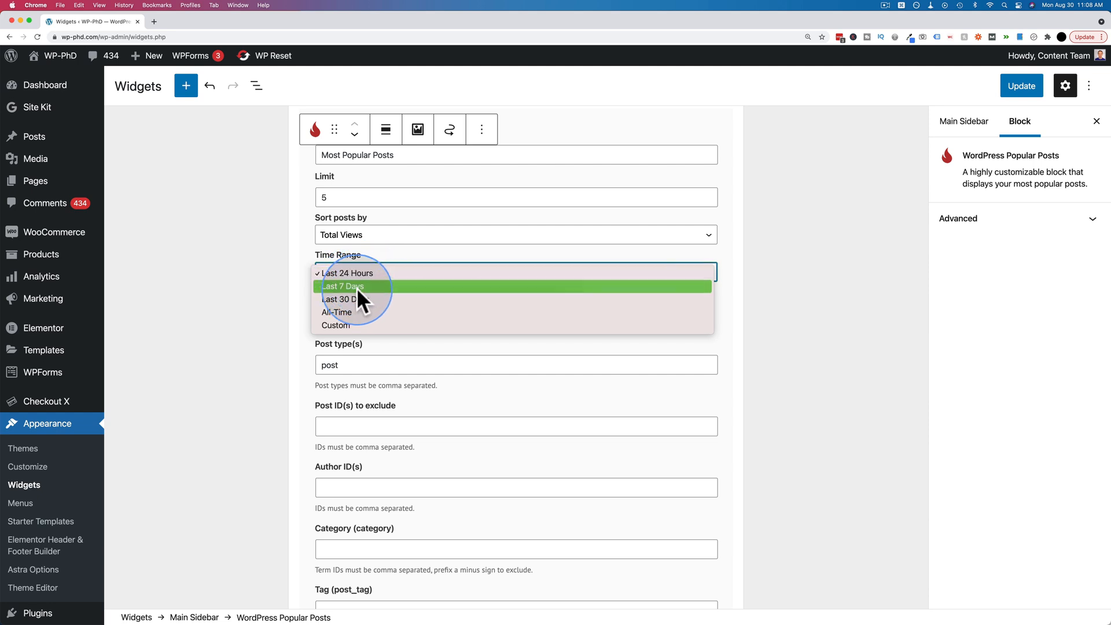
mouse_move(374, 297)
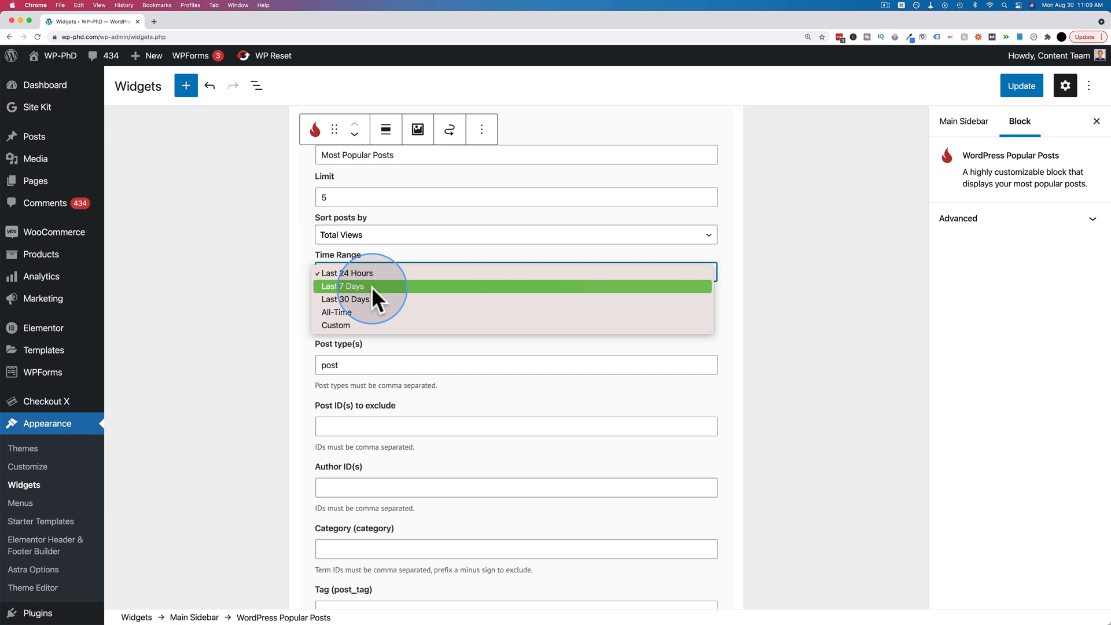
Step: Set Time Range to Last 30 Days, showing only posts published within that range
click(342, 285)
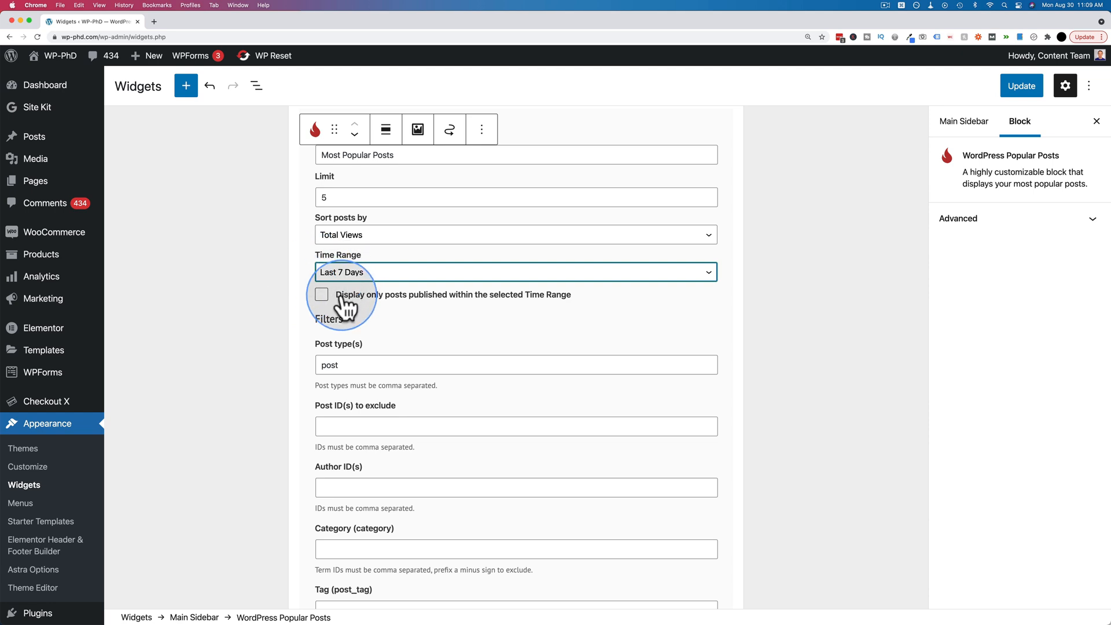
mouse_move(524, 308)
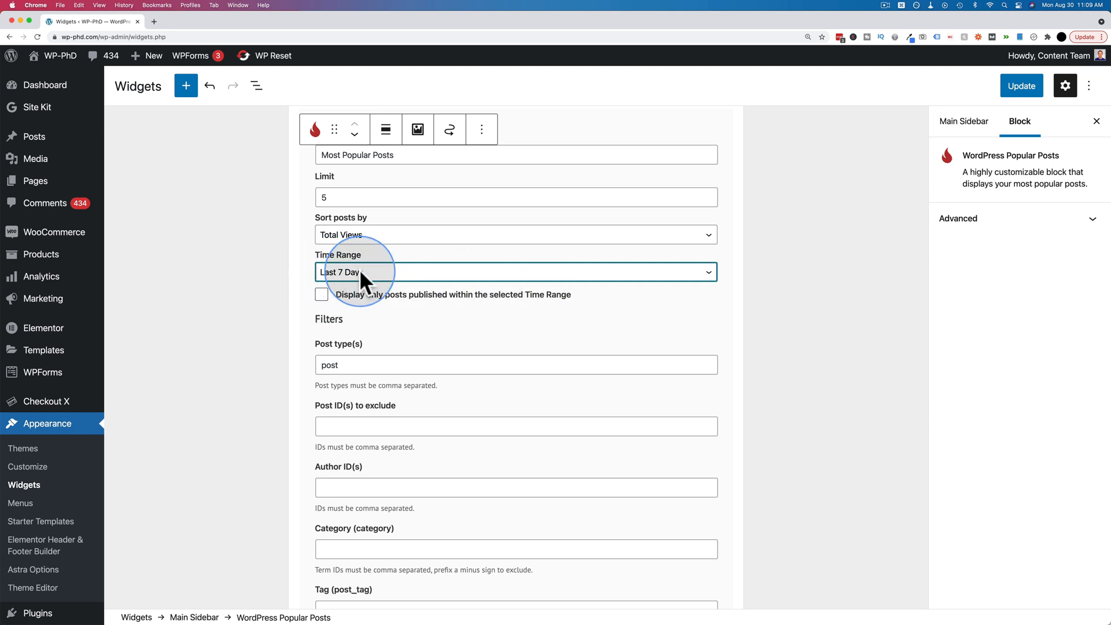
click(322, 294)
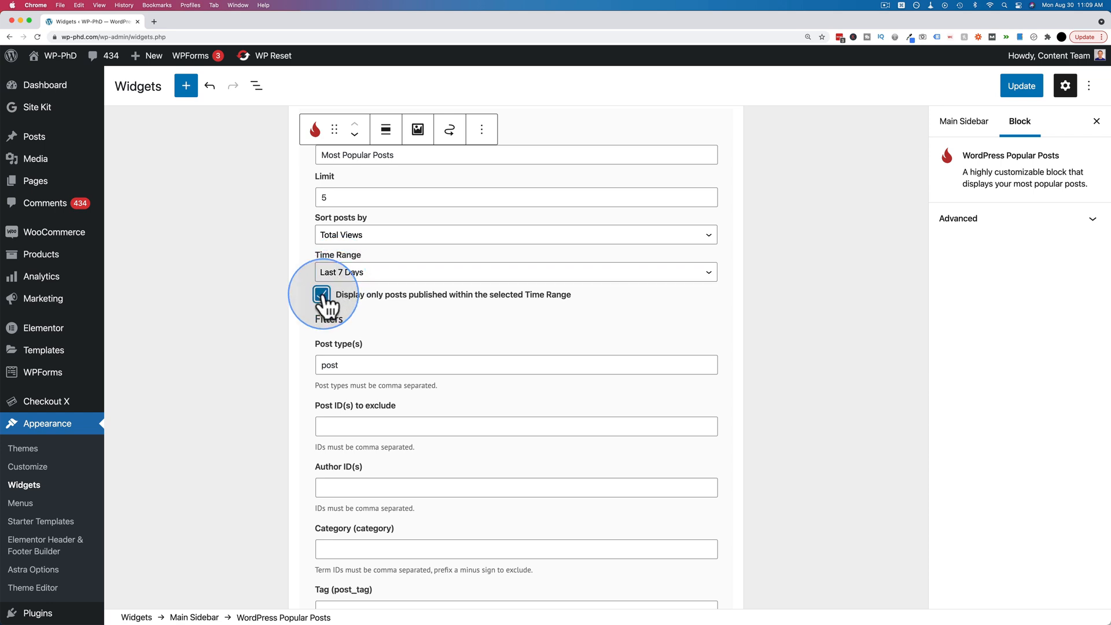
click(323, 294)
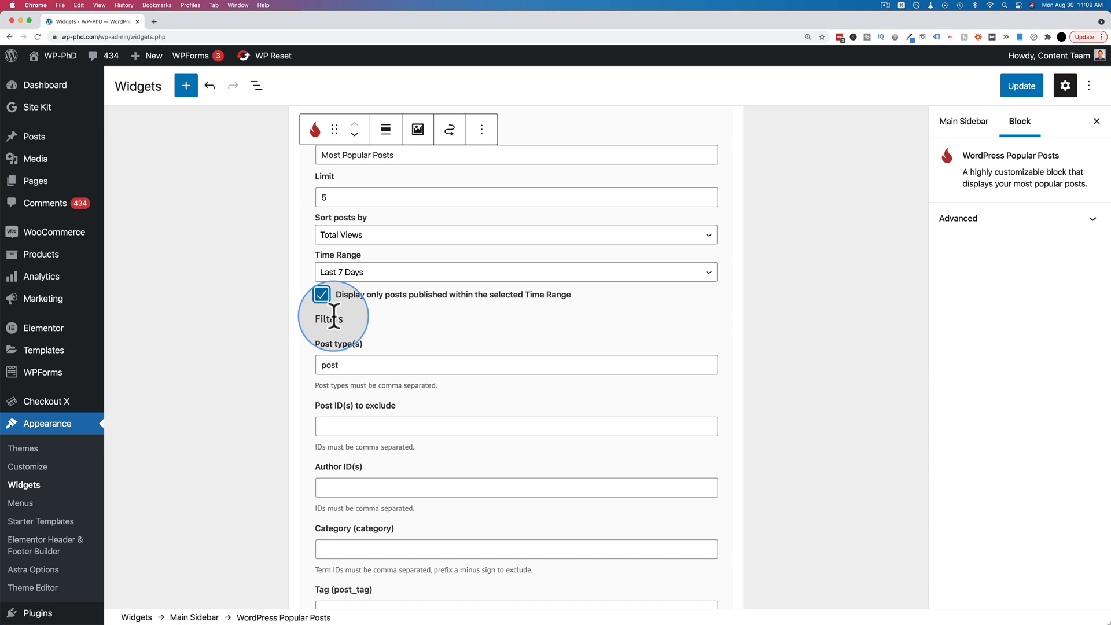
click(515, 272)
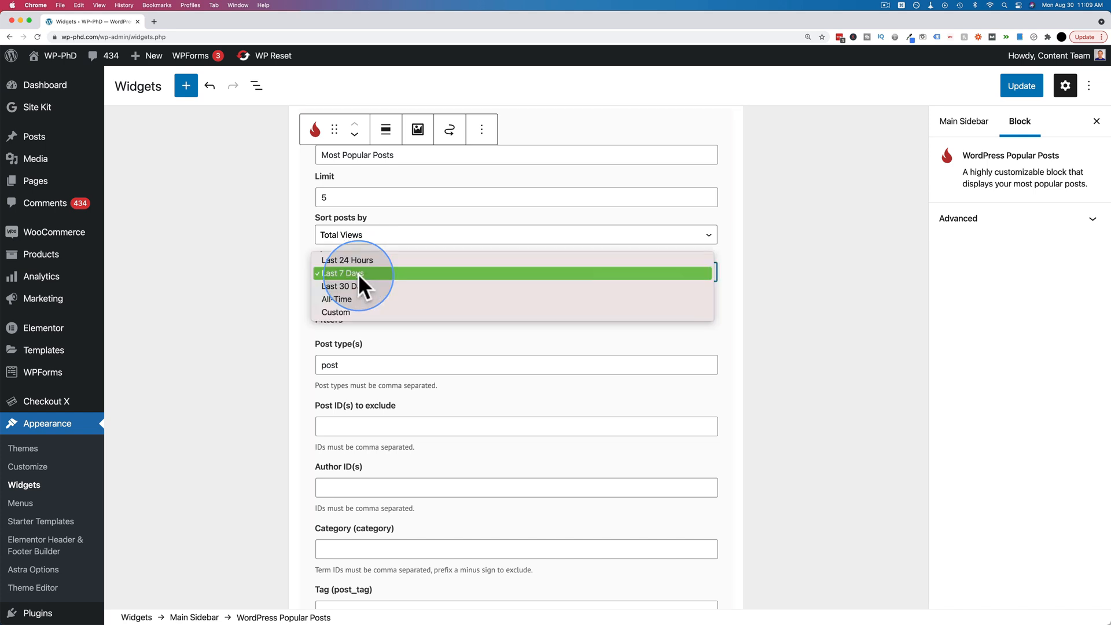
mouse_move(354, 286)
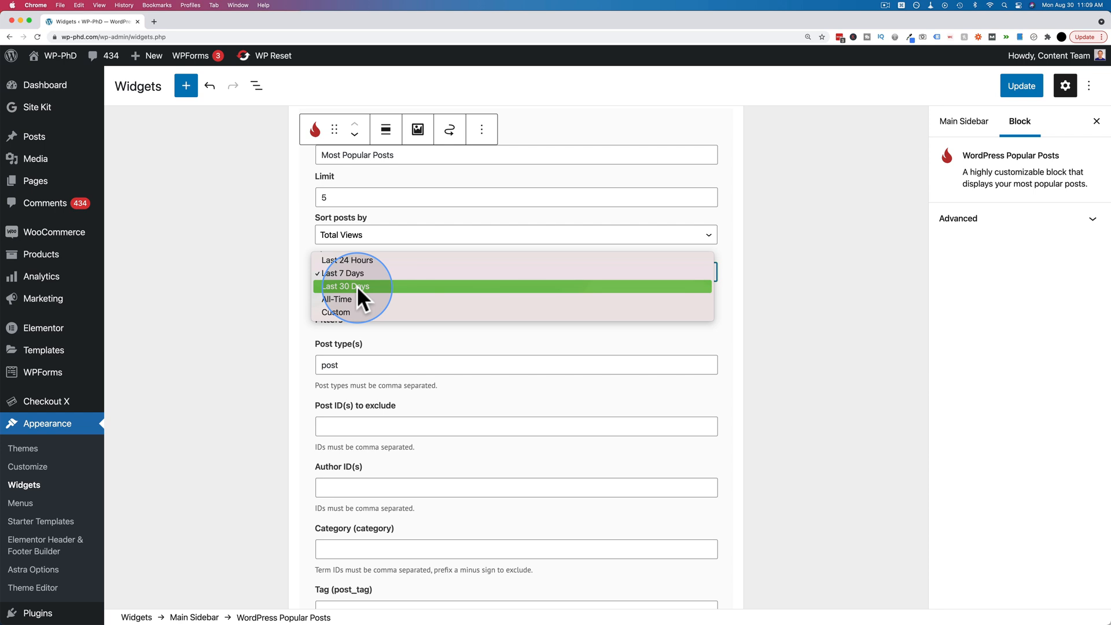
click(345, 286)
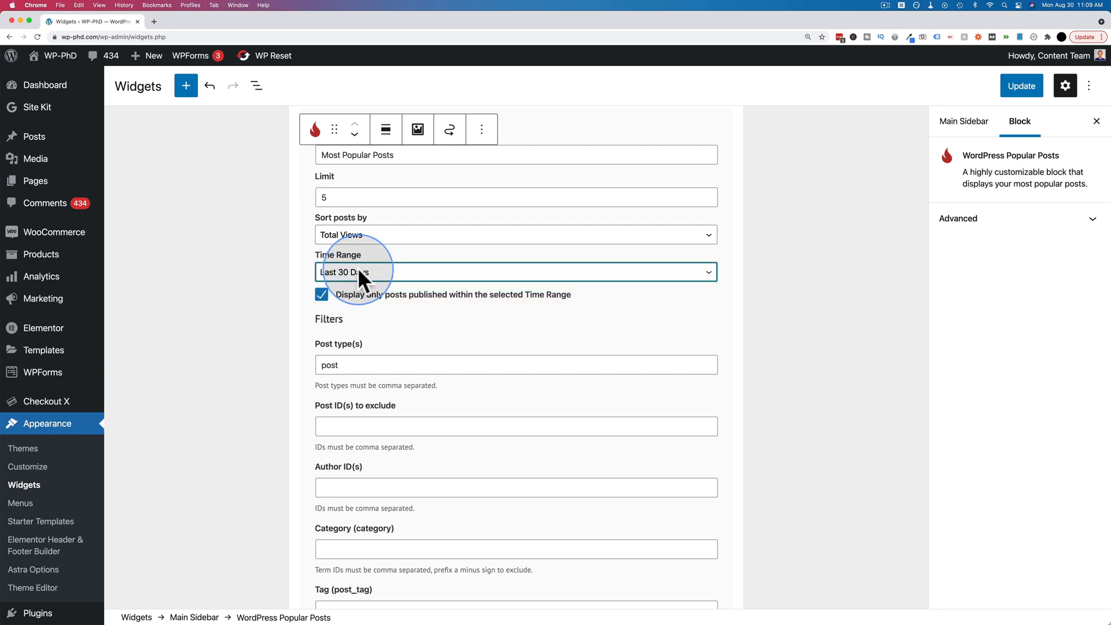
scroll(down, 3)
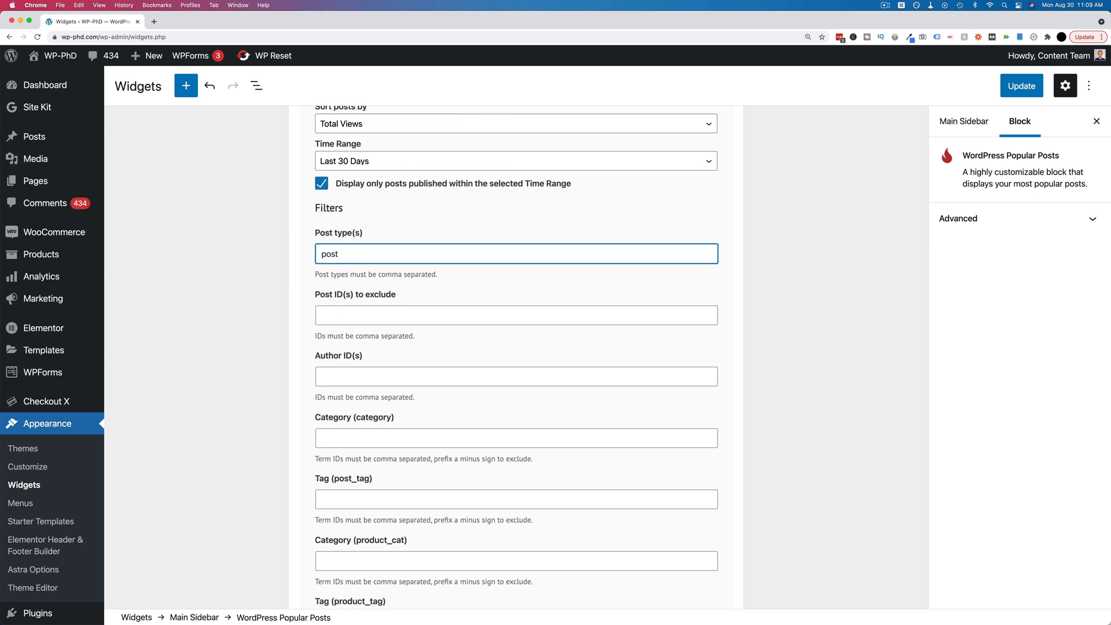
Step: Try adding 'pages' to the Post type filter, leaving it as just 'post', and move to the remaining filters
text(,pages)
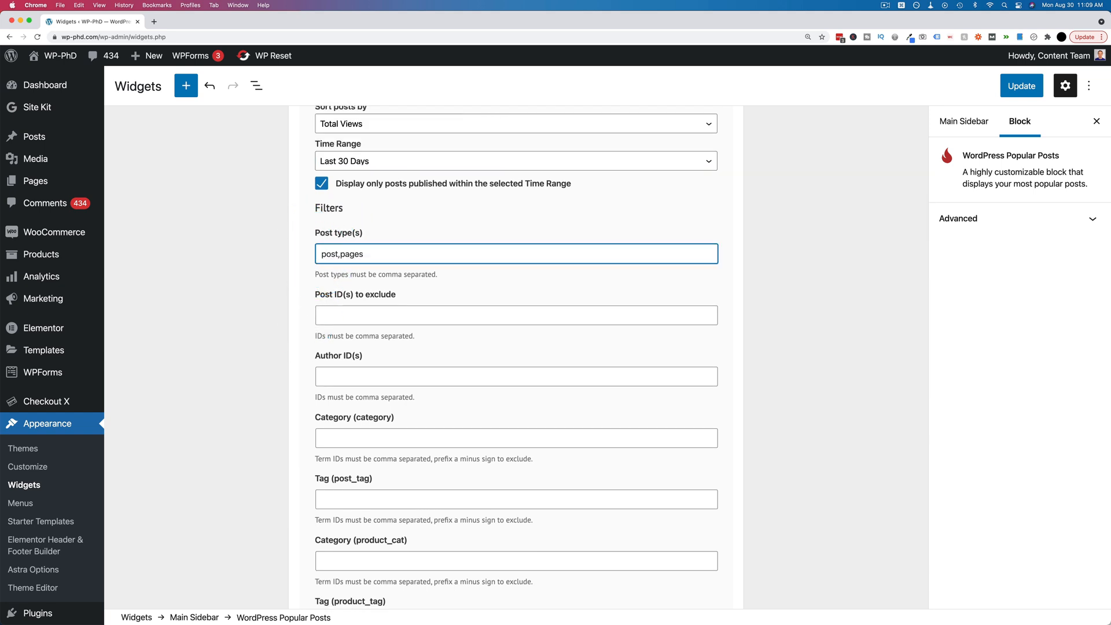
text(,)
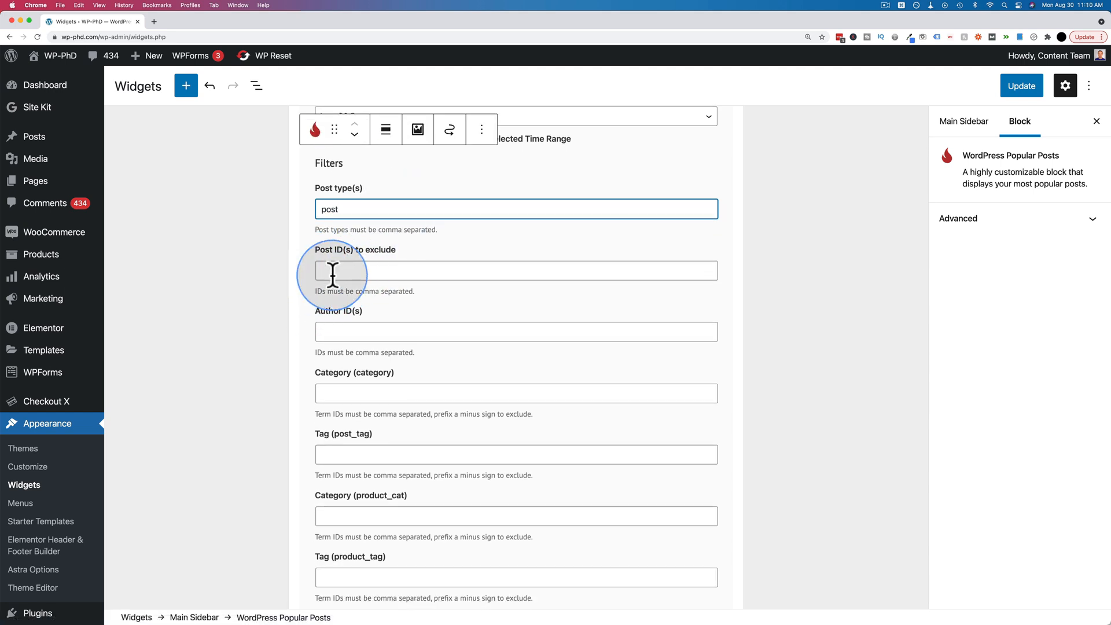
scroll(down, 3)
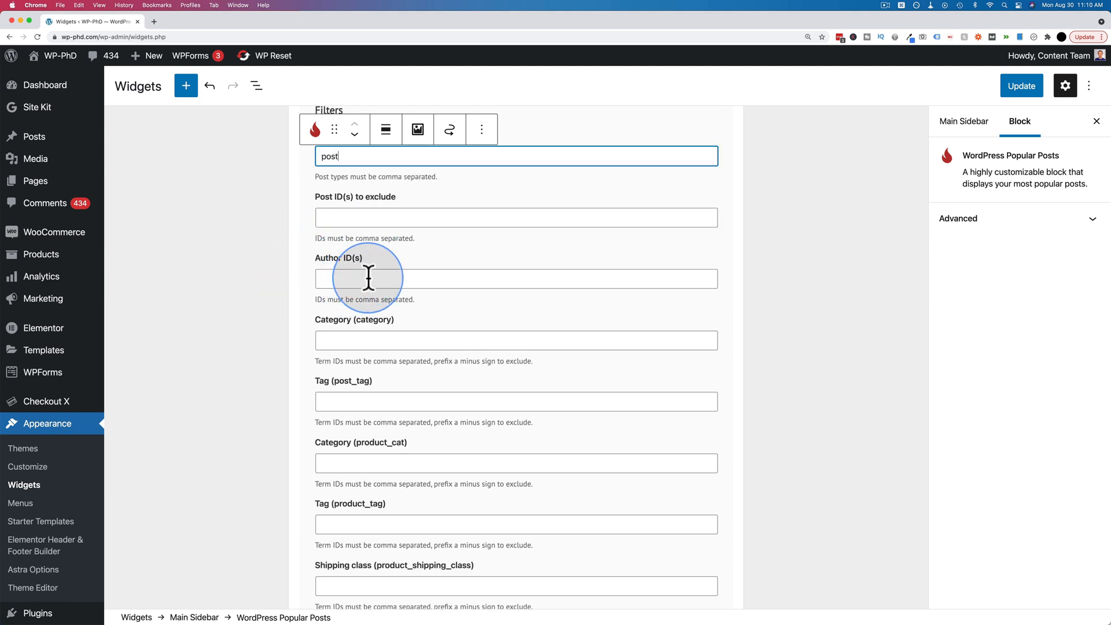
mouse_move(340, 279)
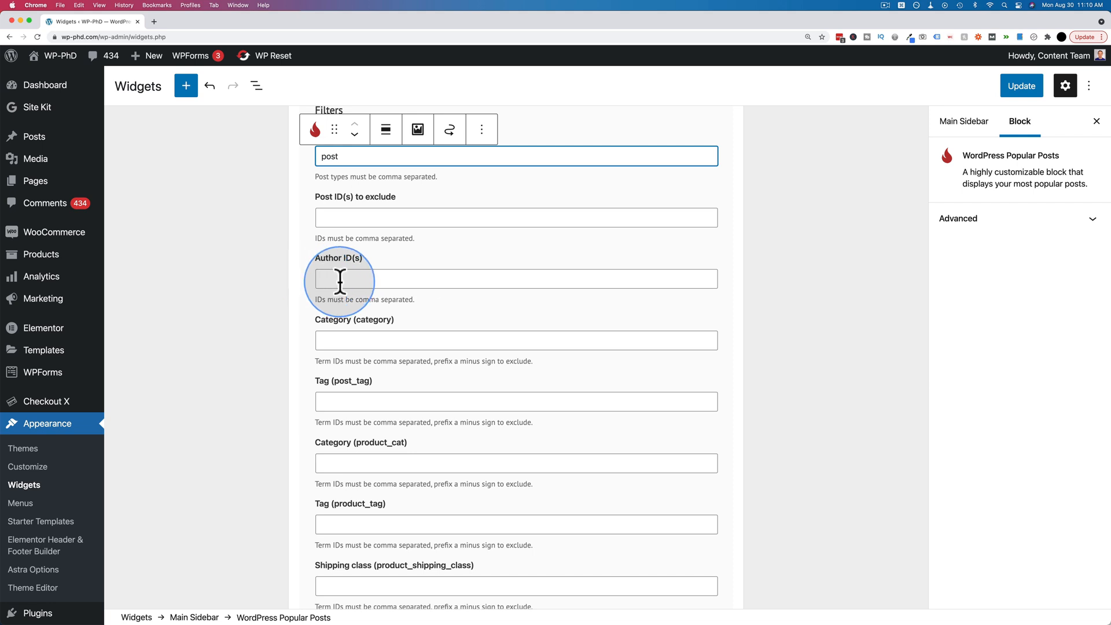
mouse_move(359, 279)
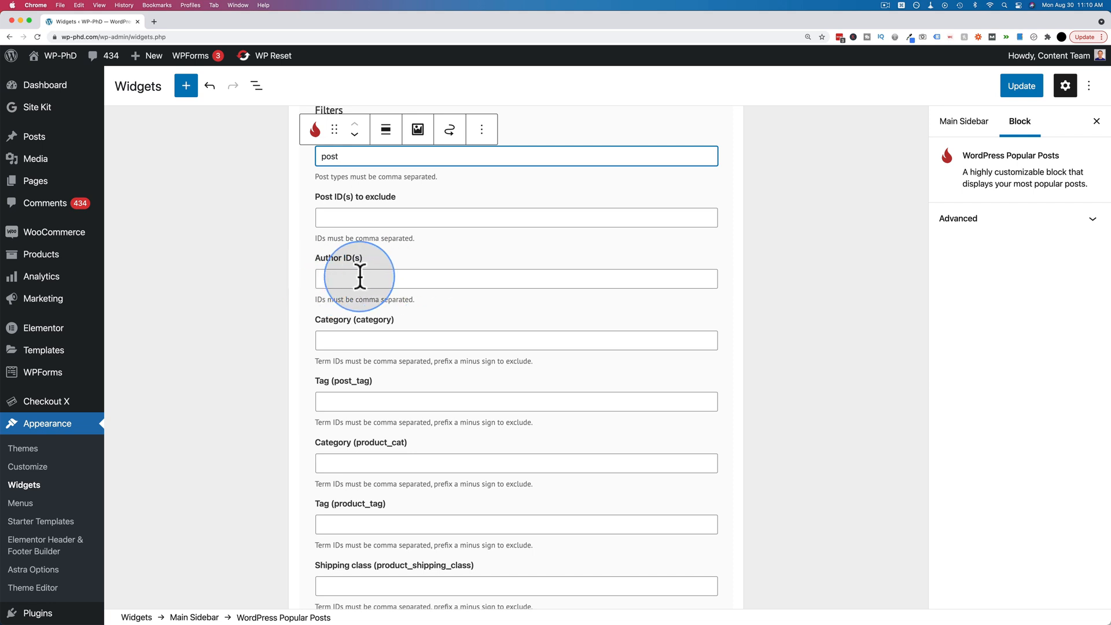
mouse_move(414, 218)
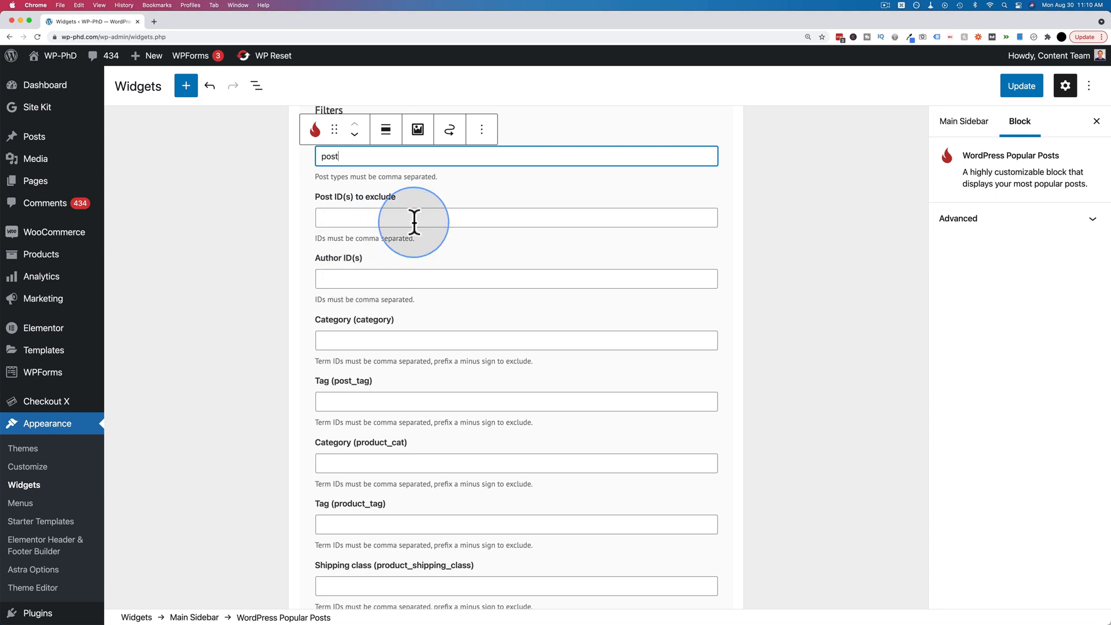
mouse_move(346, 328)
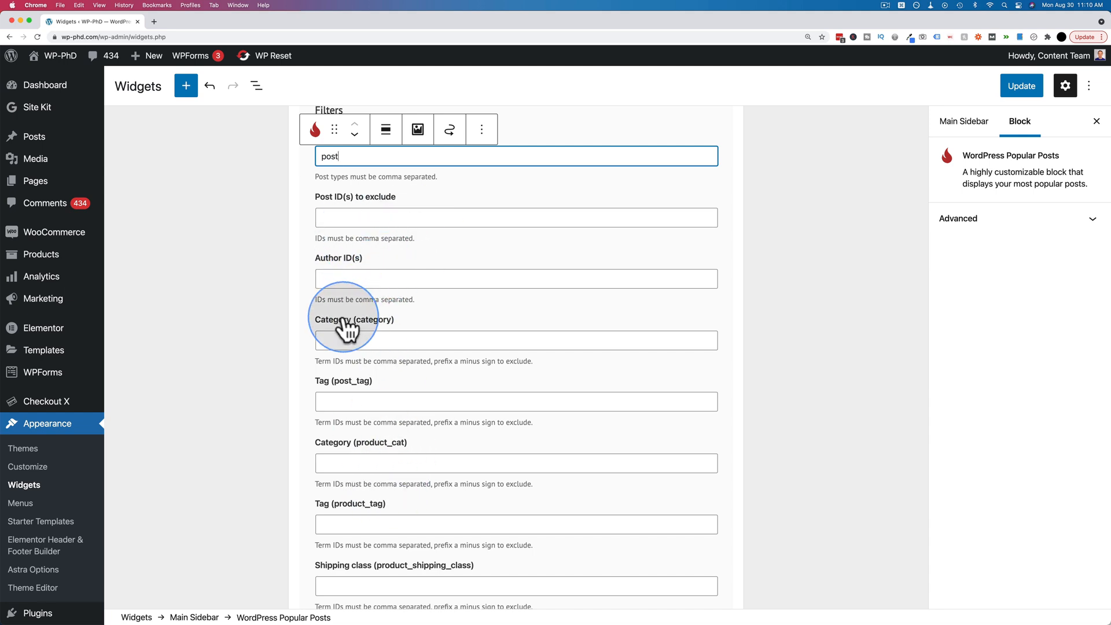
mouse_move(342, 279)
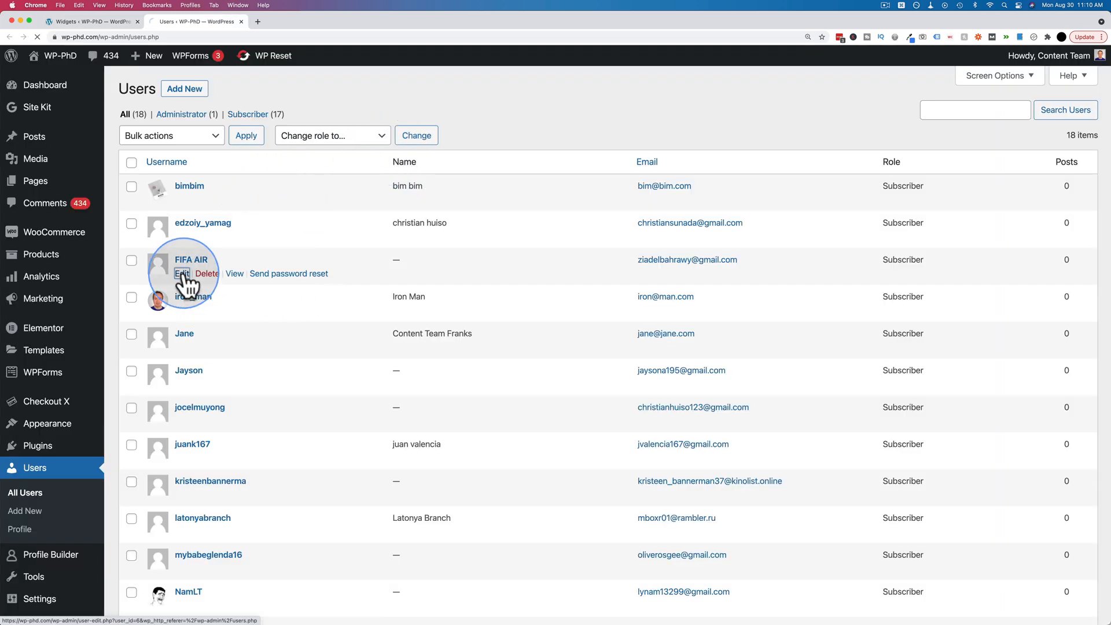
Step: Look up the user's ID on their profile and enter '6,' in the Author ID(s) filter
click(181, 273)
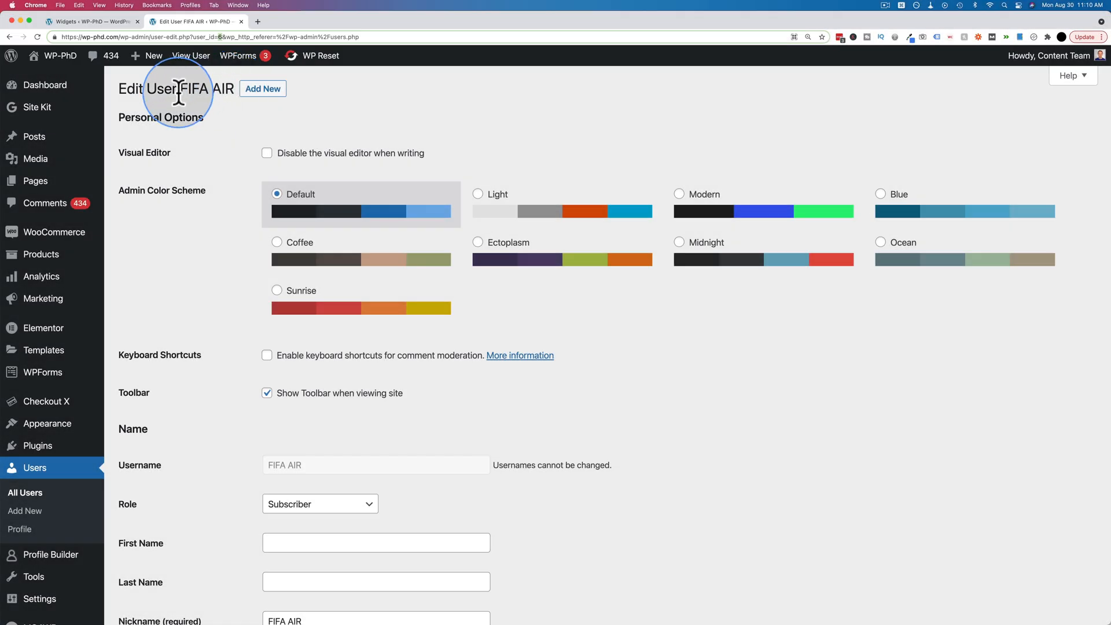
click(90, 20)
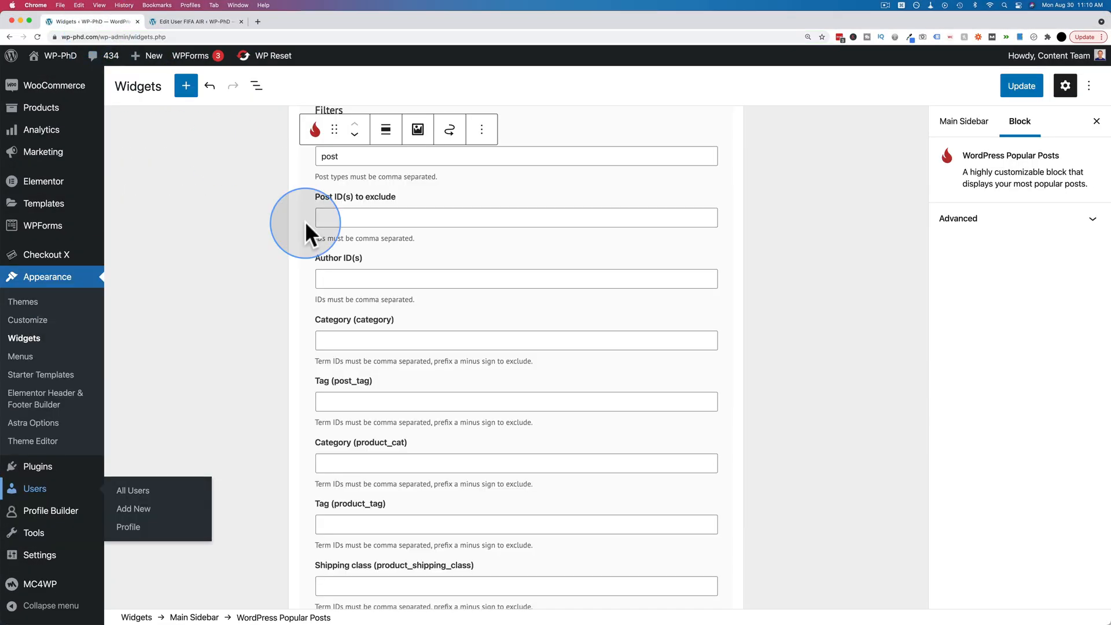
click(517, 277)
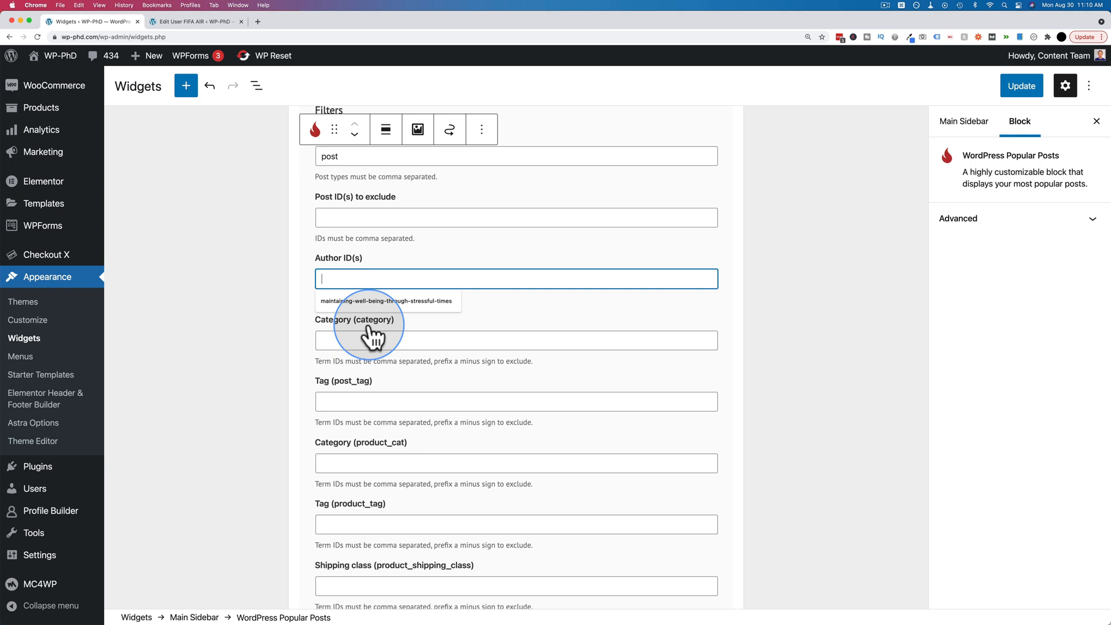
text(6)
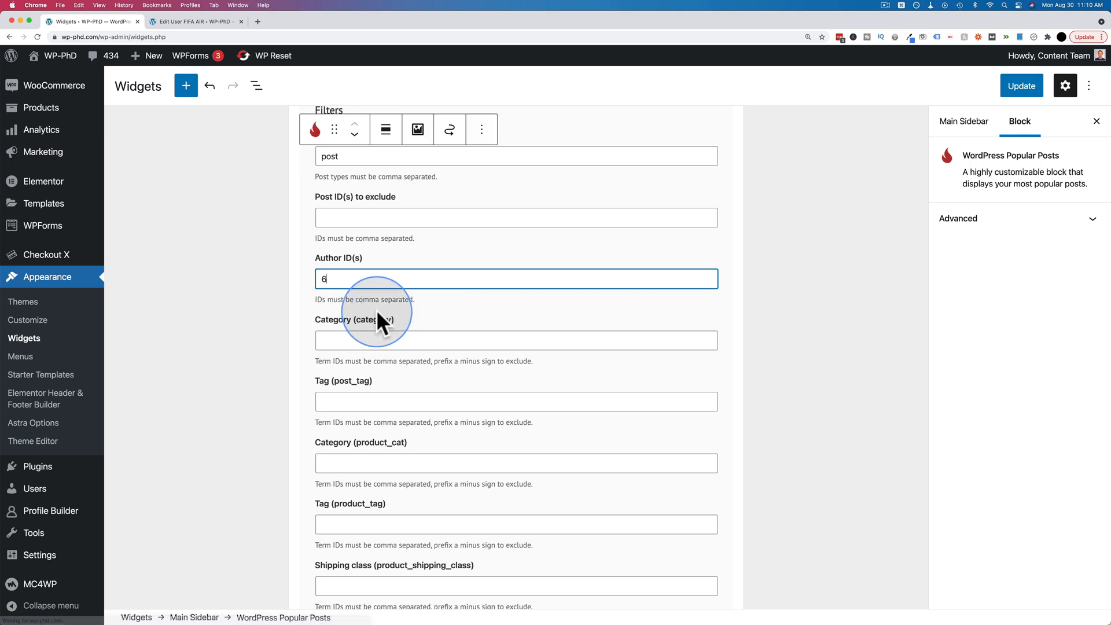
text(,)
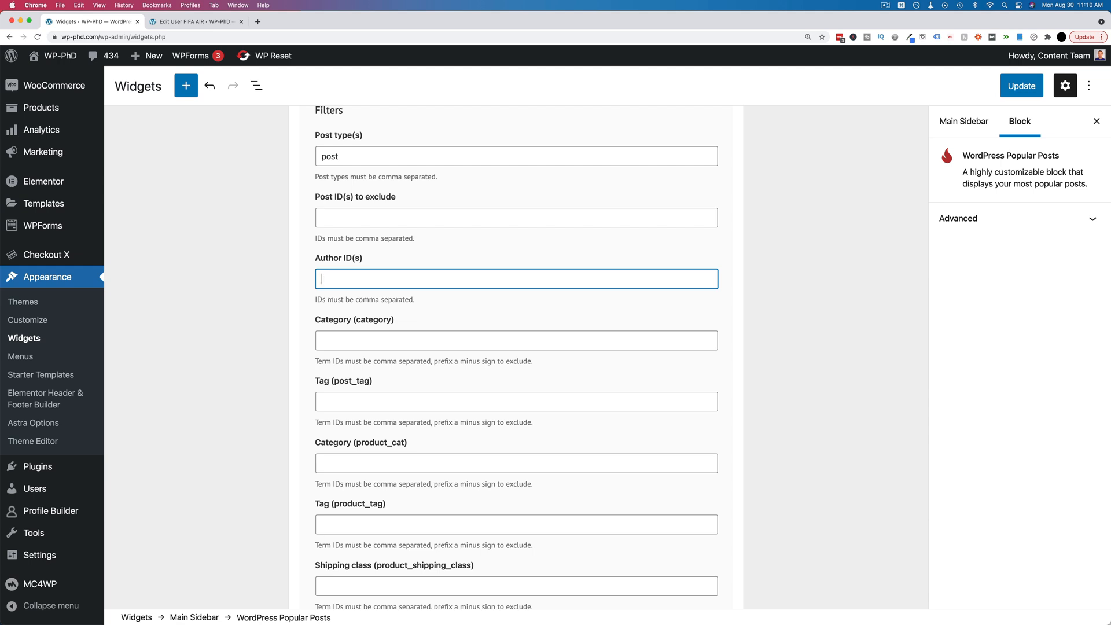
Step: Open the 360 Image post for editing in the second tab to read its post ID
click(191, 21)
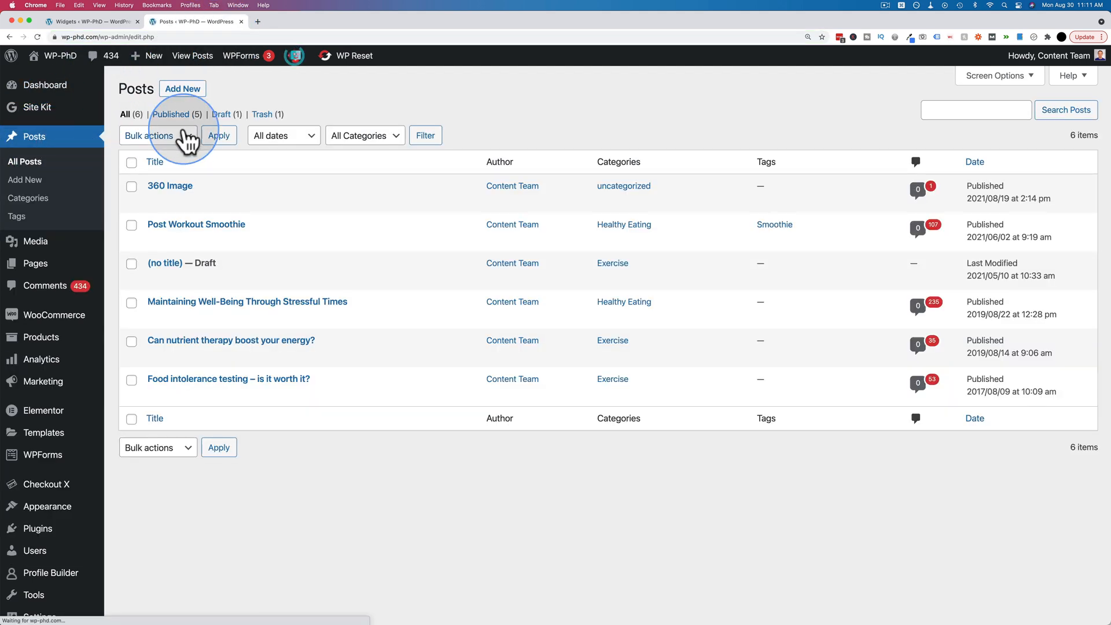
mouse_move(147, 200)
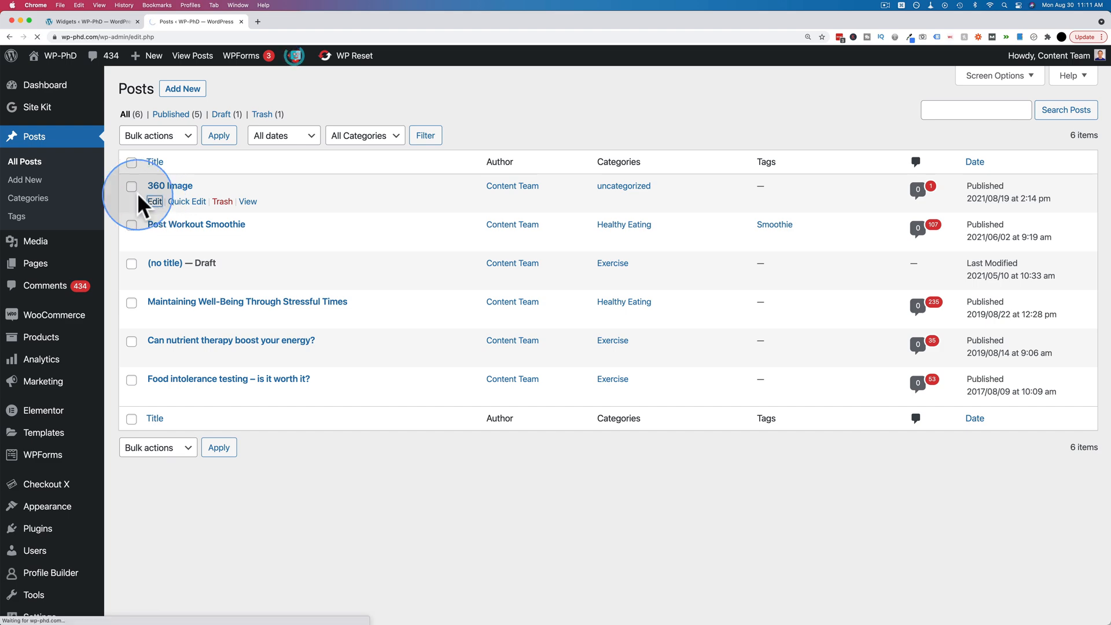
click(154, 201)
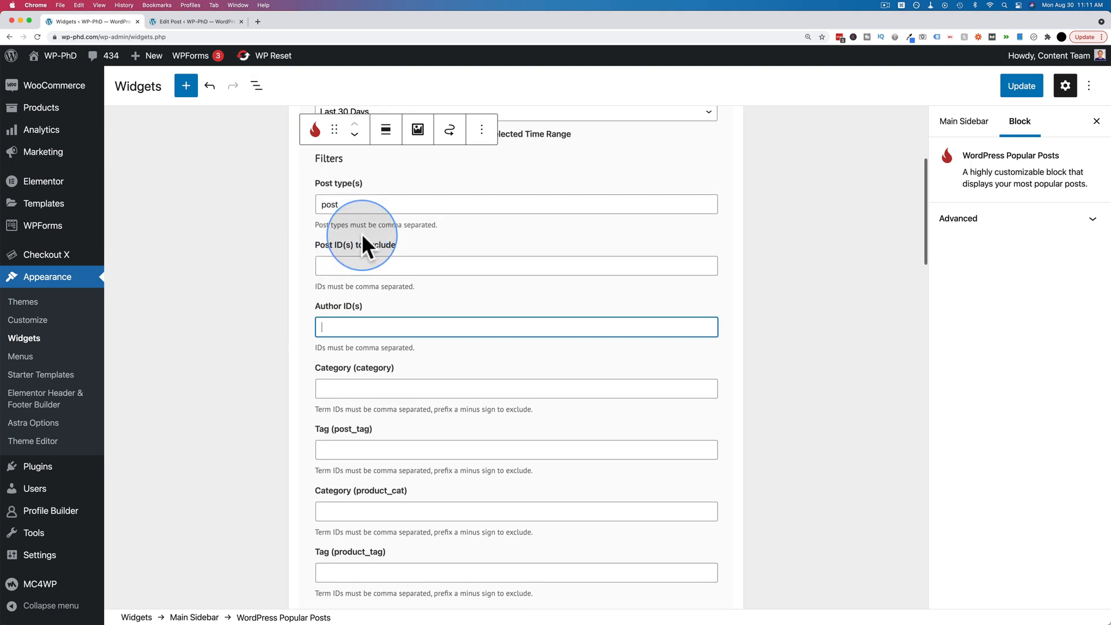
text(1704)
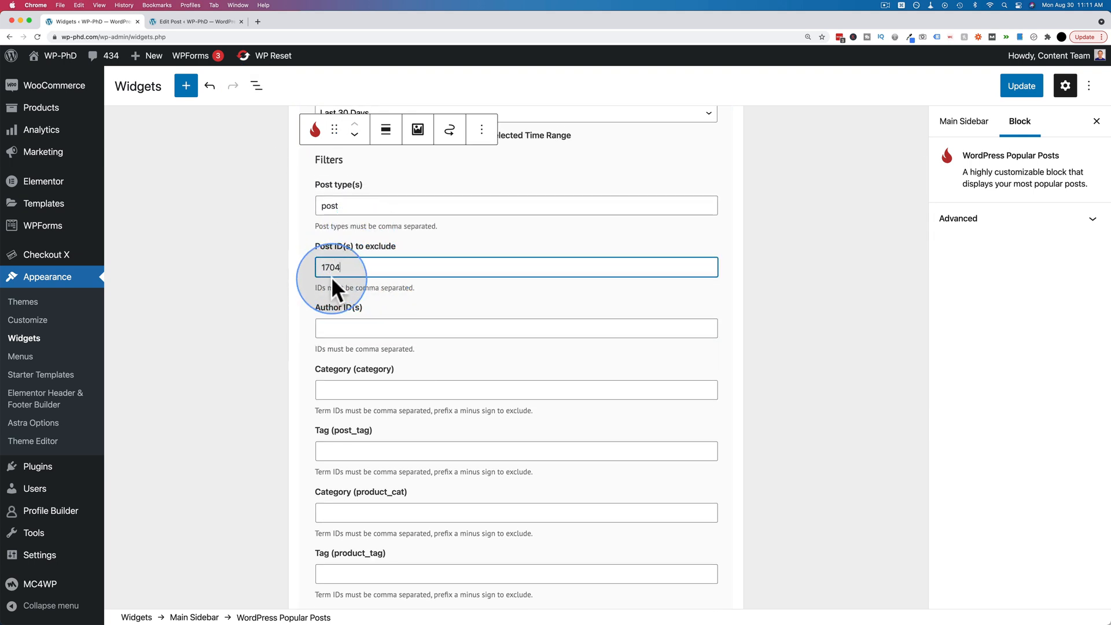
scroll(down, 3)
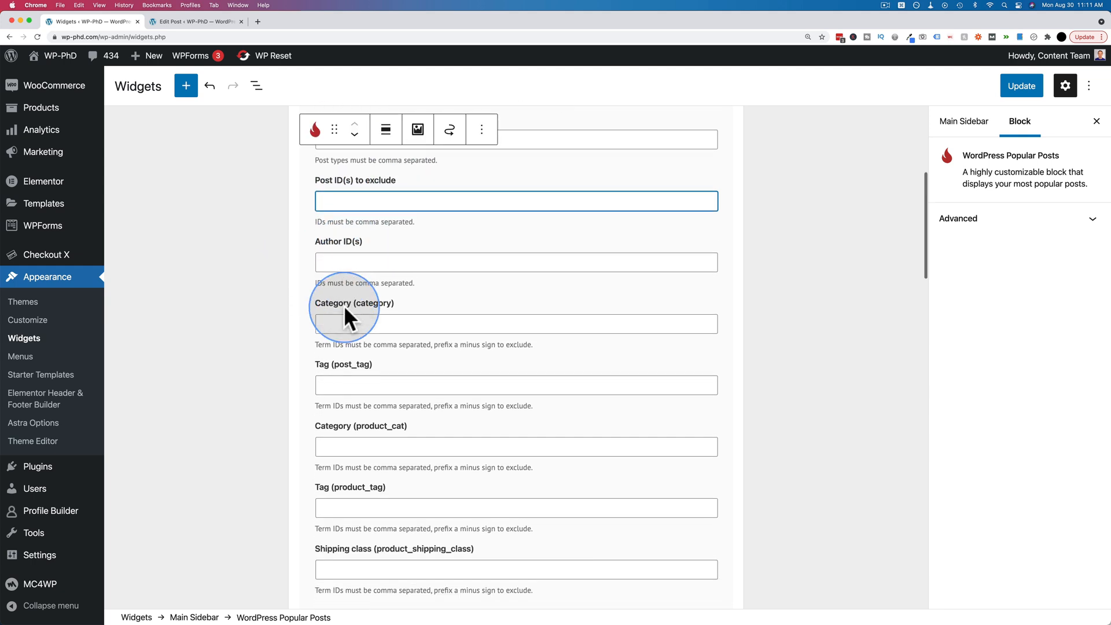
scroll(down, 3)
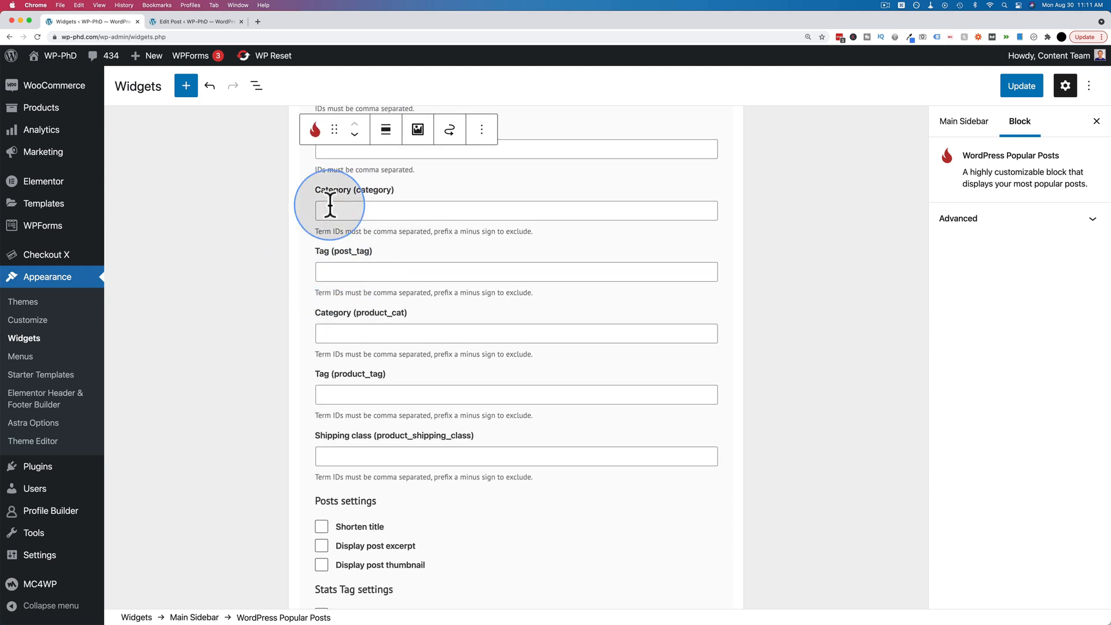
scroll(down, 3)
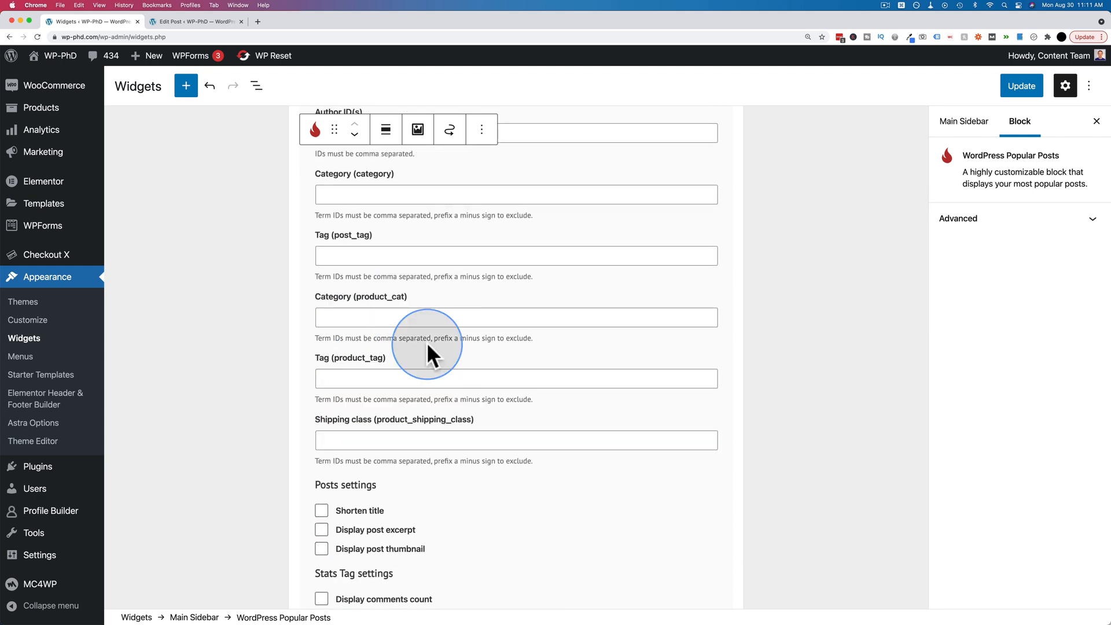
mouse_move(417, 234)
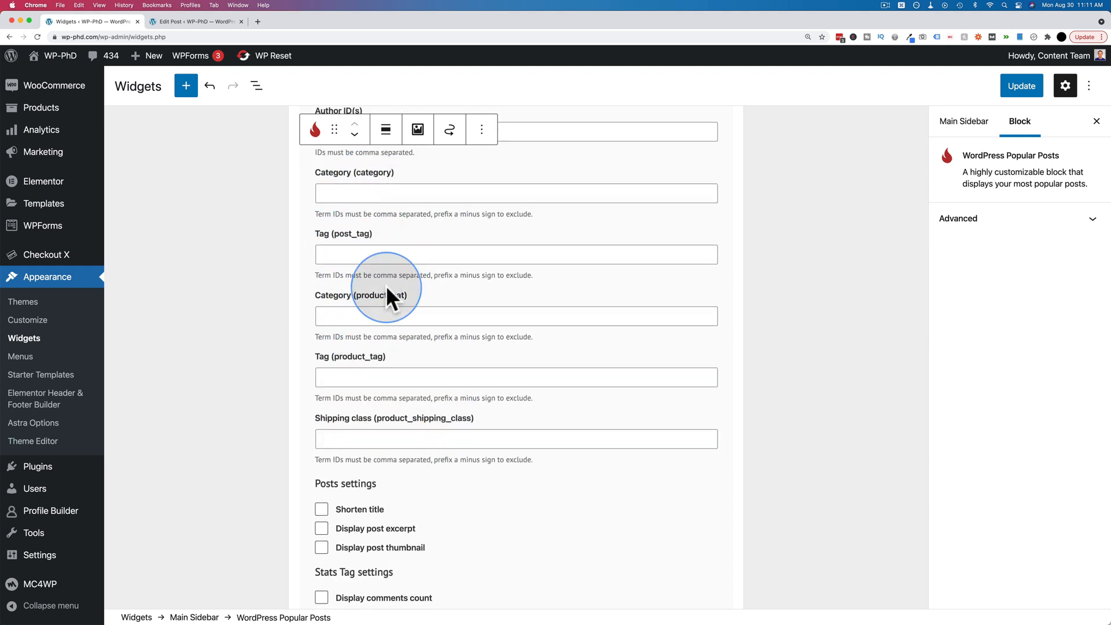
scroll(down, 3)
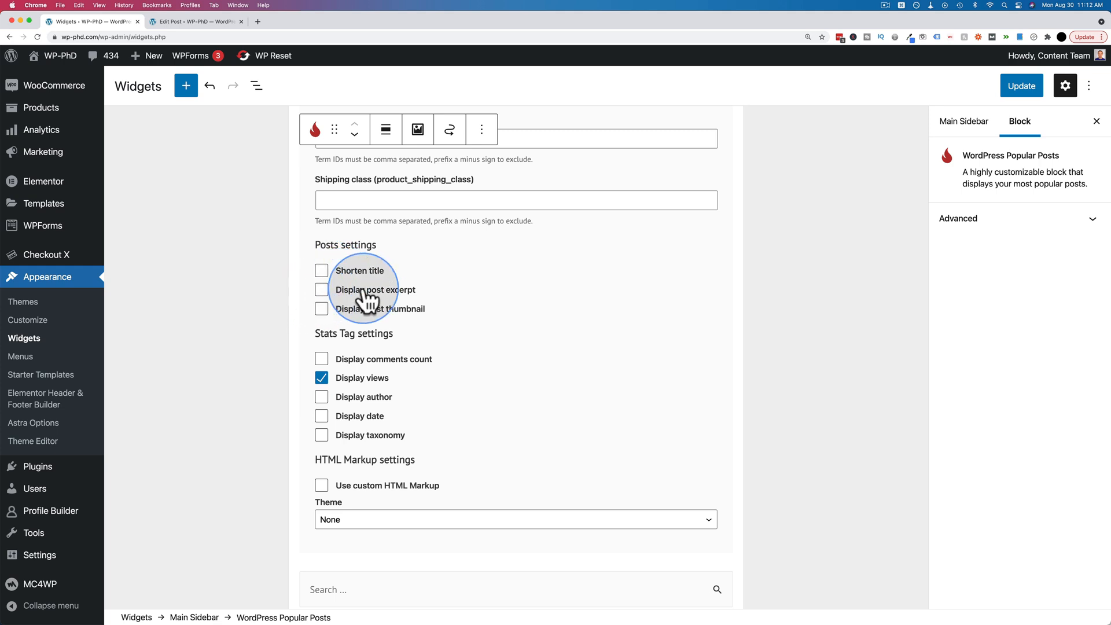
mouse_move(400, 303)
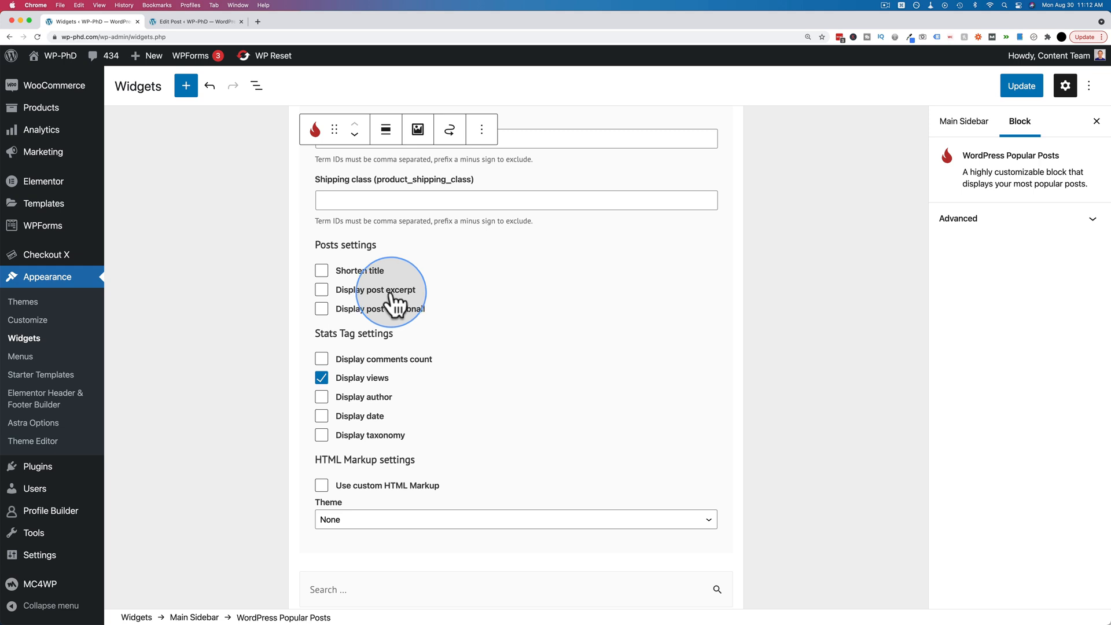
Step: Enable post thumbnails and shorten titles to 25, measured in characters
click(320, 308)
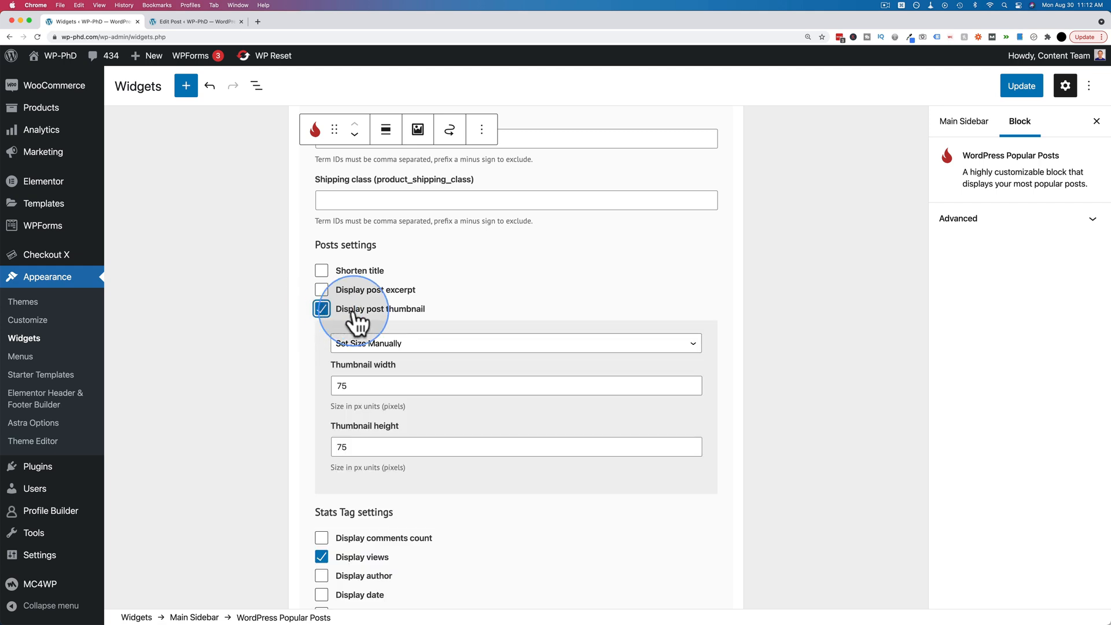
mouse_move(355, 358)
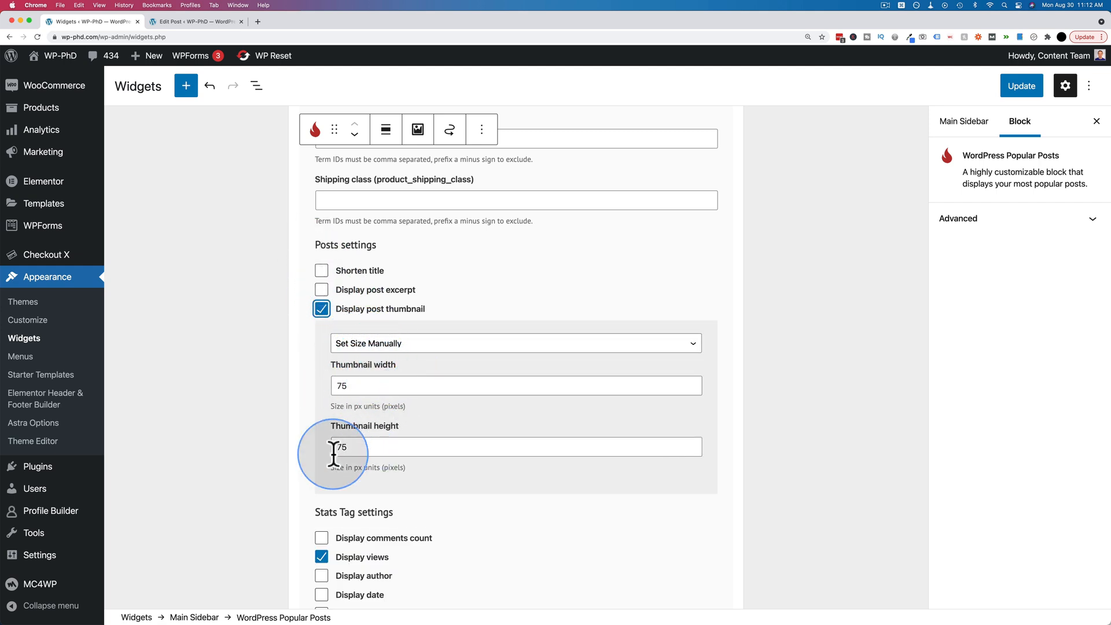
click(320, 270)
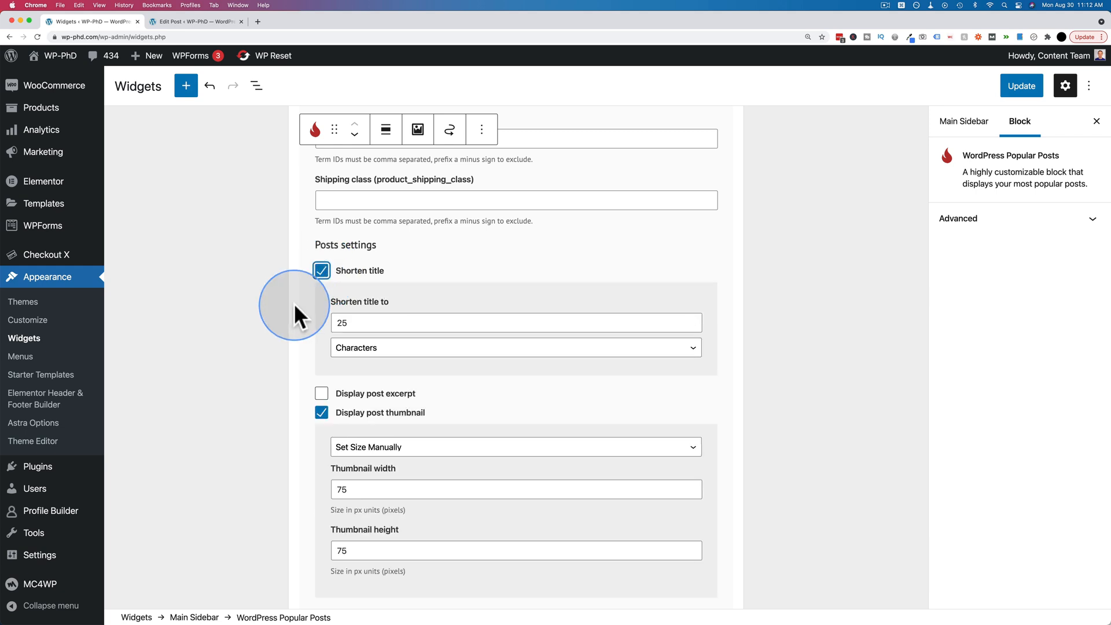
click(515, 347)
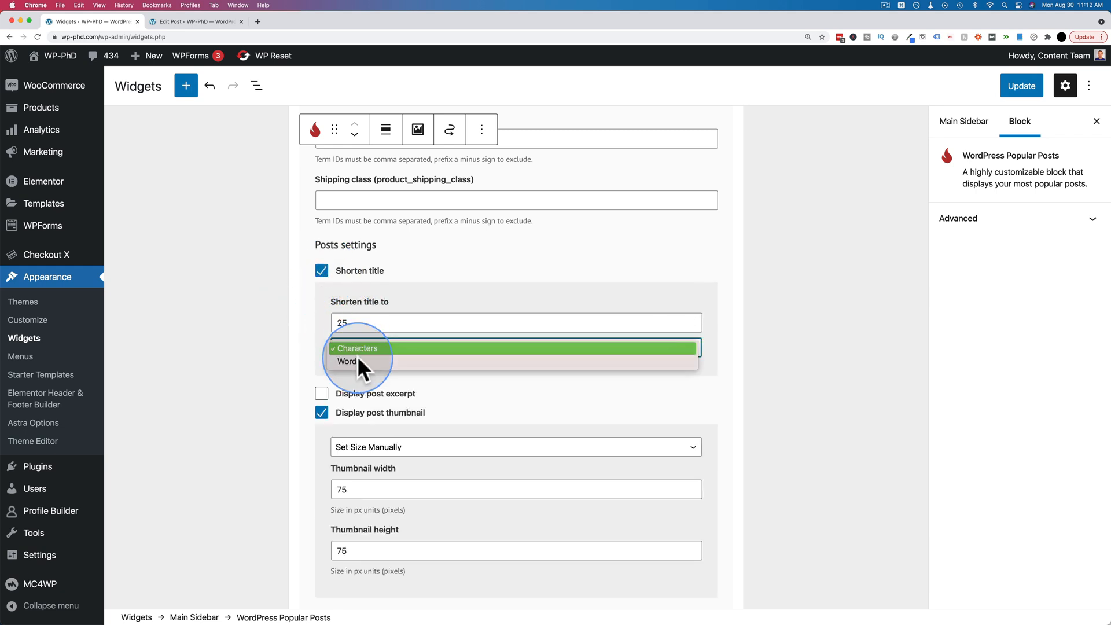
click(356, 349)
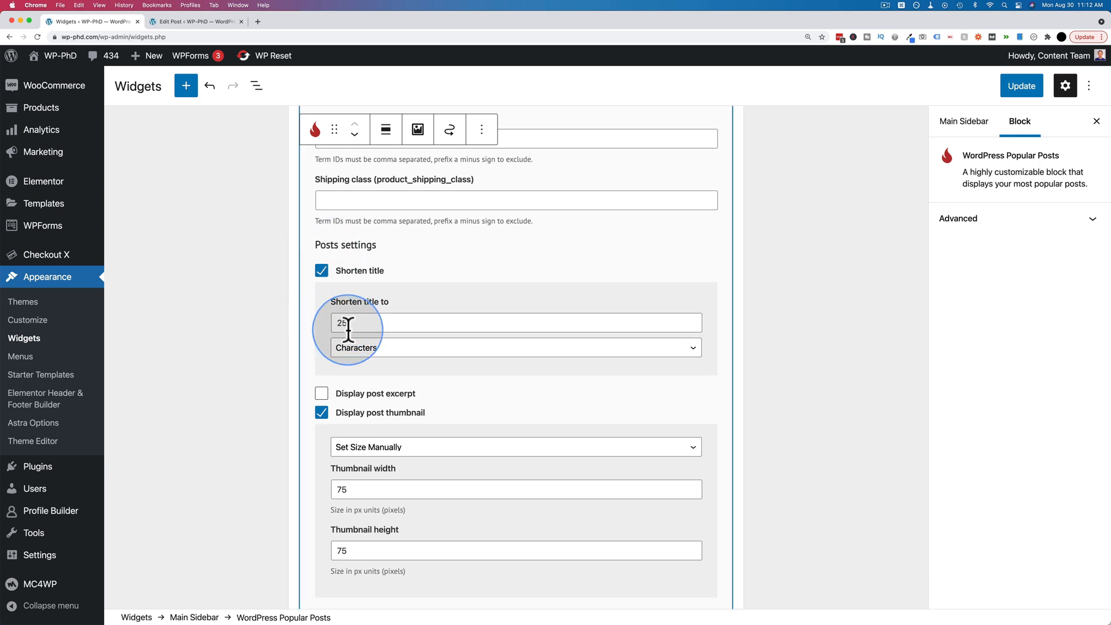
Step: Keep Display views enabled, save the widgets with Update and go to the live blog
scroll(down, 3)
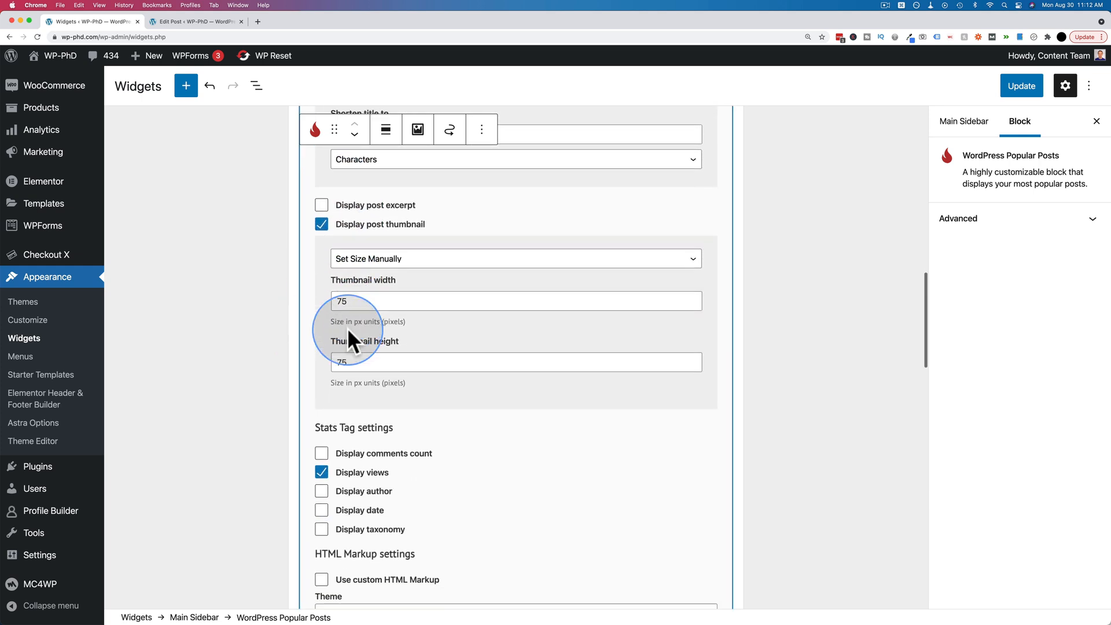
scroll(down, 3)
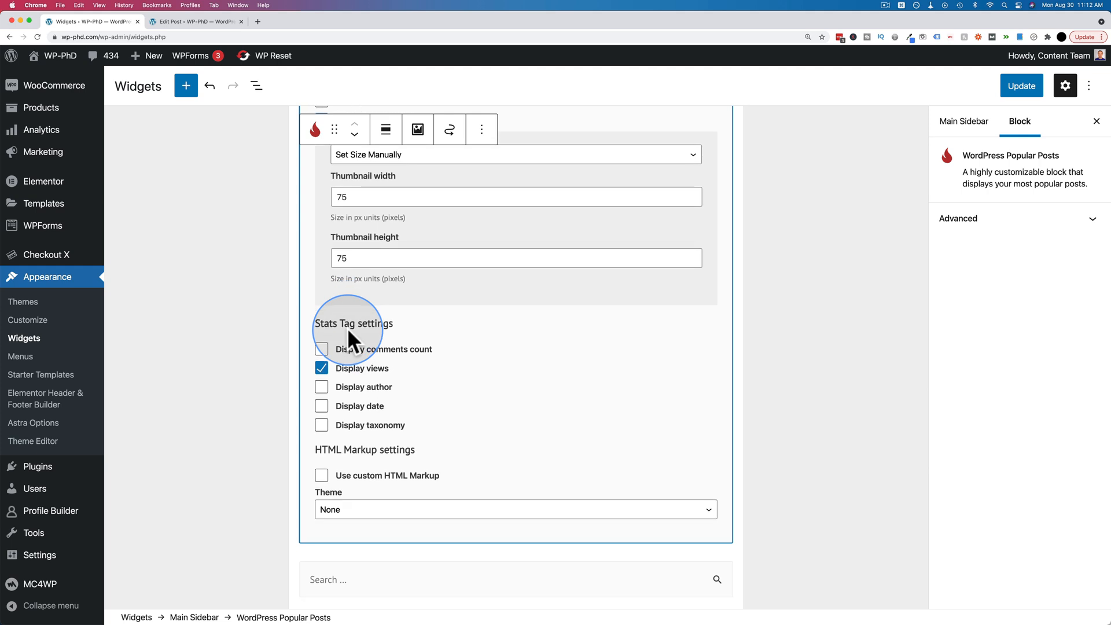
scroll(down, 3)
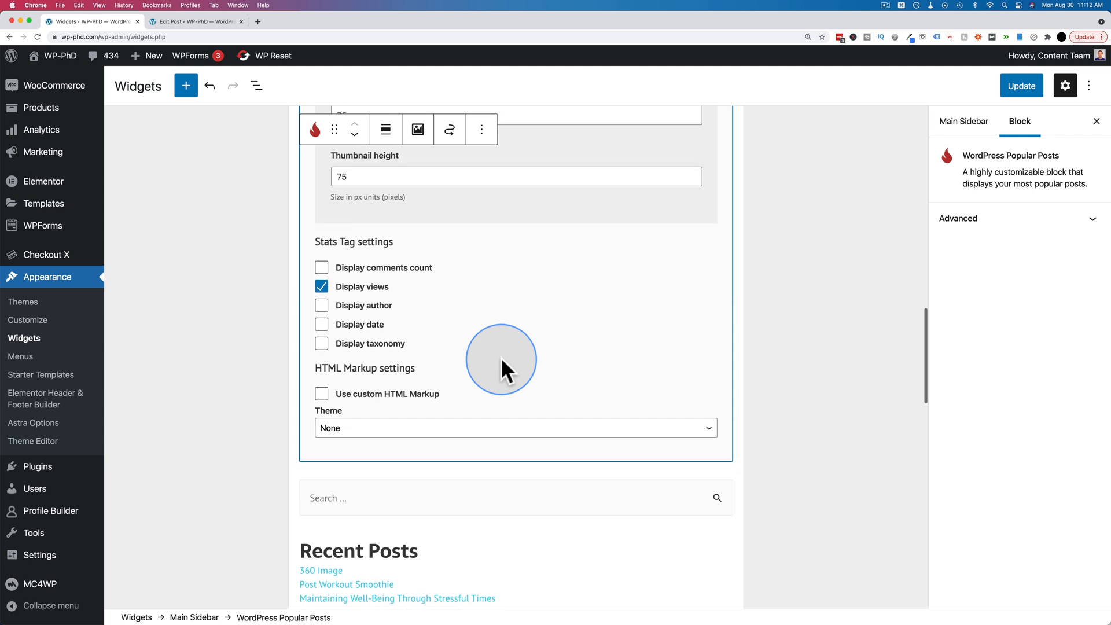
click(320, 286)
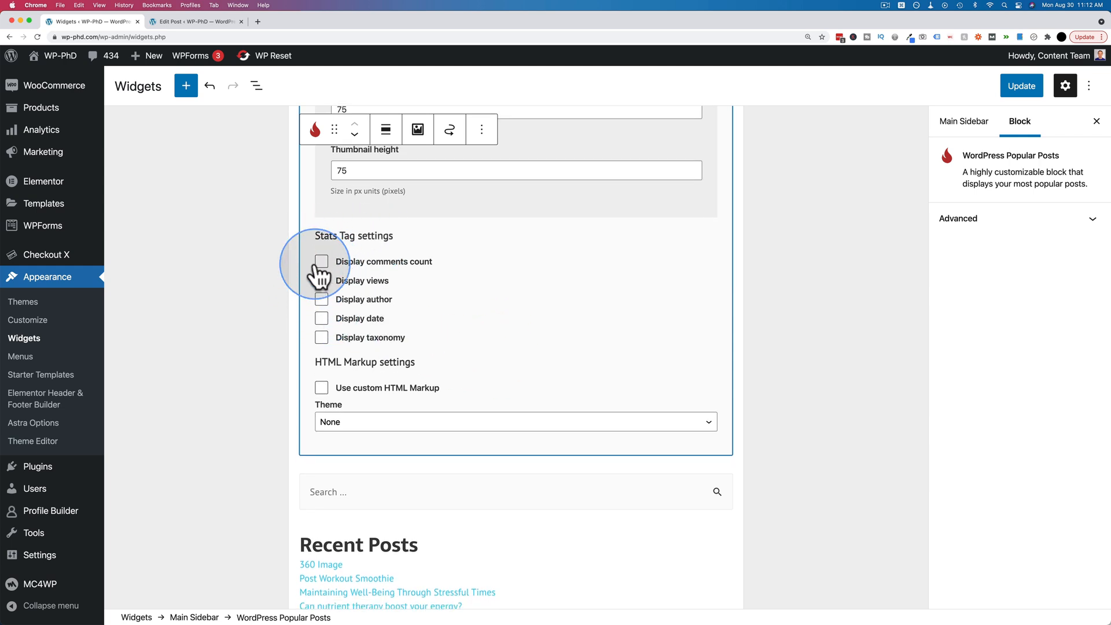
click(322, 280)
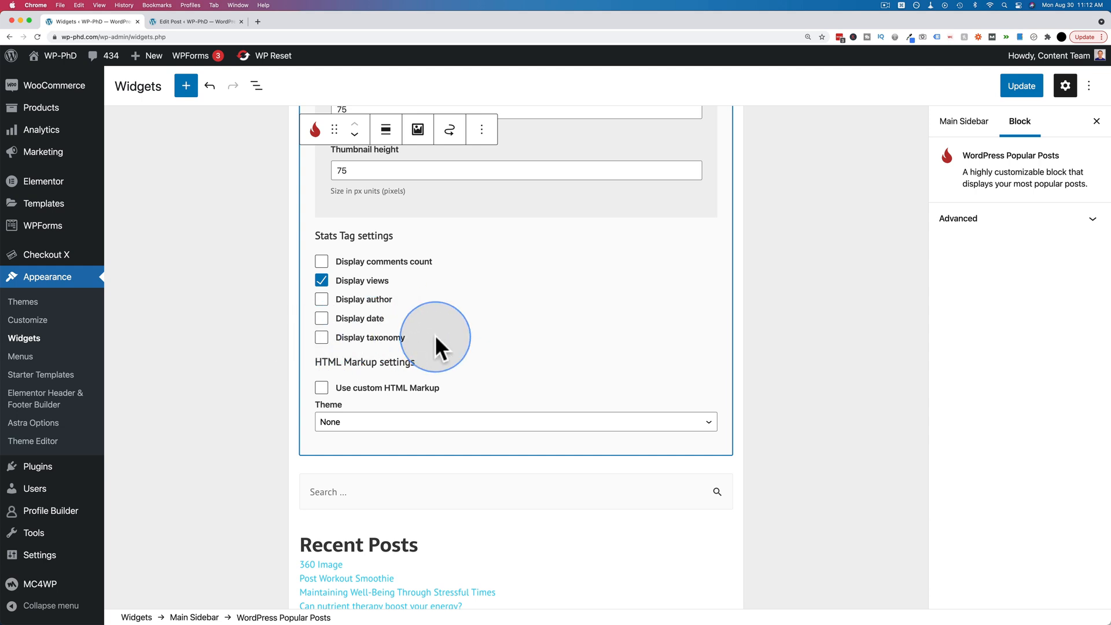
scroll(down, 3)
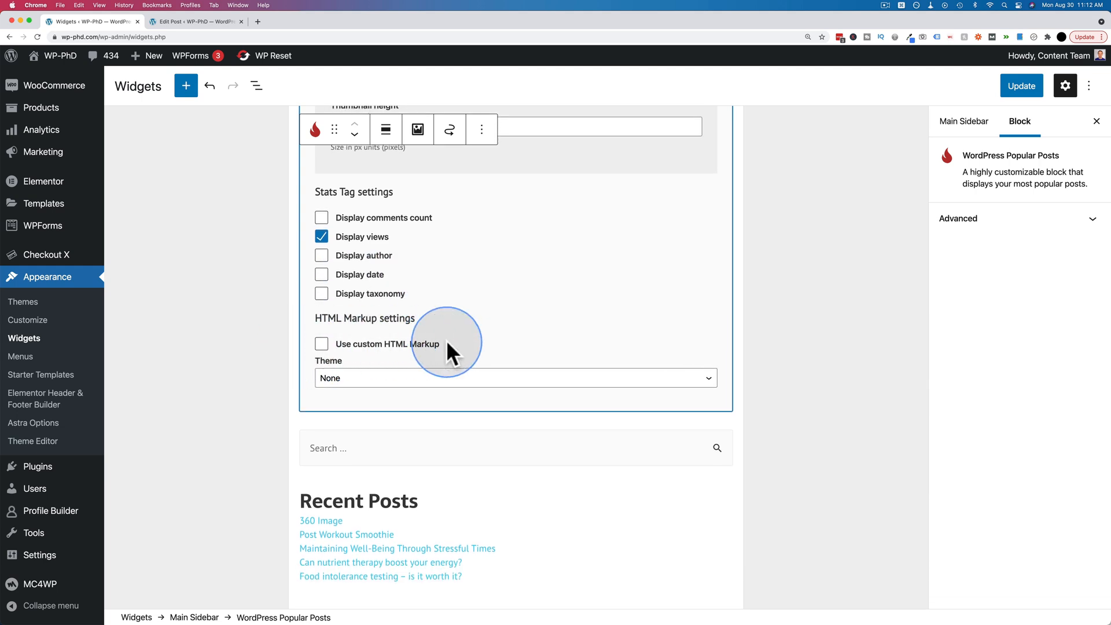
mouse_move(1021, 86)
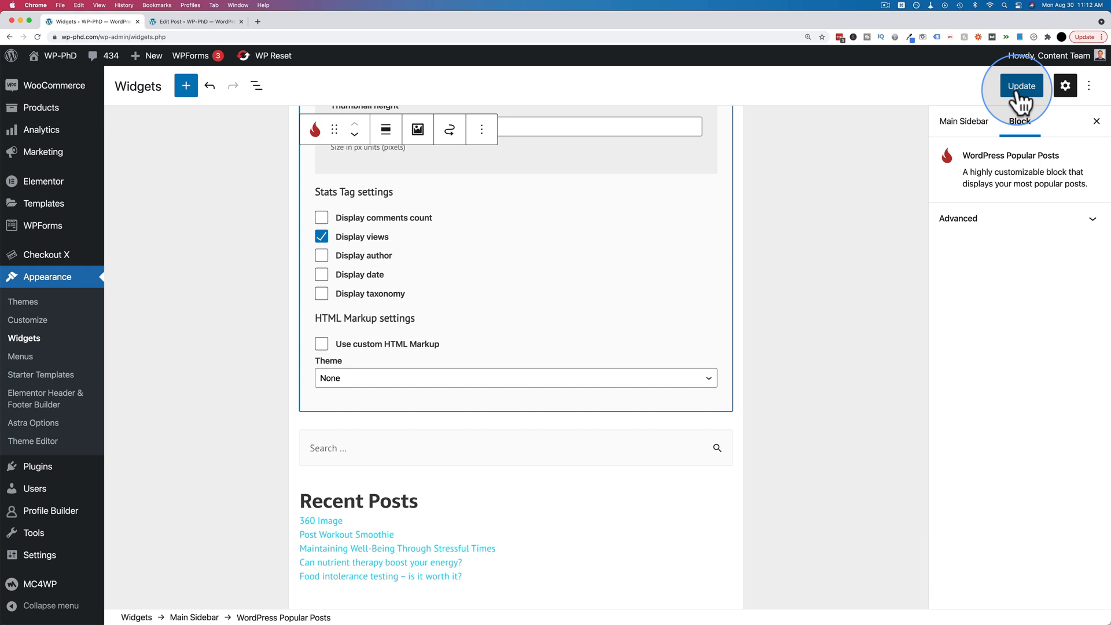
click(1021, 85)
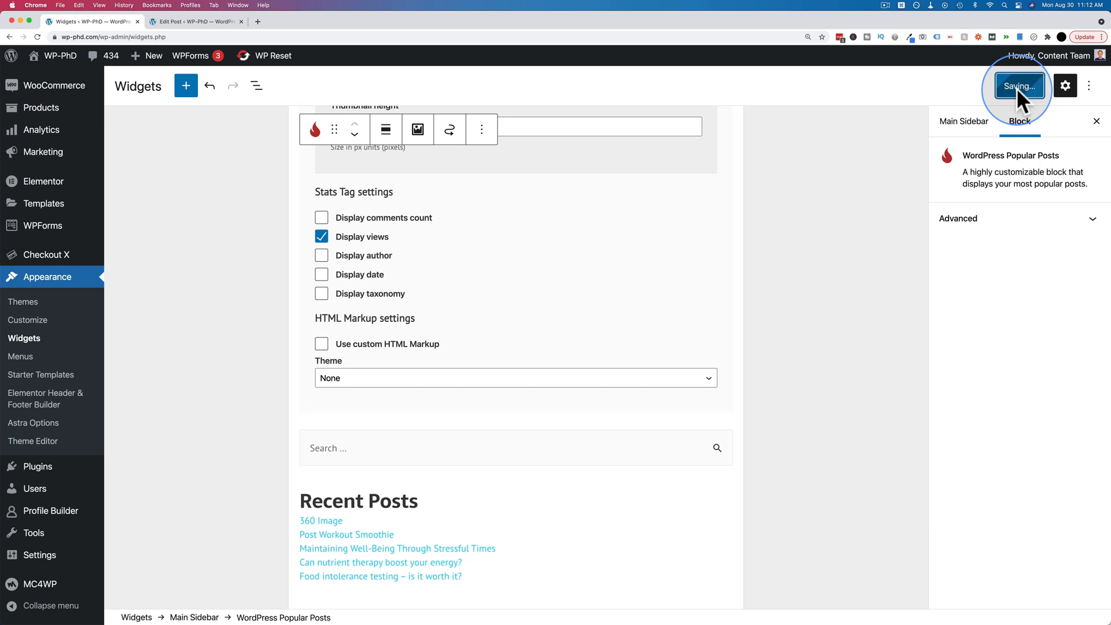
click(271, 56)
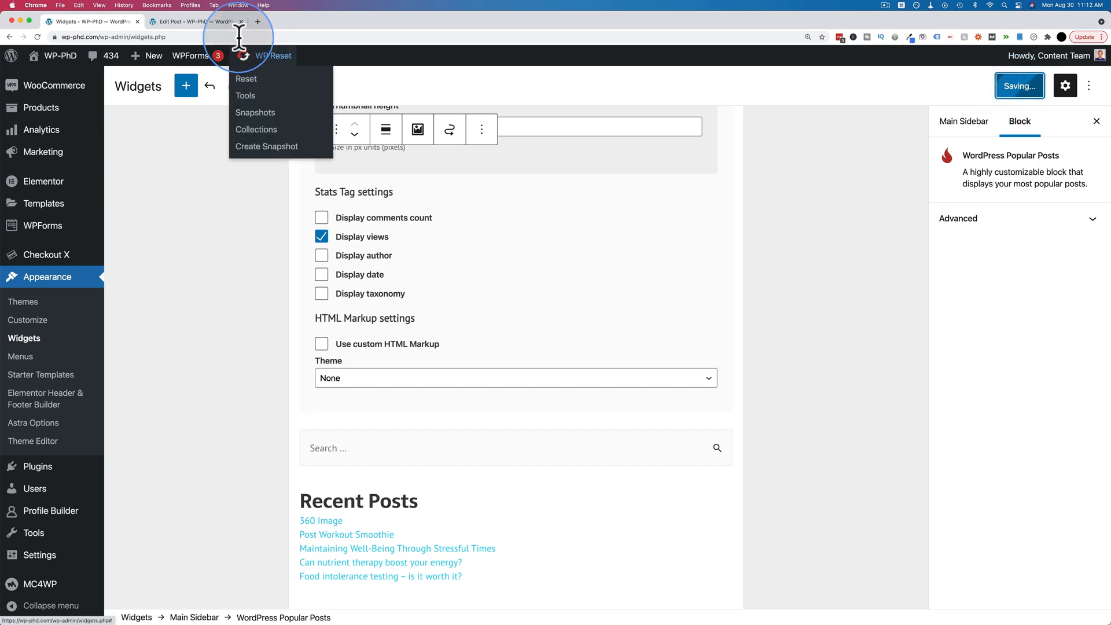
click(191, 21)
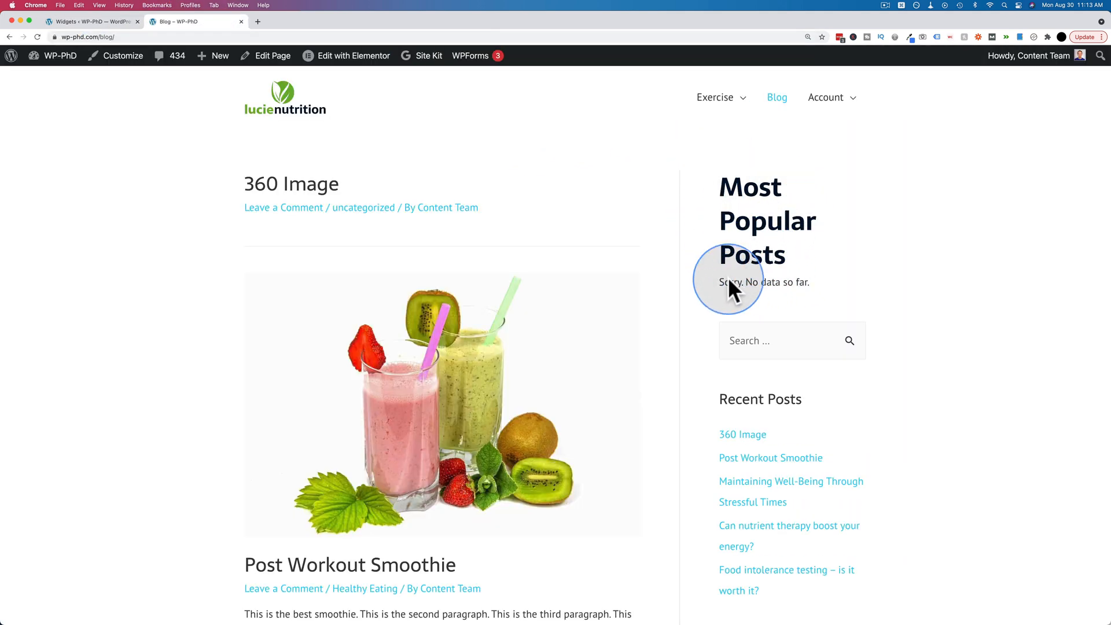
mouse_move(744, 294)
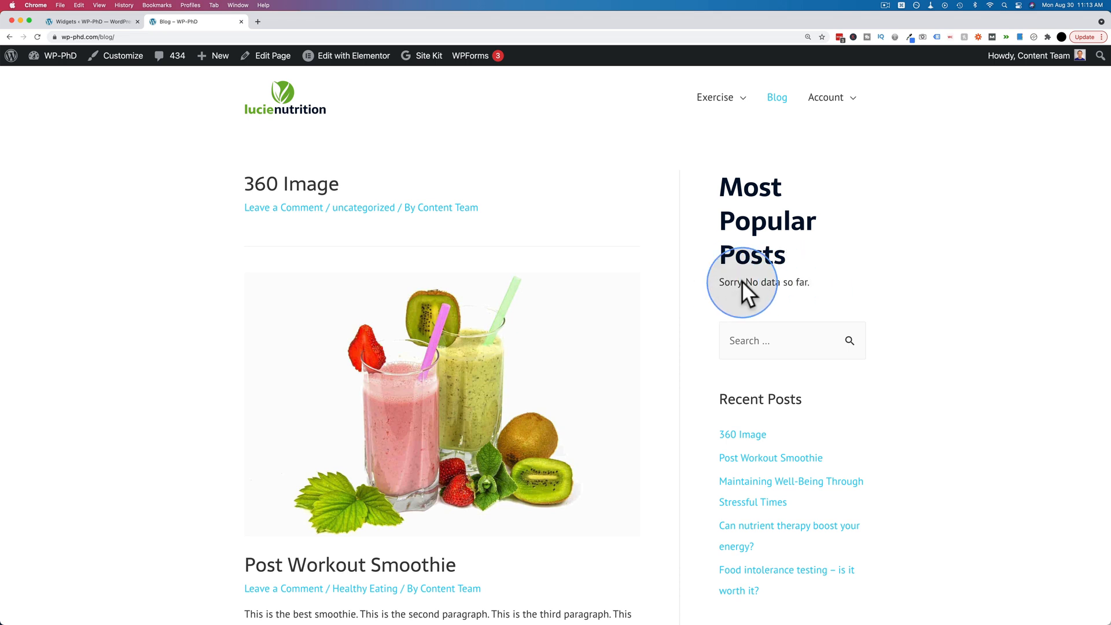
mouse_move(774, 305)
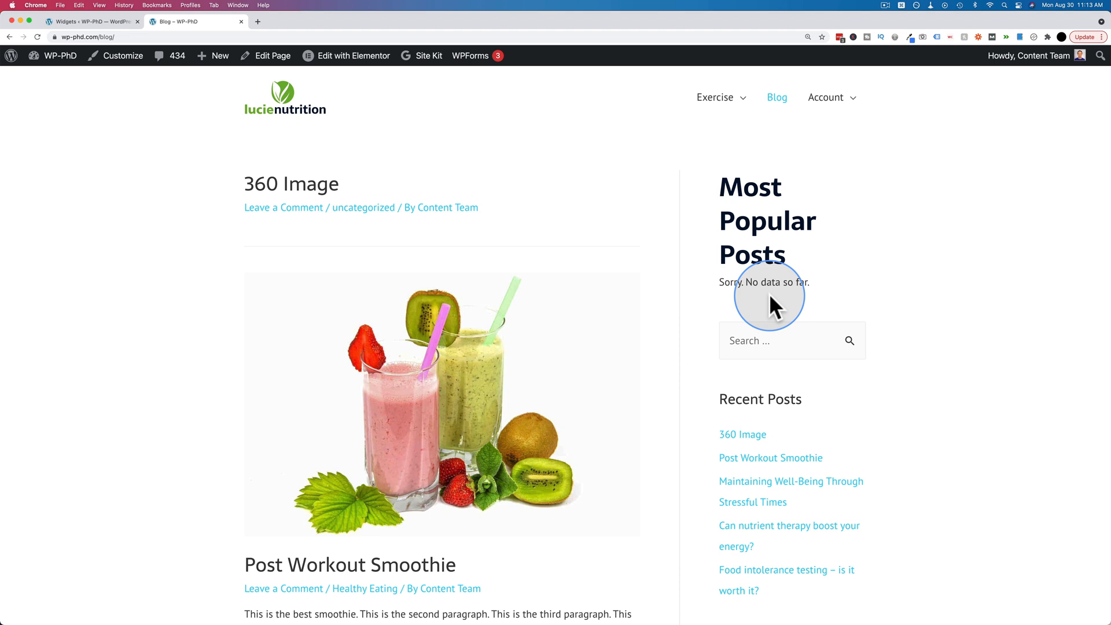
mouse_move(279, 183)
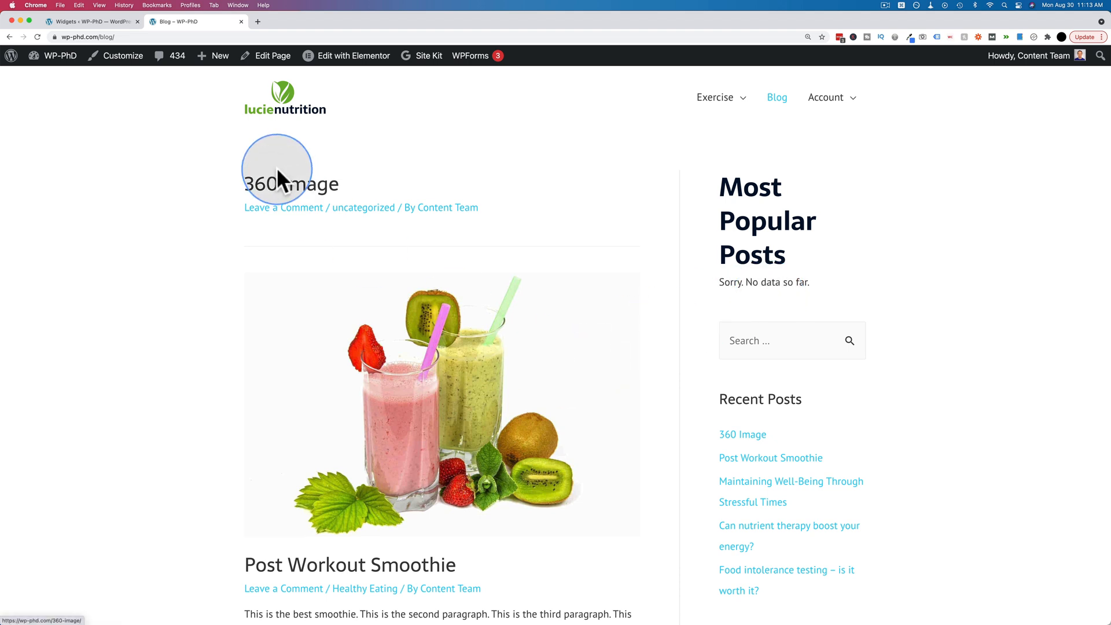
Step: Reload the blog, visit a post to record a view and return to the blog listing
click(274, 184)
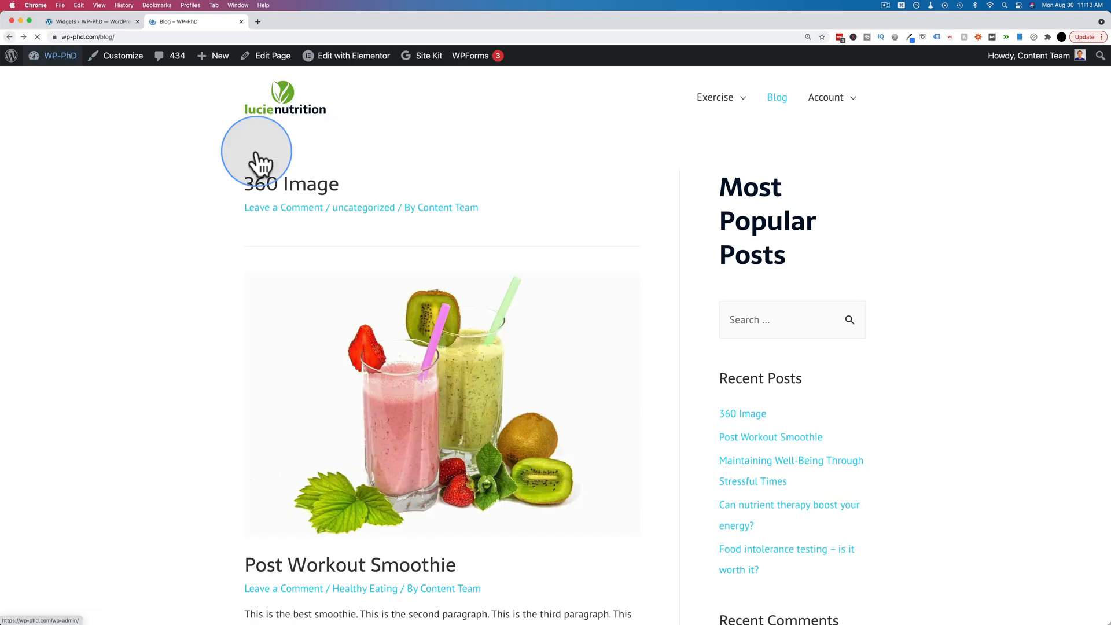
scroll(down, 3)
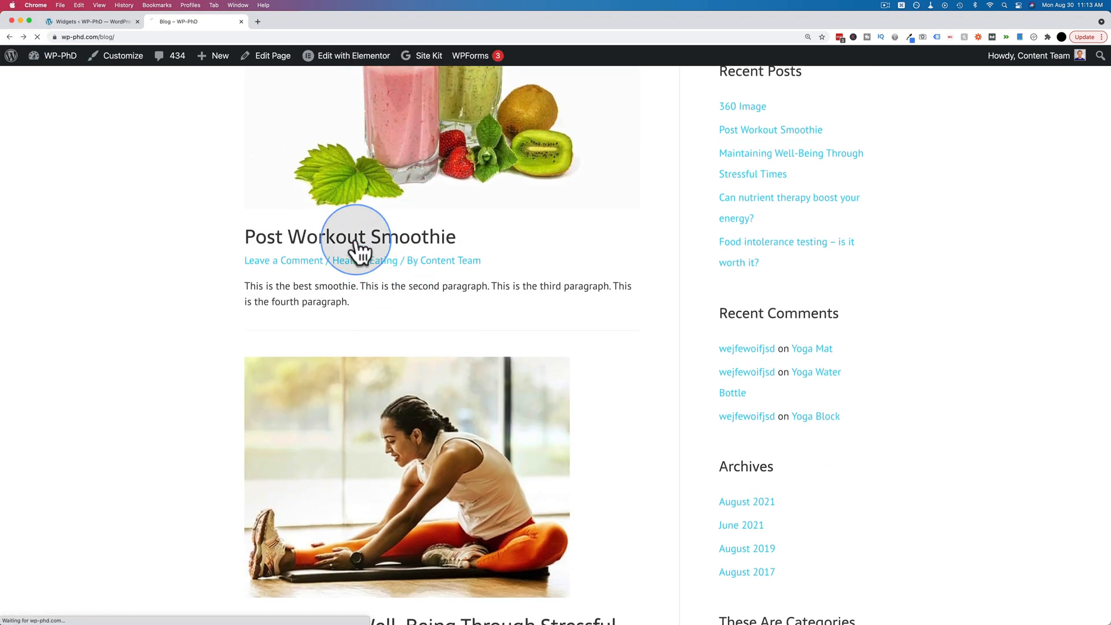
click(350, 236)
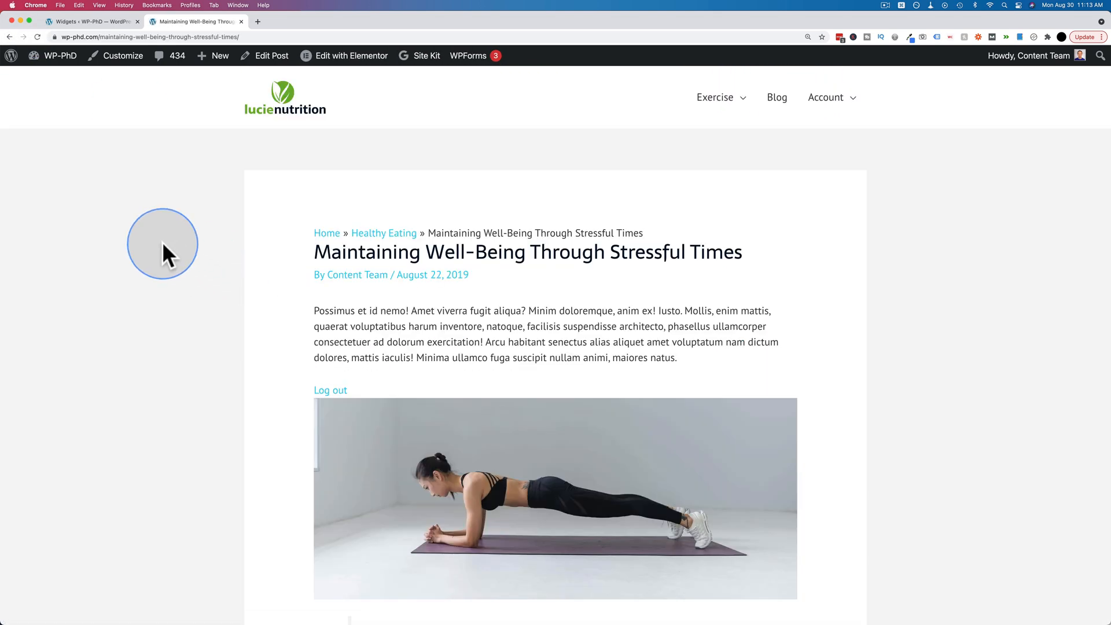
click(10, 37)
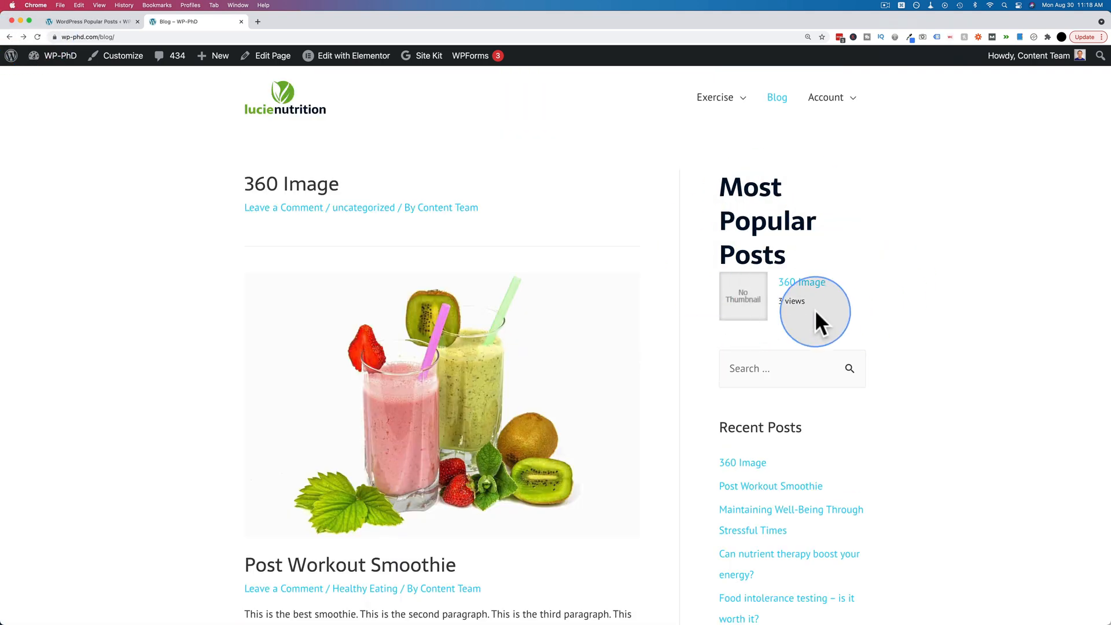
mouse_move(742, 327)
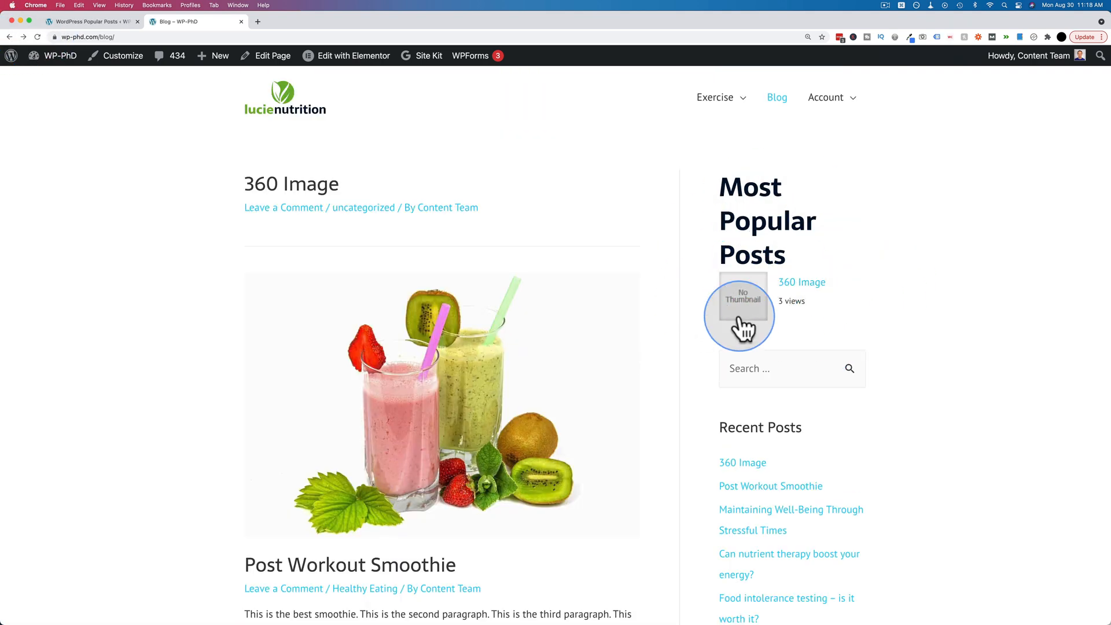
mouse_move(744, 358)
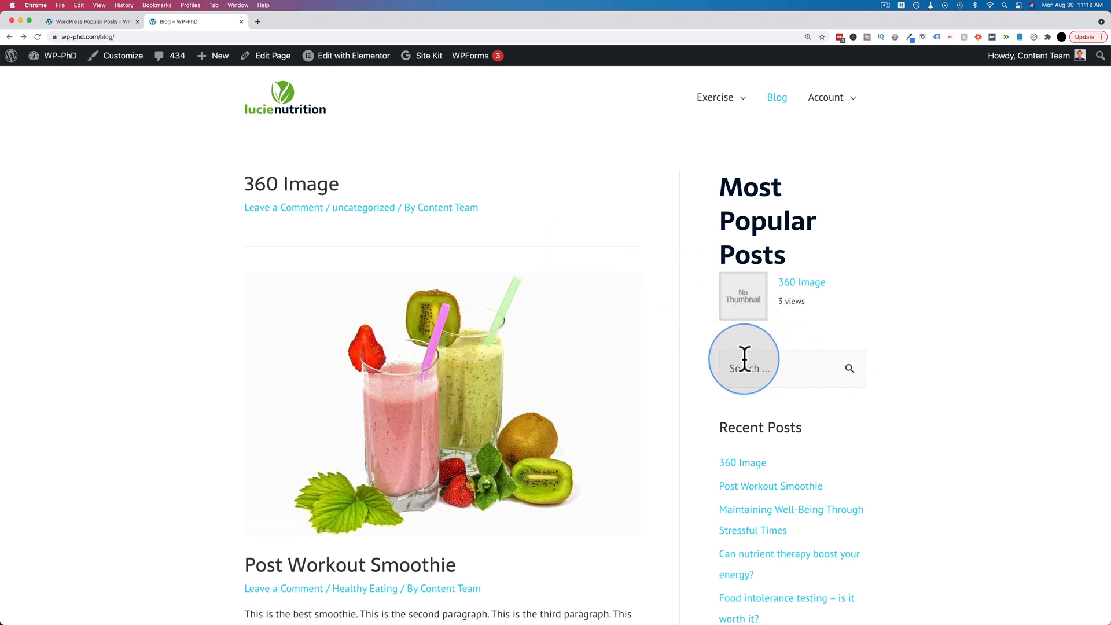
mouse_move(728, 304)
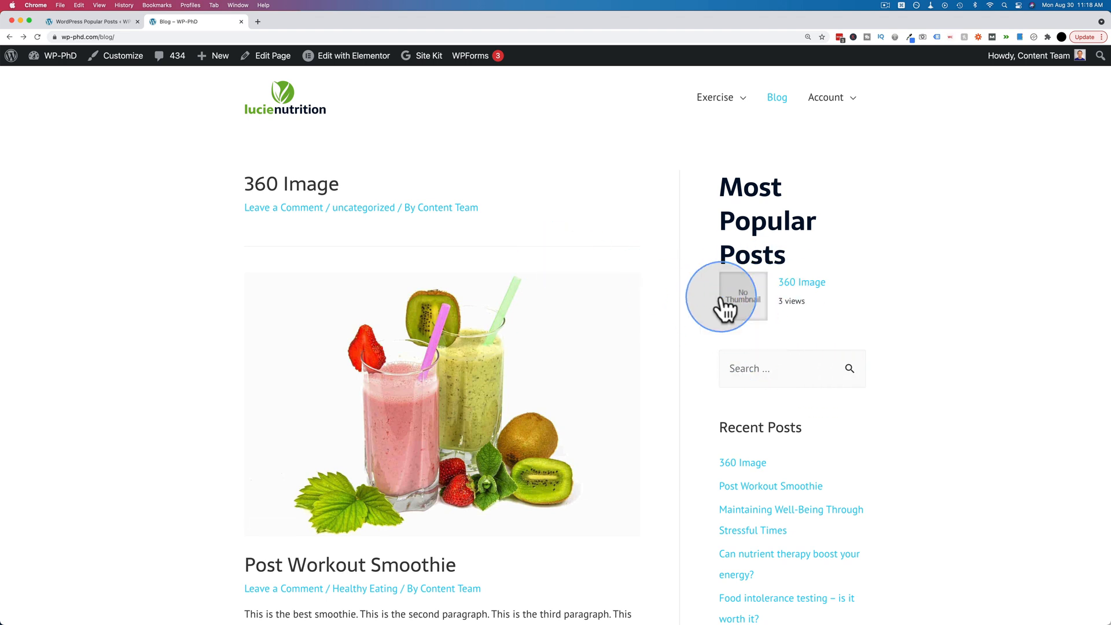
mouse_move(744, 294)
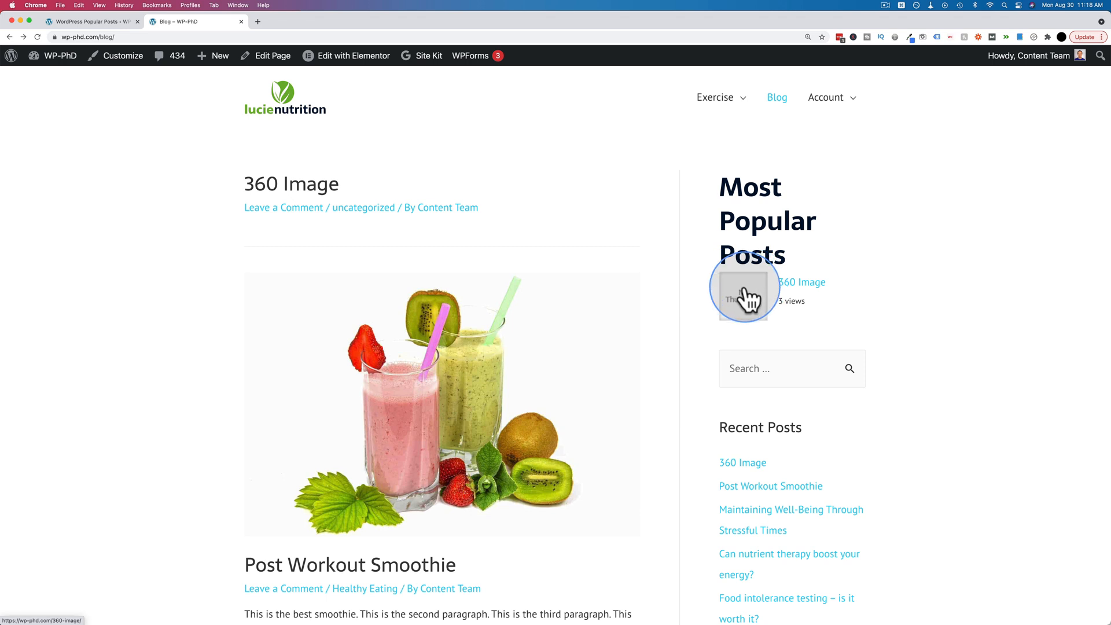
mouse_move(284, 191)
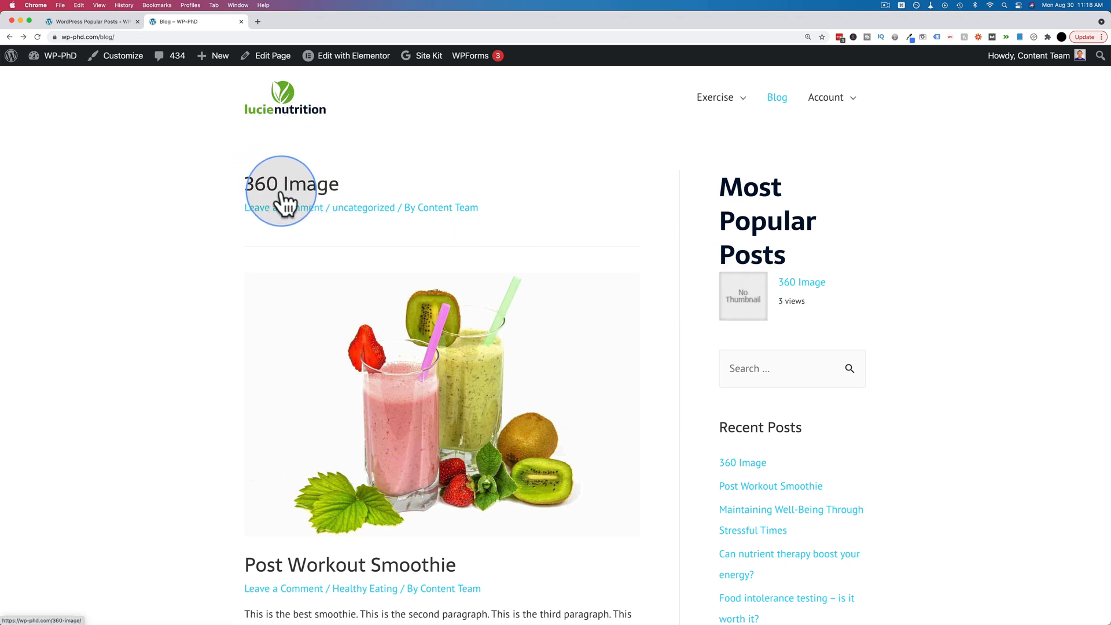
mouse_move(323, 198)
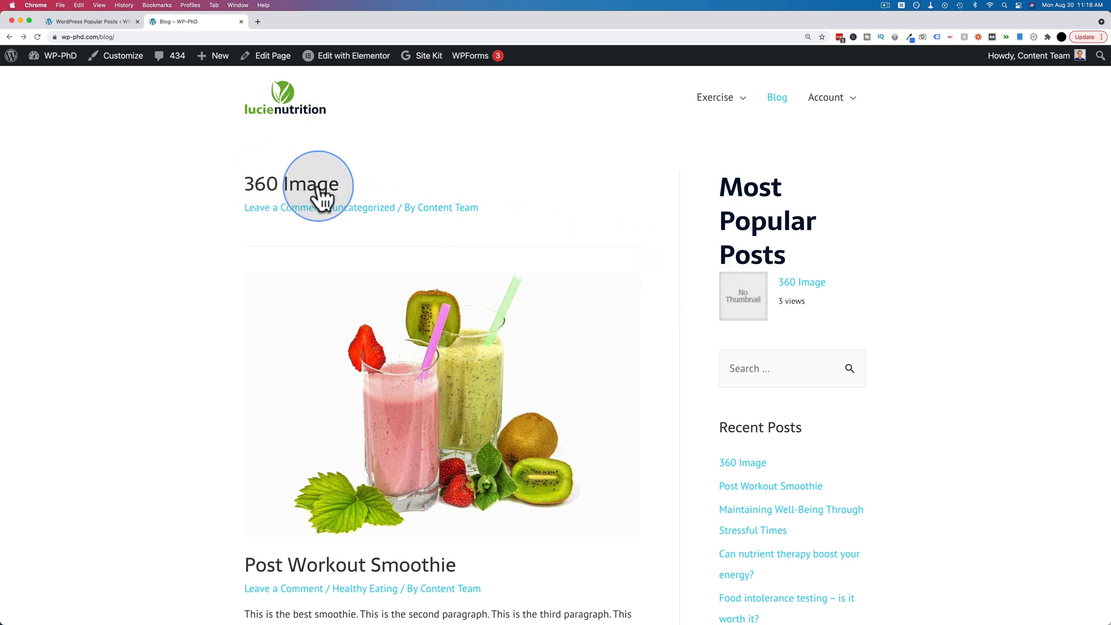
mouse_move(755, 303)
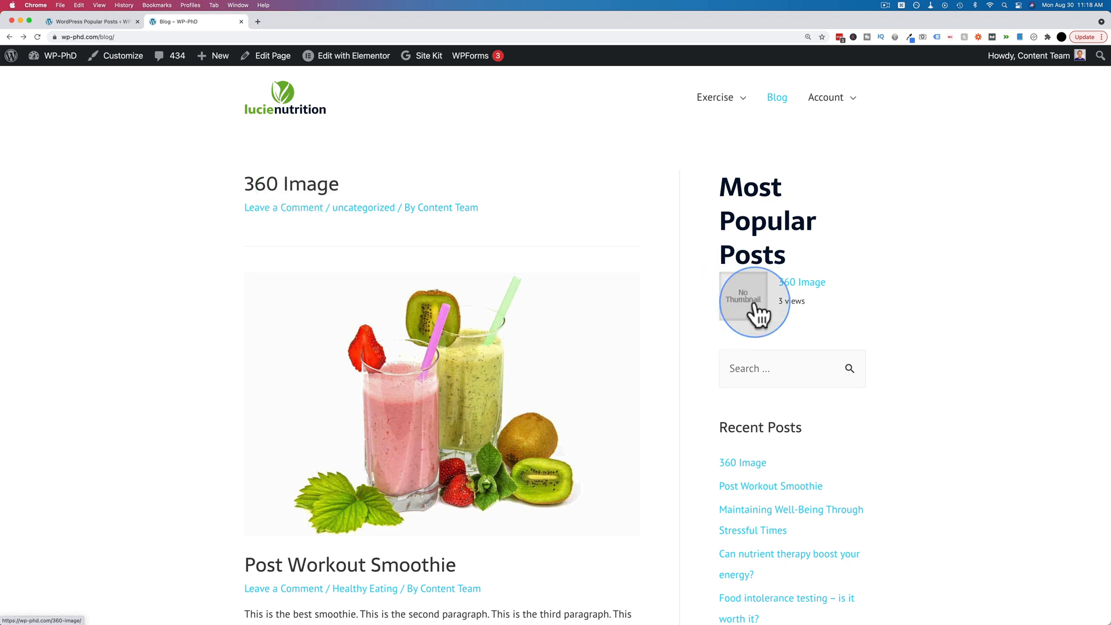
mouse_move(741, 311)
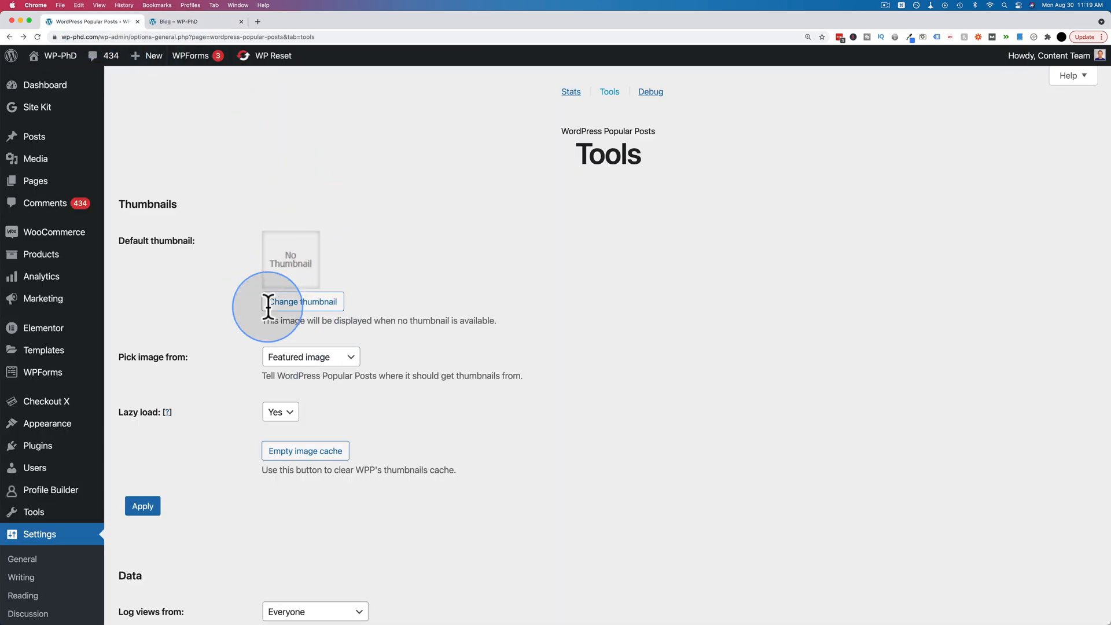
click(191, 21)
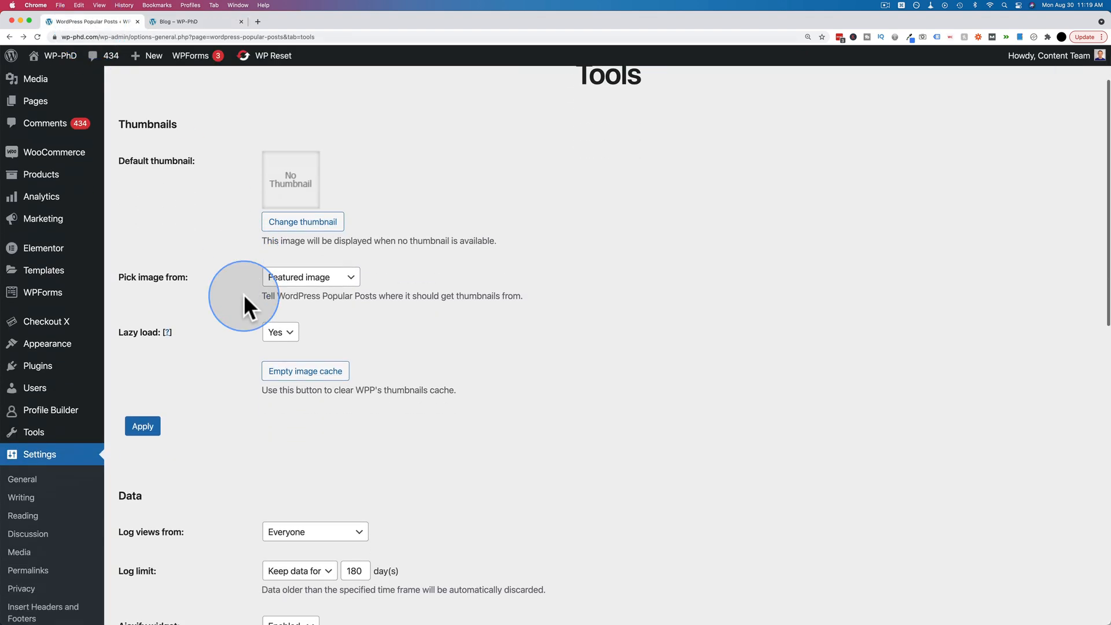
scroll(down, 3)
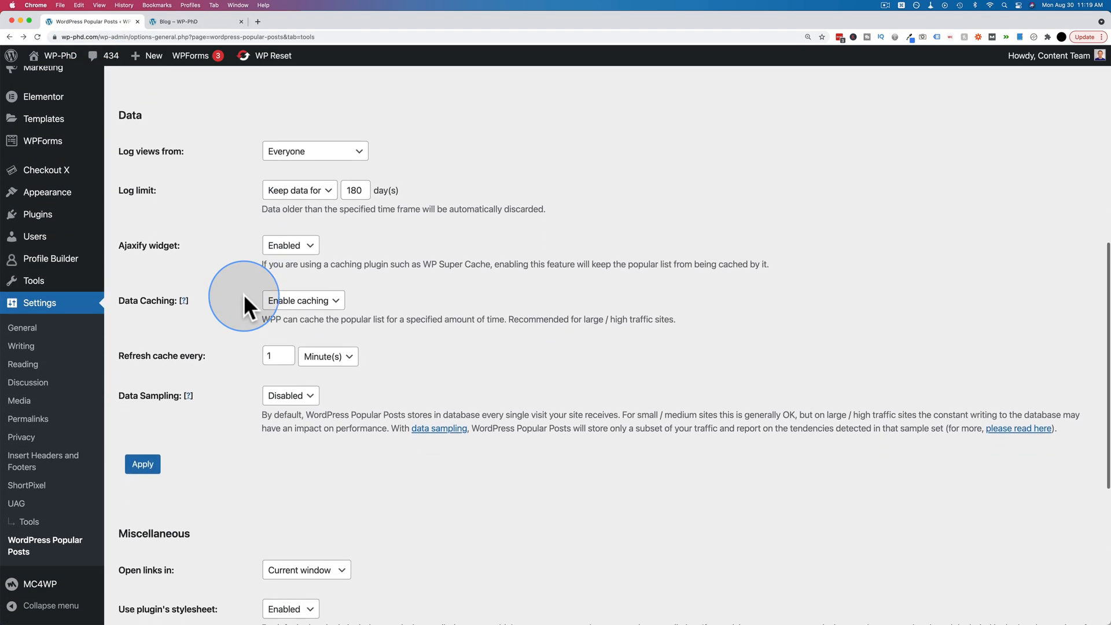
scroll(down, 3)
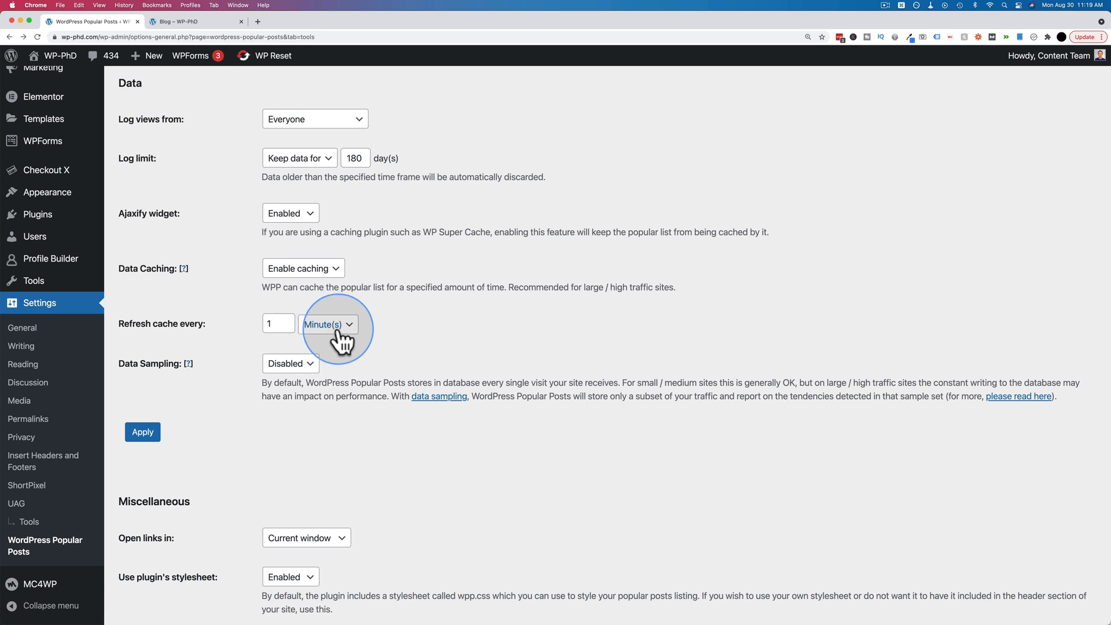
click(328, 324)
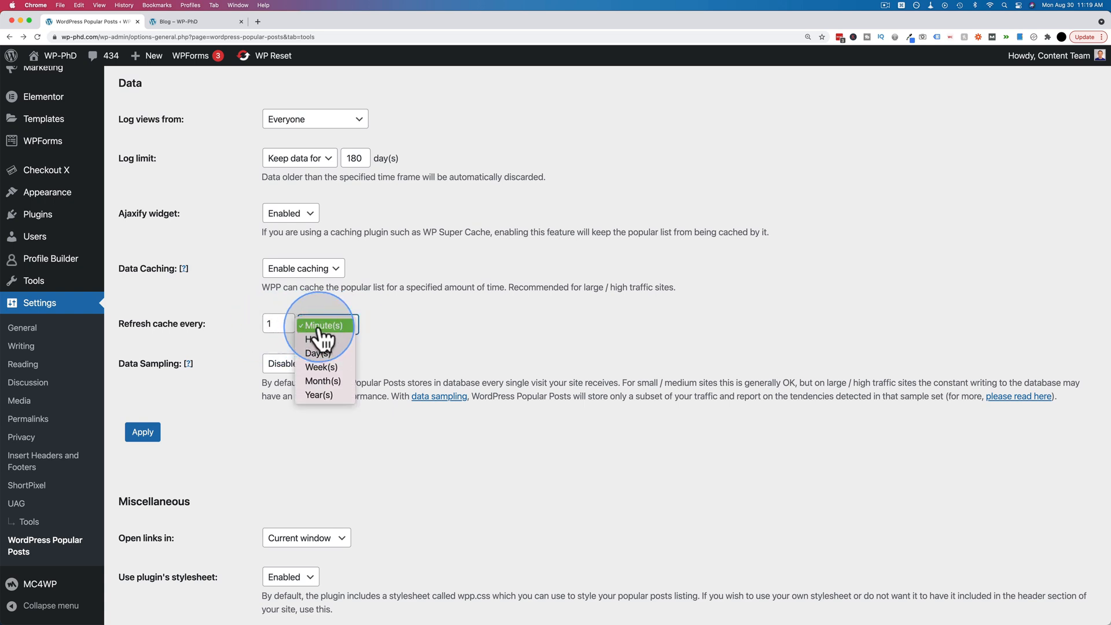
click(323, 325)
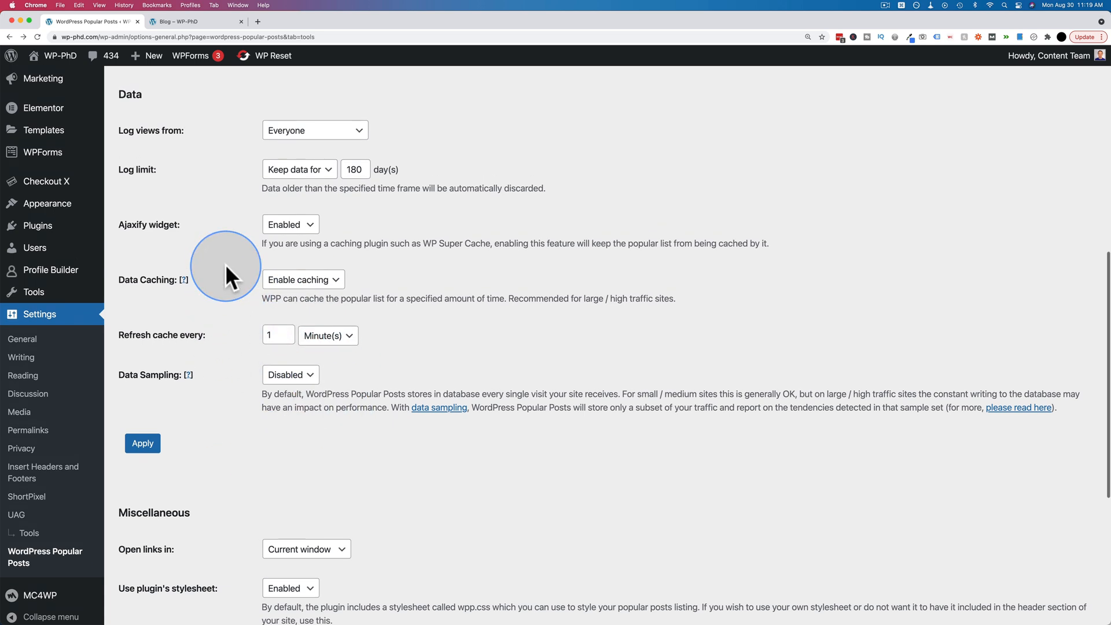
scroll(up, 3)
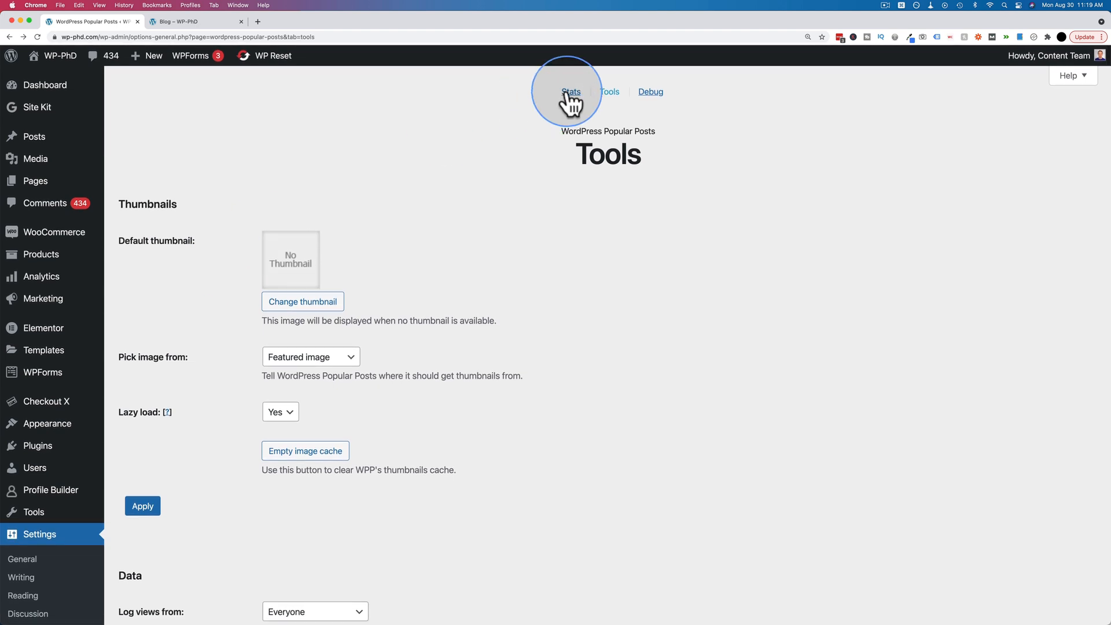
Step: Show the Popular Posts Stats for the last 7 days and reach the Most viewed list
click(571, 91)
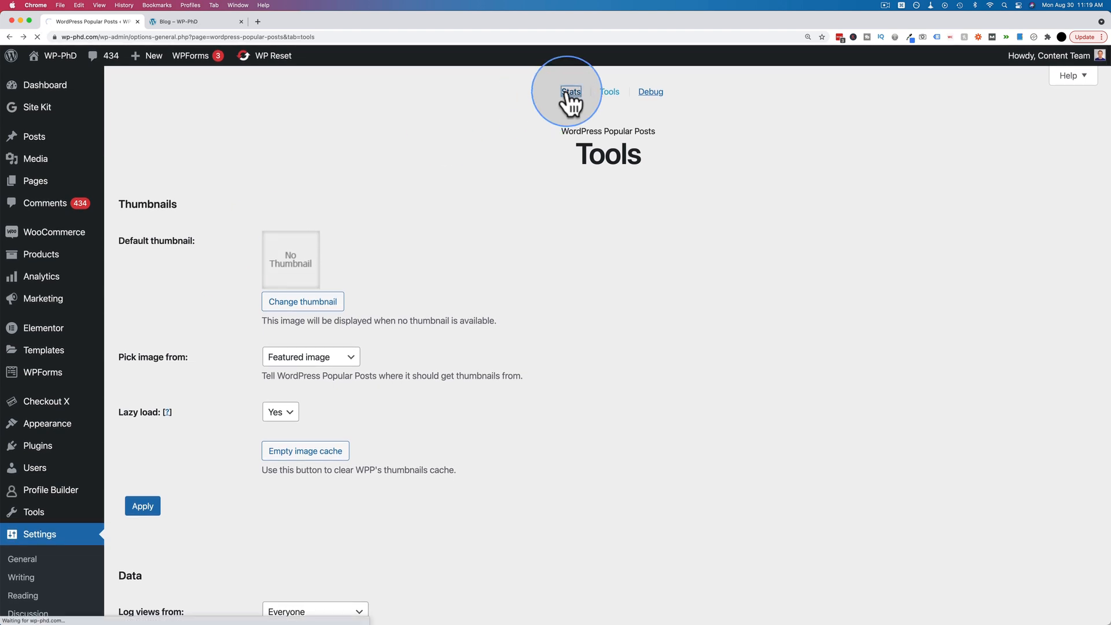
click(570, 91)
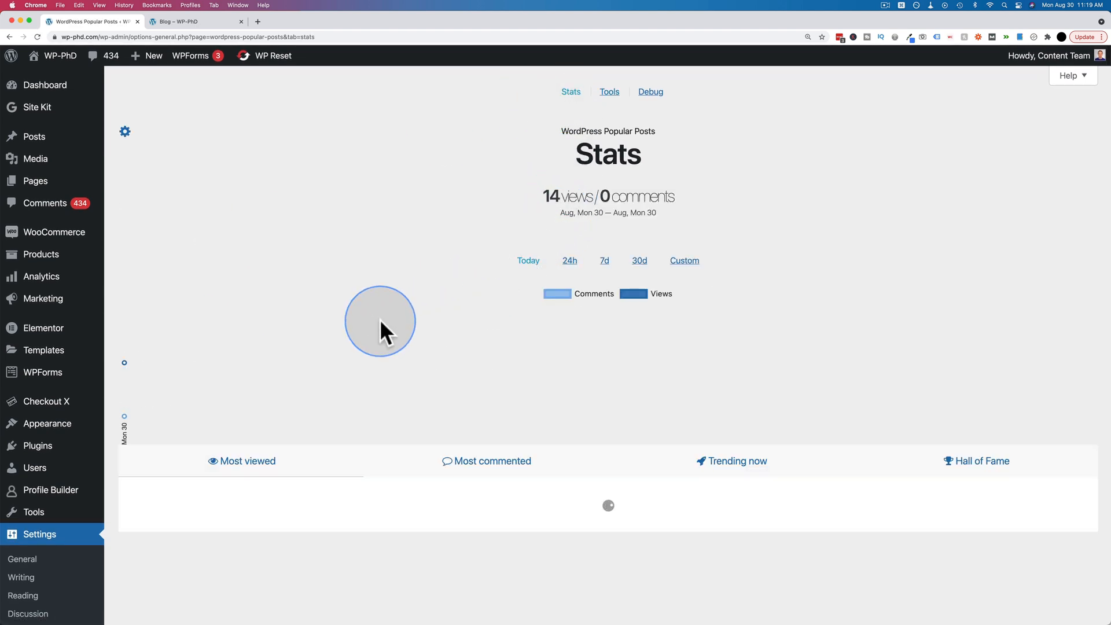
click(604, 261)
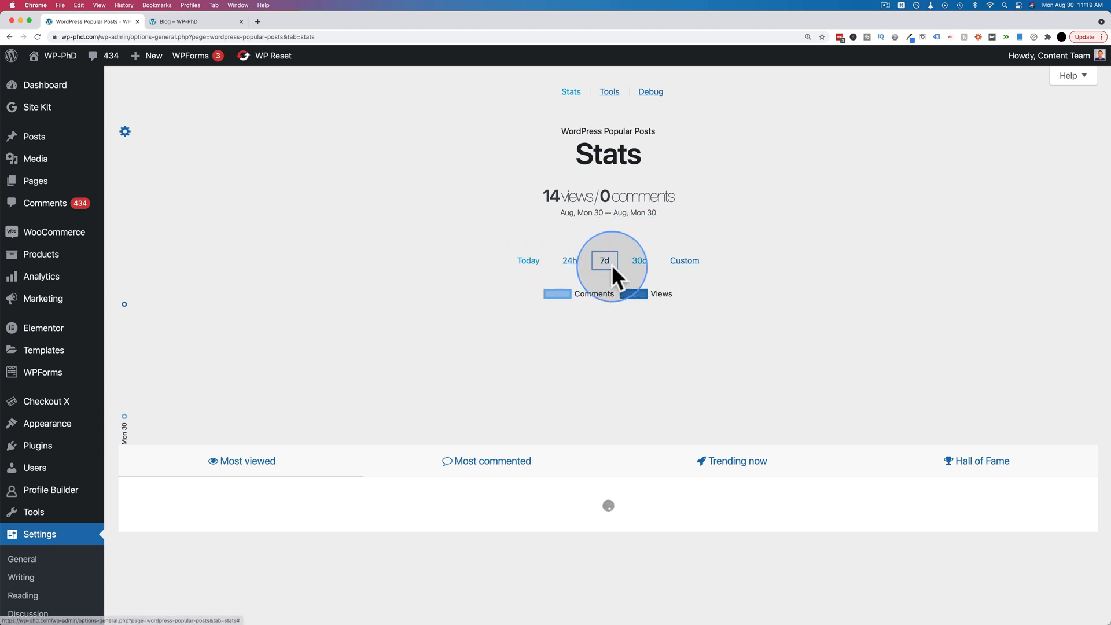
click(605, 261)
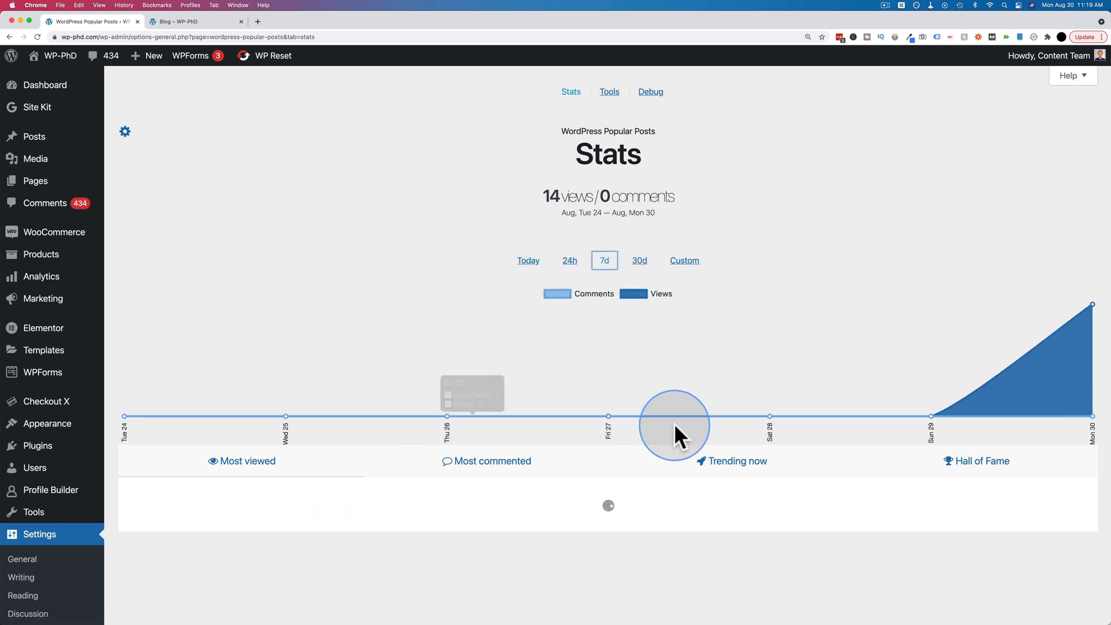
mouse_move(1095, 304)
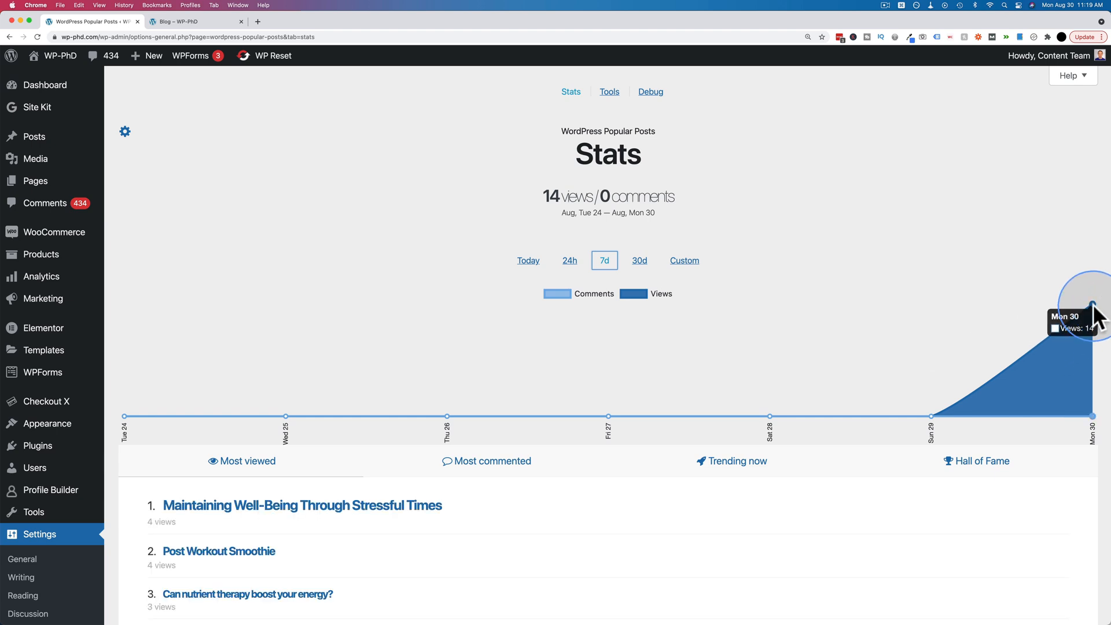
mouse_move(1002, 327)
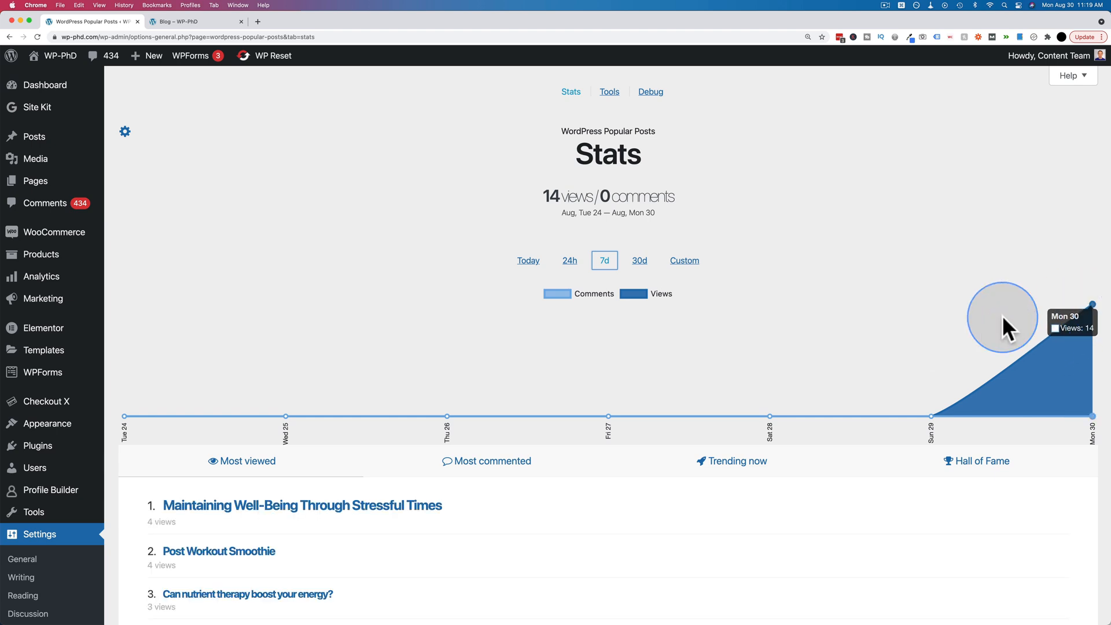
scroll(down, 3)
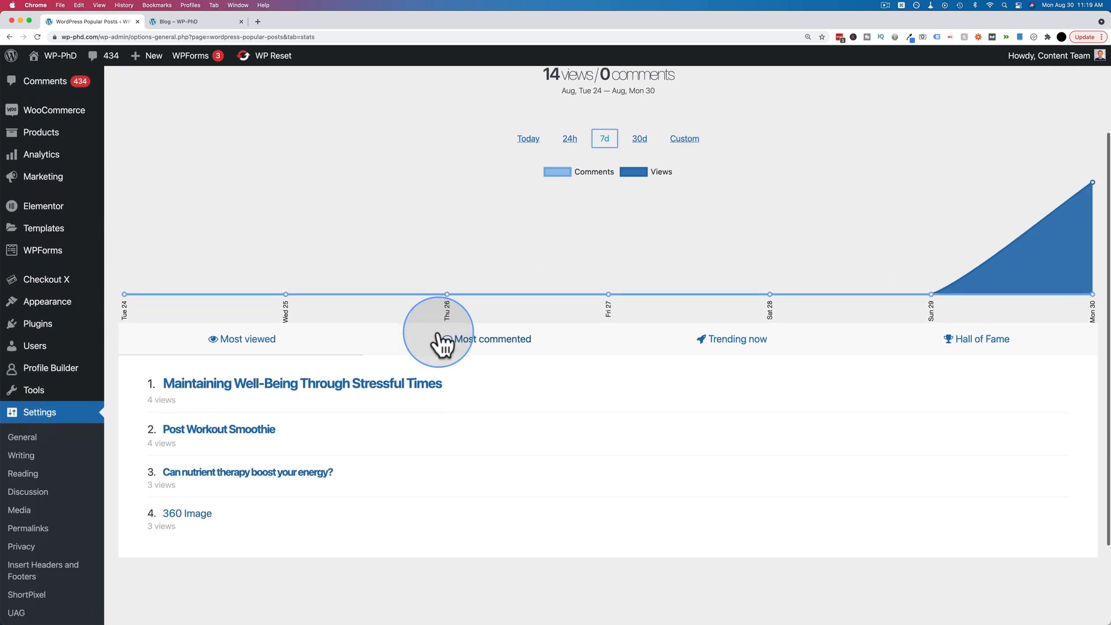
scroll(down, 3)
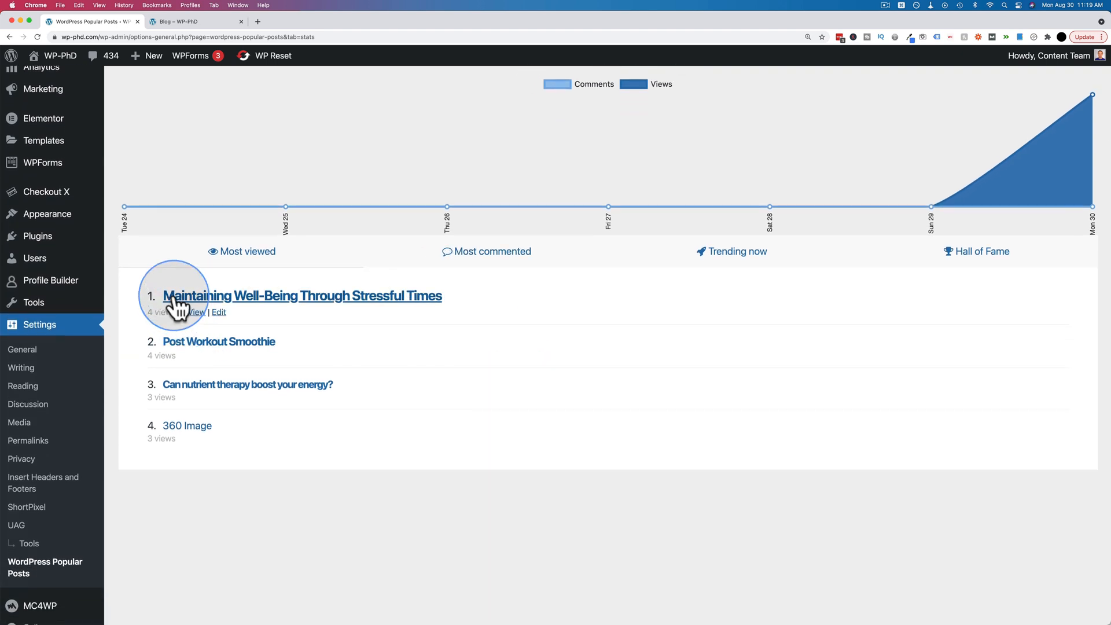
mouse_move(154, 438)
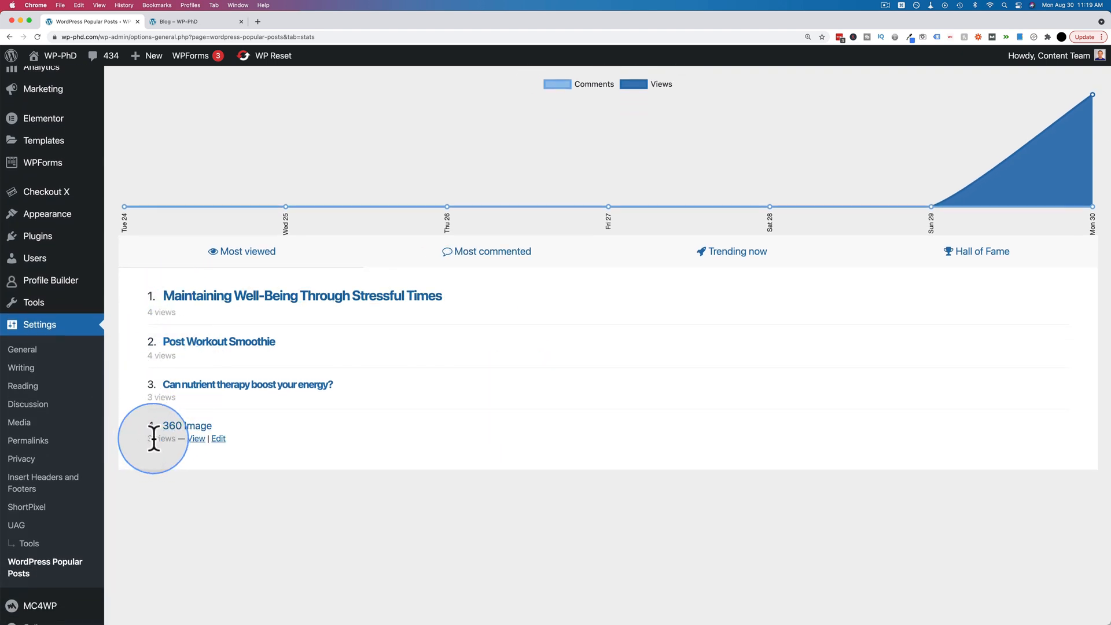
click(187, 424)
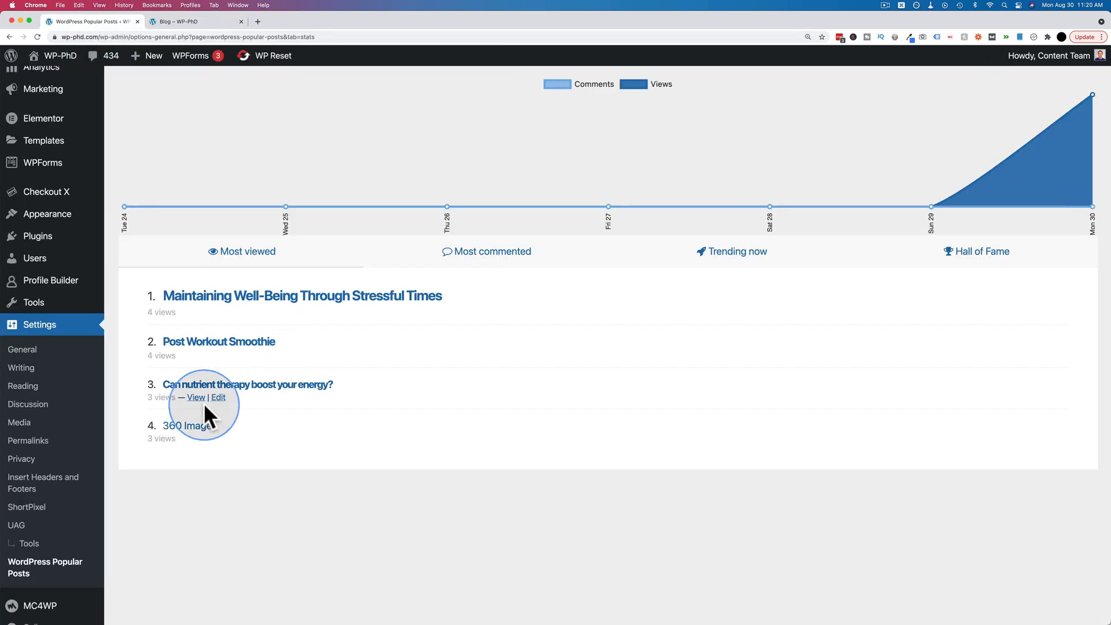
mouse_move(138, 295)
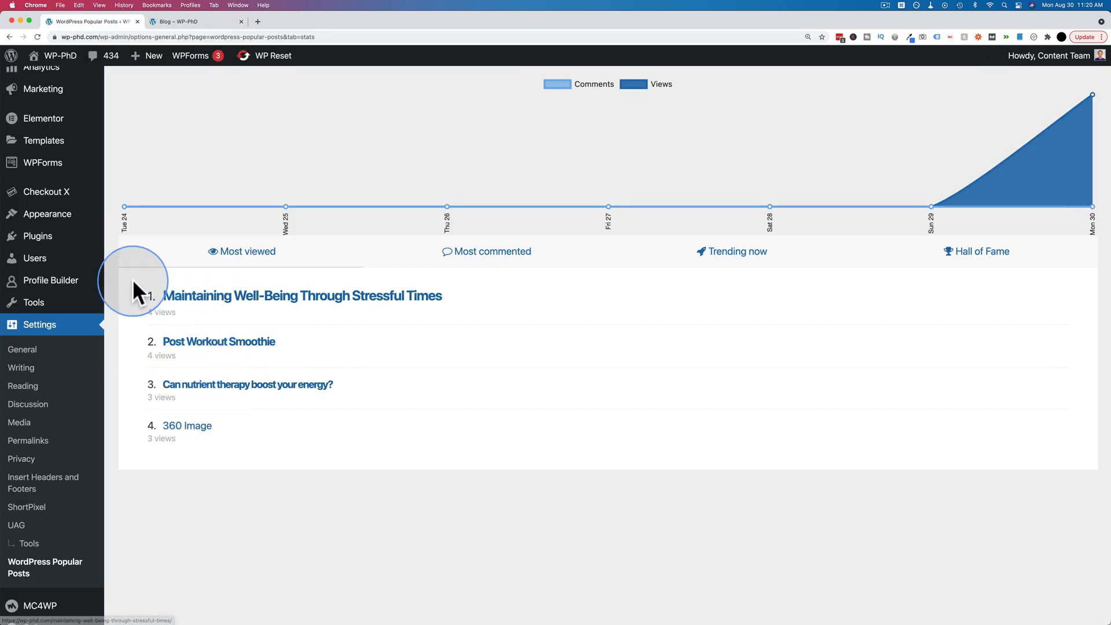
mouse_move(191, 70)
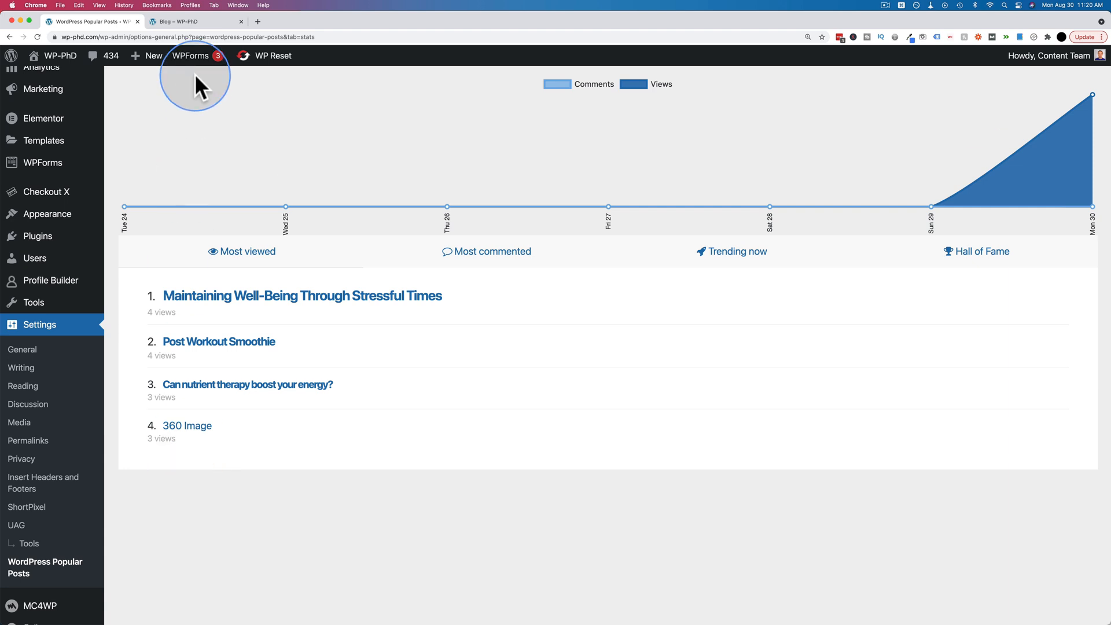
click(196, 21)
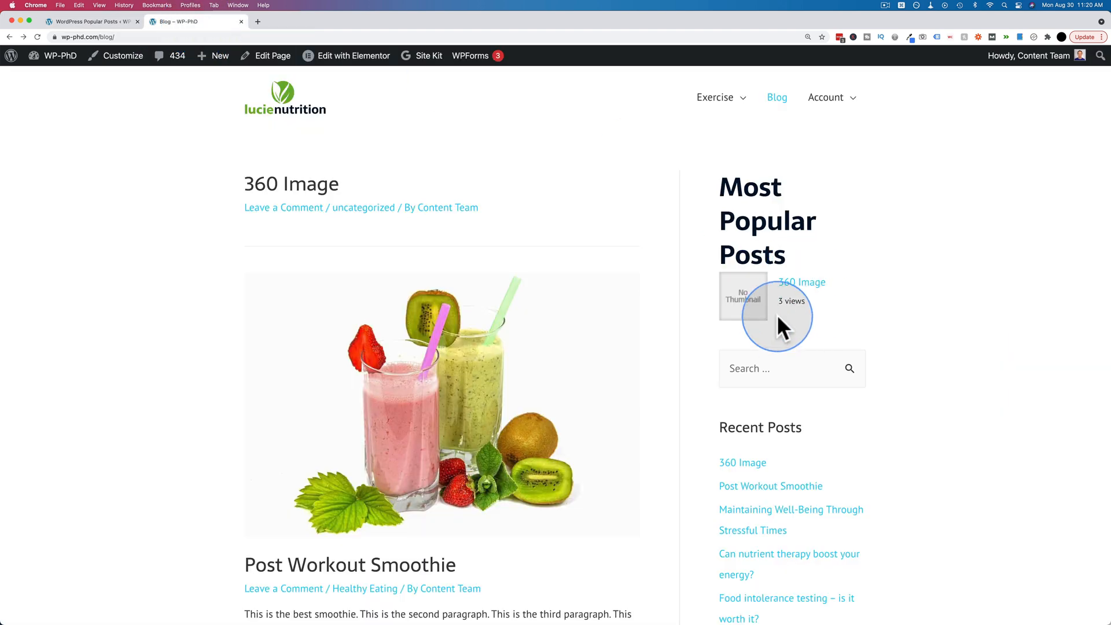
mouse_move(829, 347)
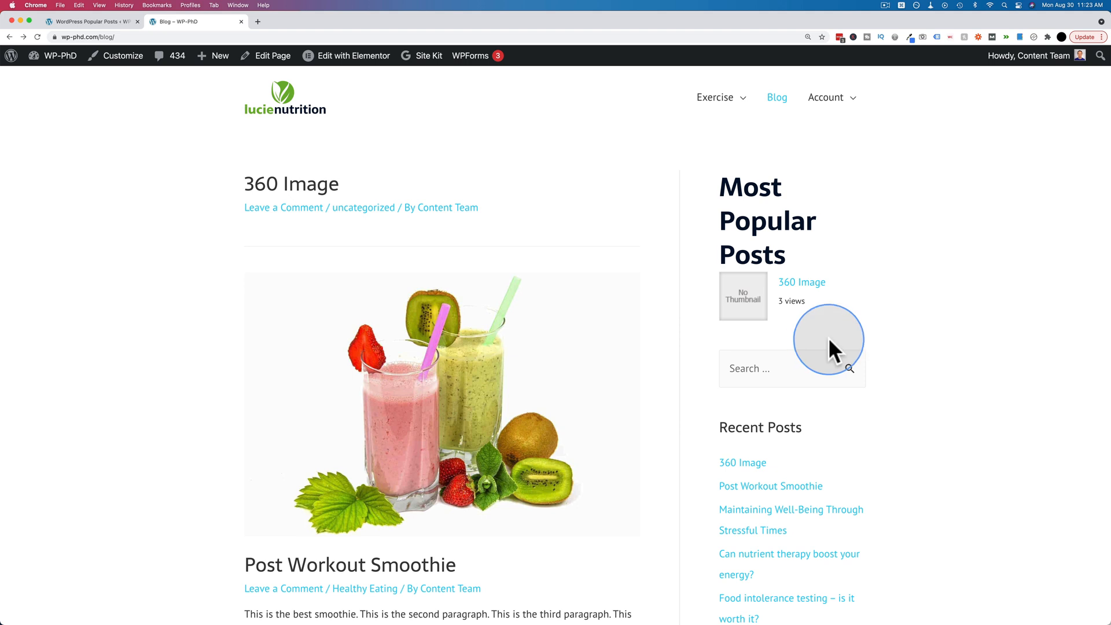
mouse_move(799, 303)
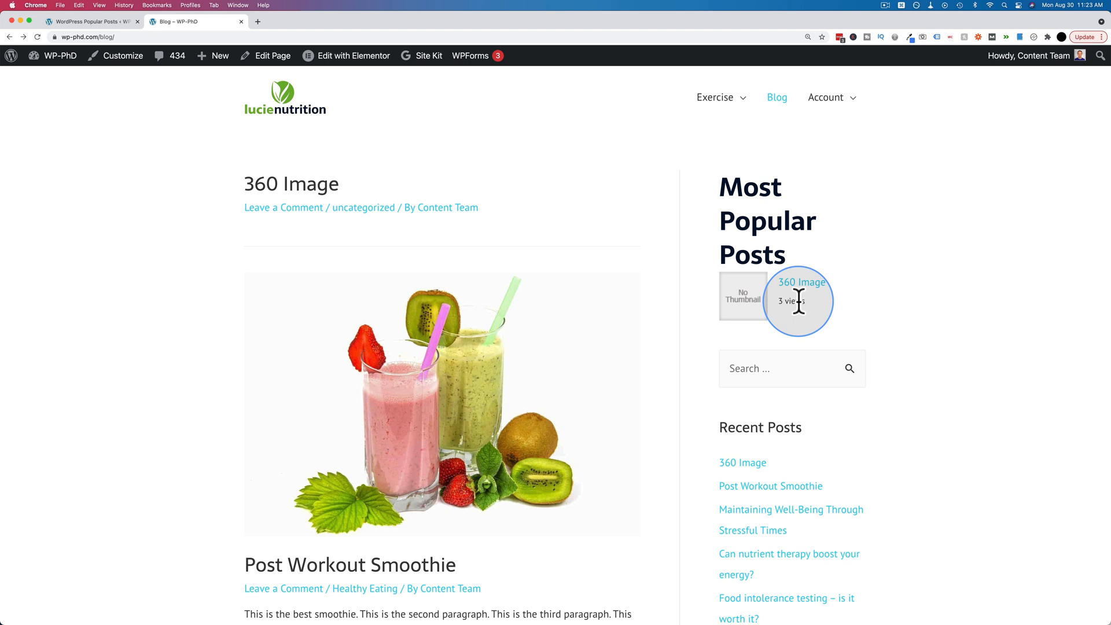
scroll(down, 3)
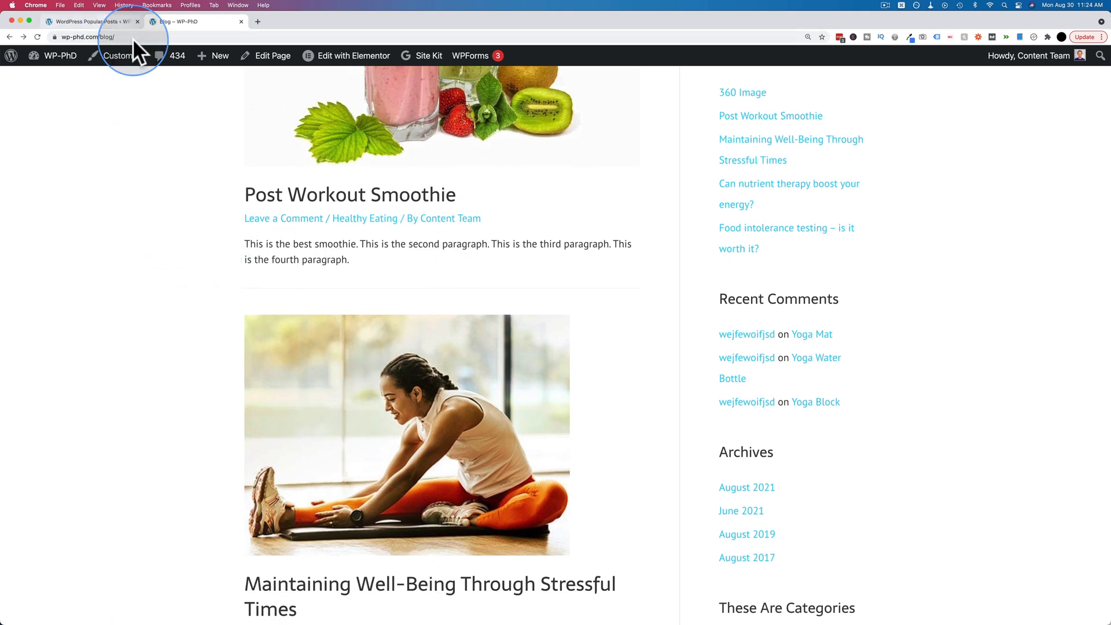
scroll(down, 3)
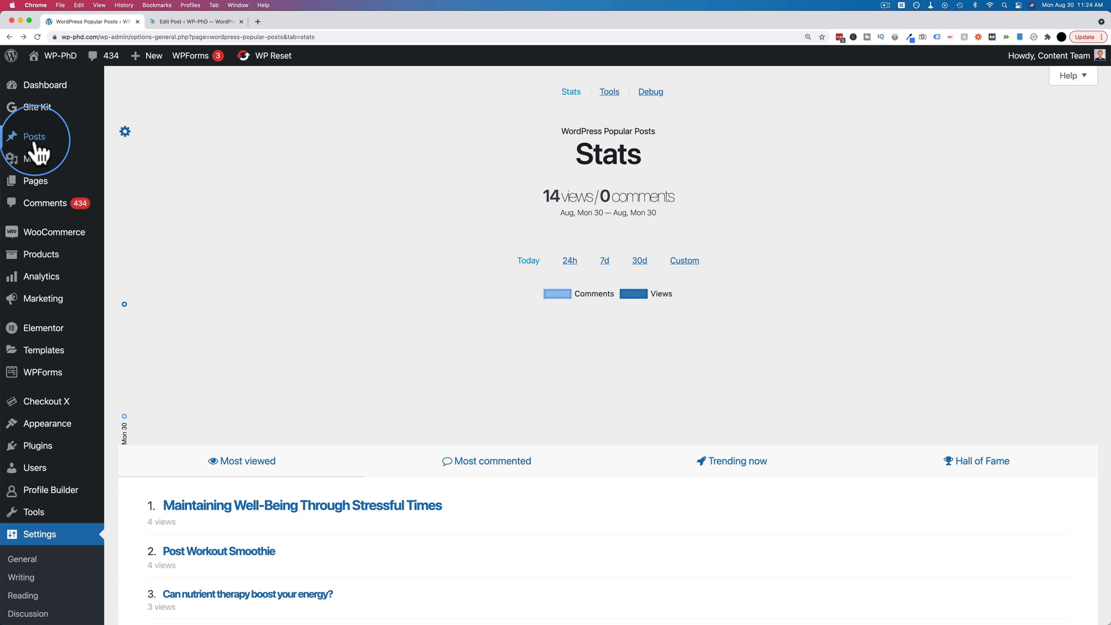
Step: Go to Posts > All Posts and reach the Maintaining Well-Being Through Stressful Times post
click(33, 136)
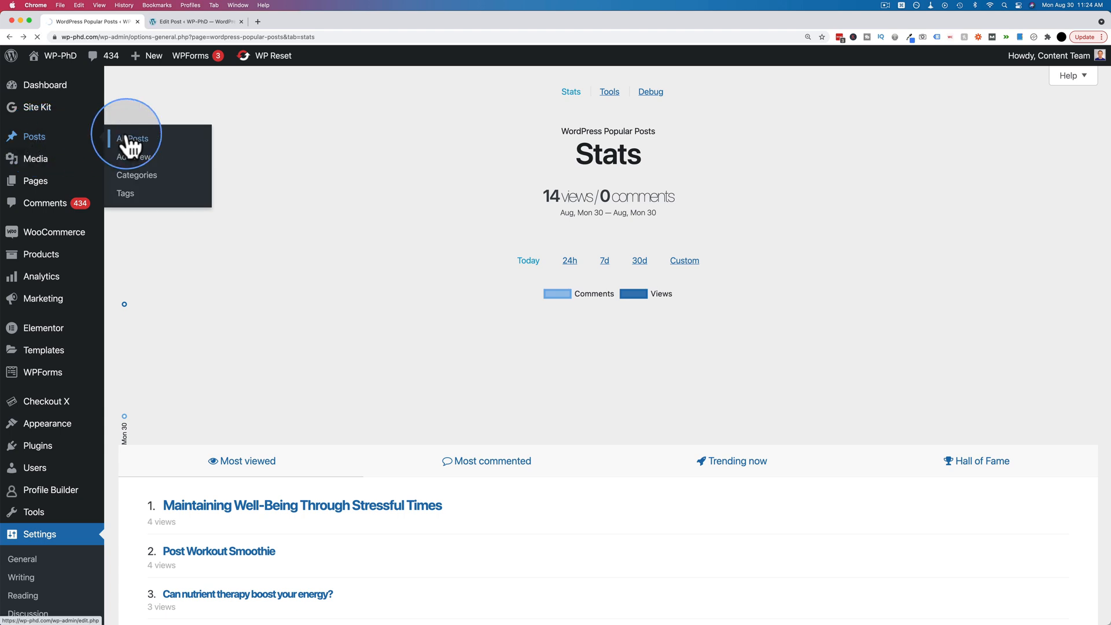
click(134, 139)
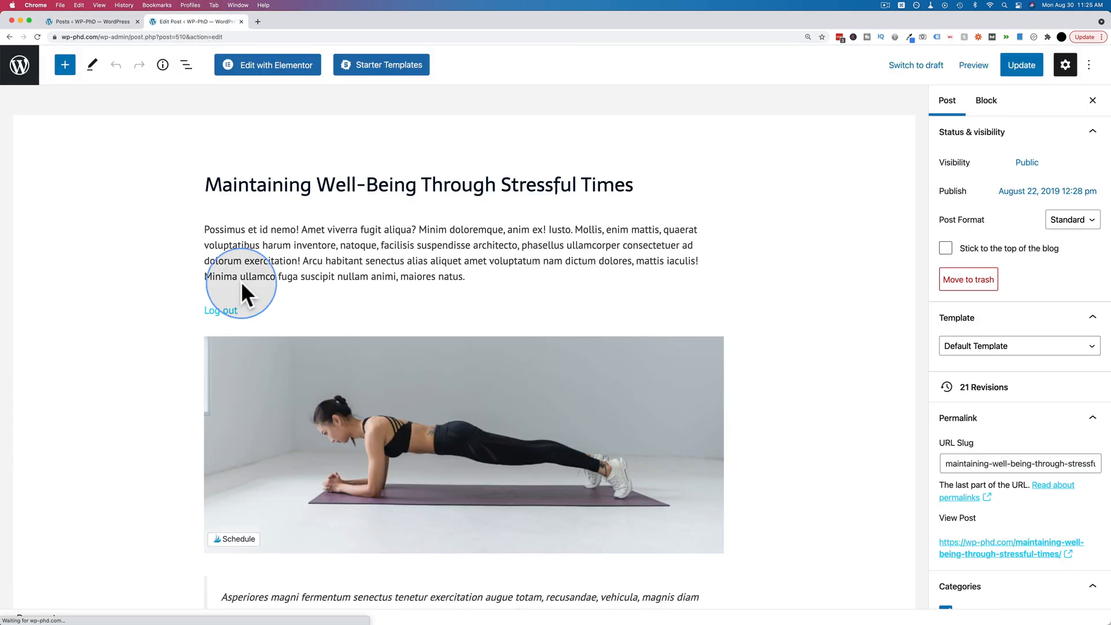
scroll(down, 3)
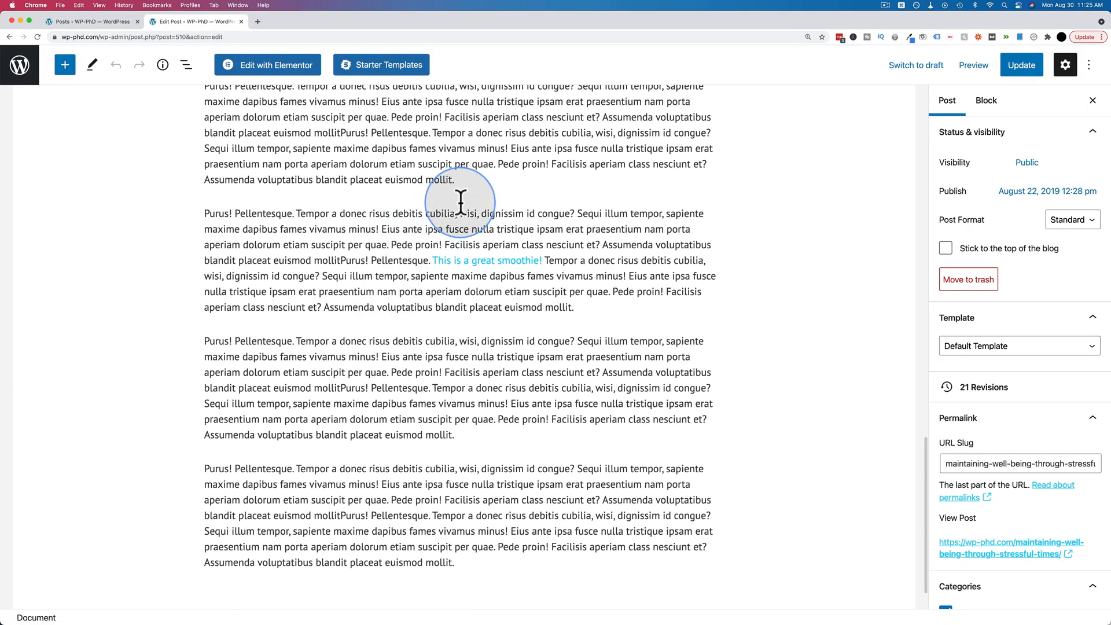
Step: Insert a WordPress Popular Posts block between paragraphs, titled Most Popular Posts with limit 5
click(463, 197)
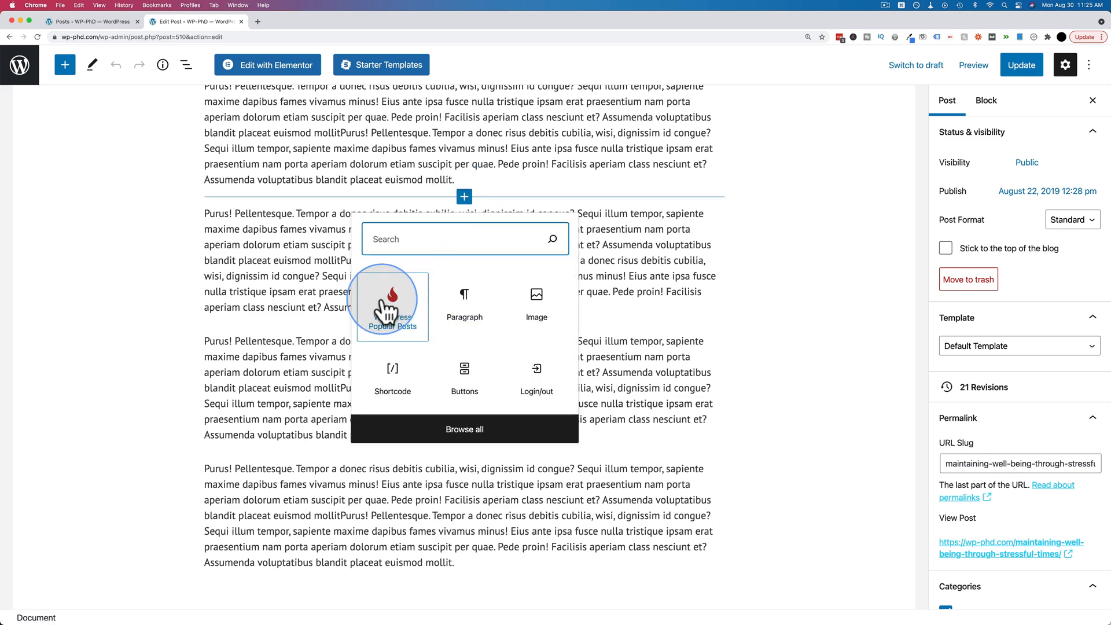
click(392, 298)
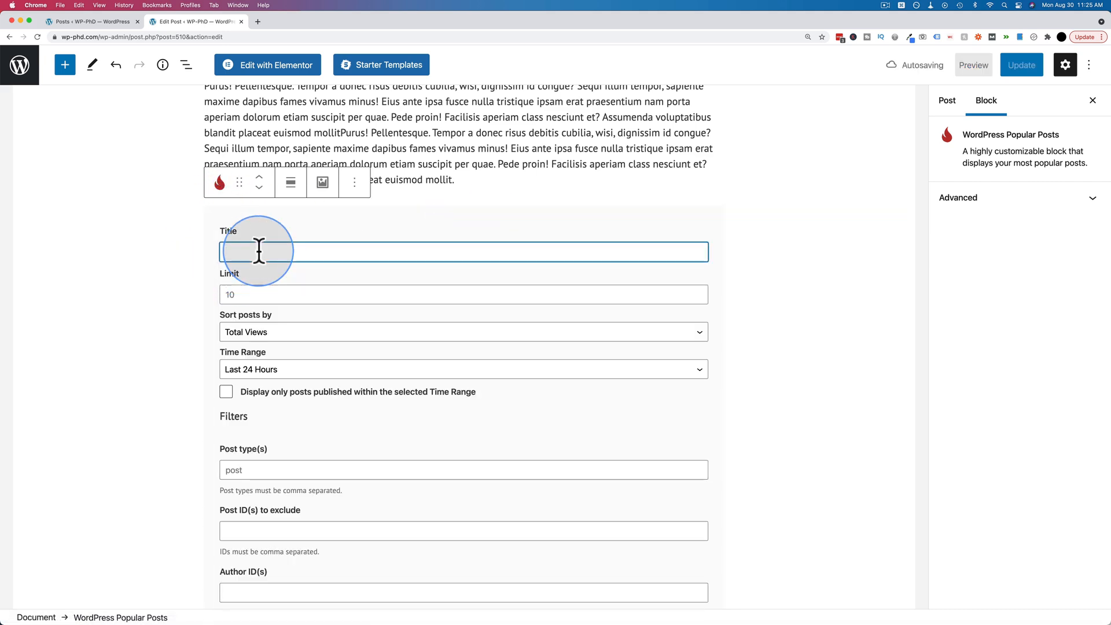
text(Most Popular Posts)
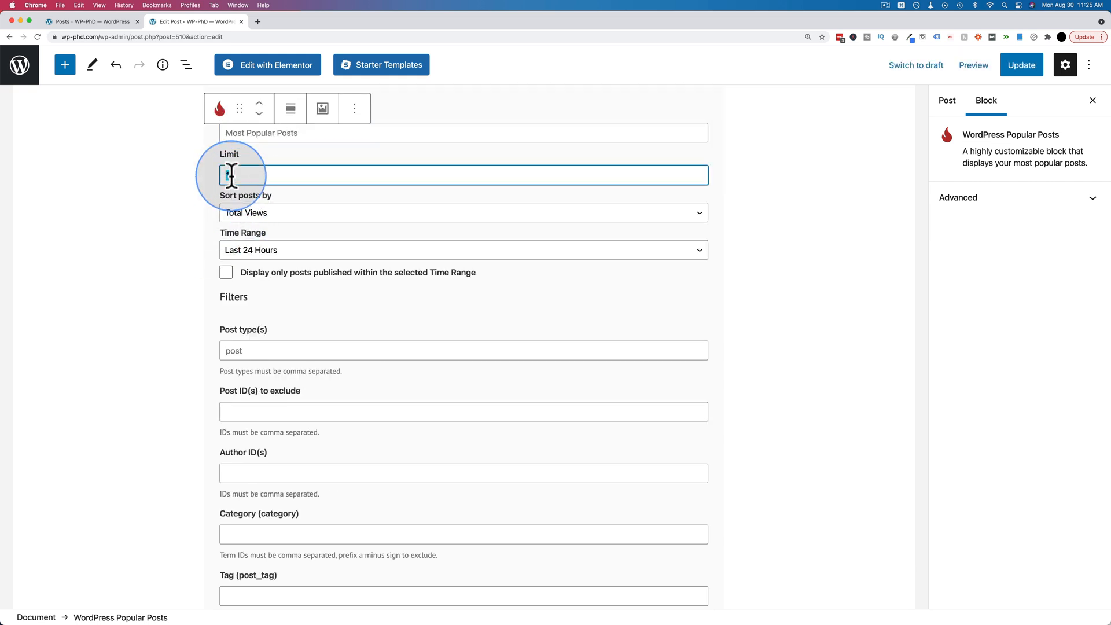
text(5)
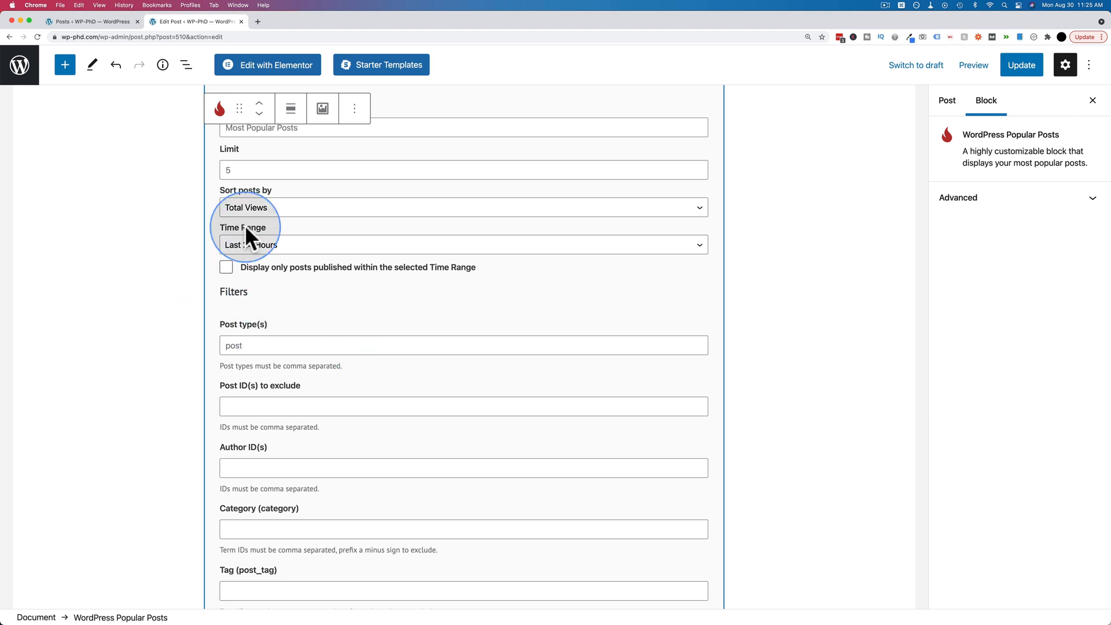
mouse_move(318, 345)
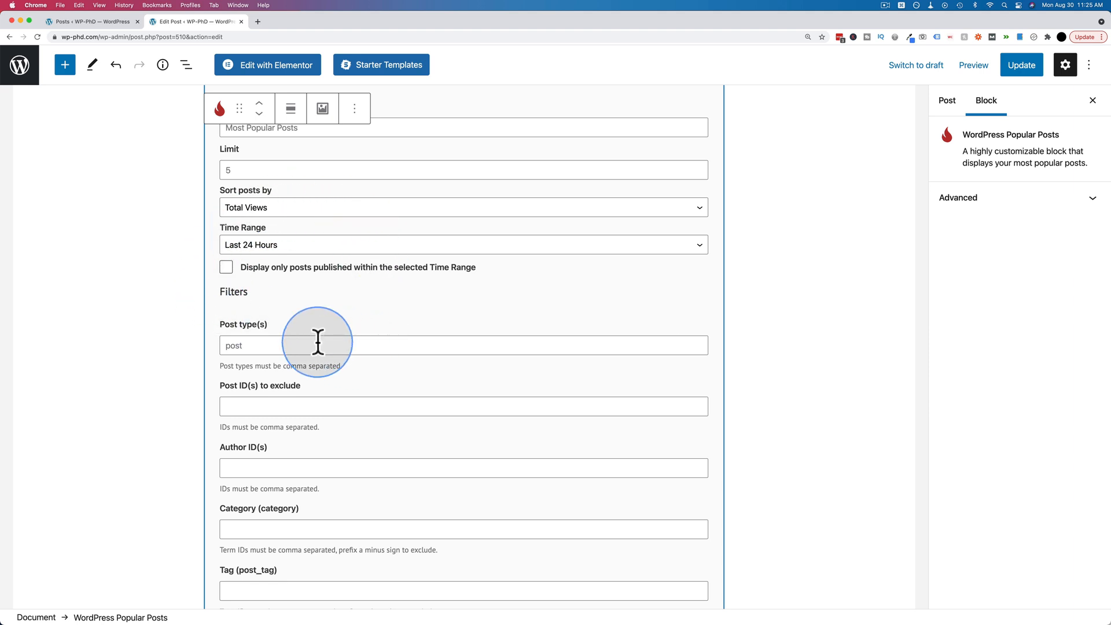
Step: Turn off Display views and enable Shorten title and 75×75 post thumbnails
scroll(down, 3)
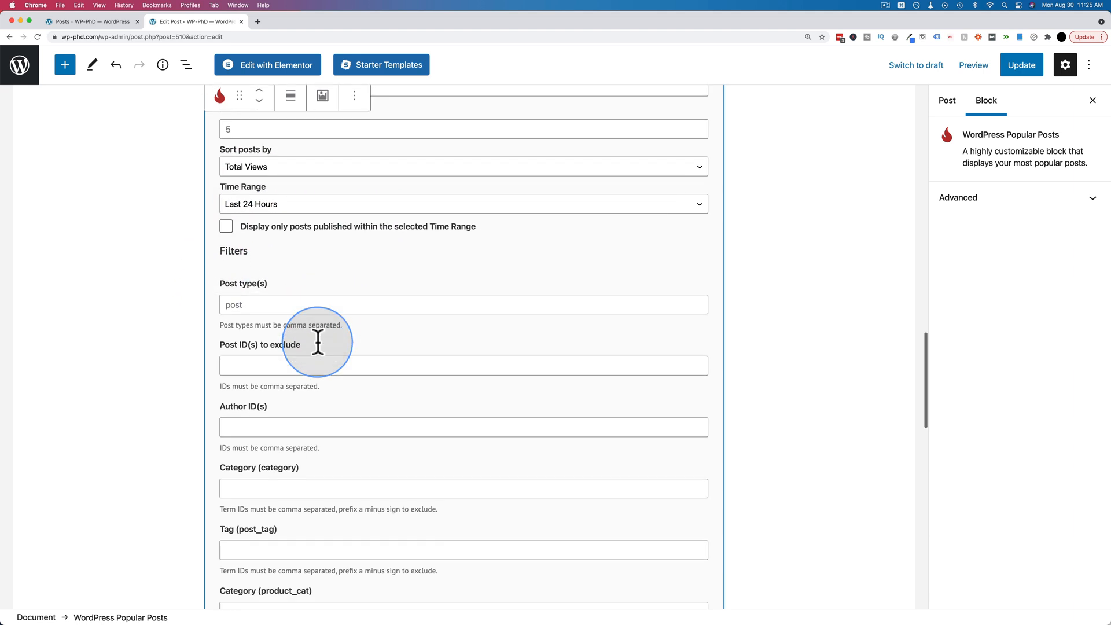
scroll(down, 3)
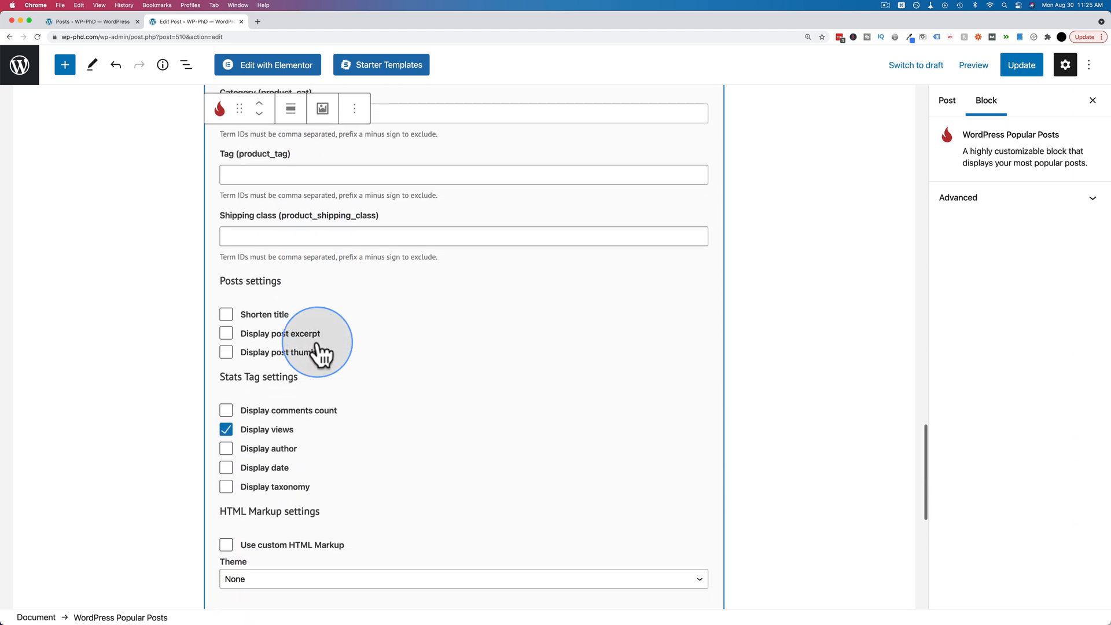
scroll(down, 3)
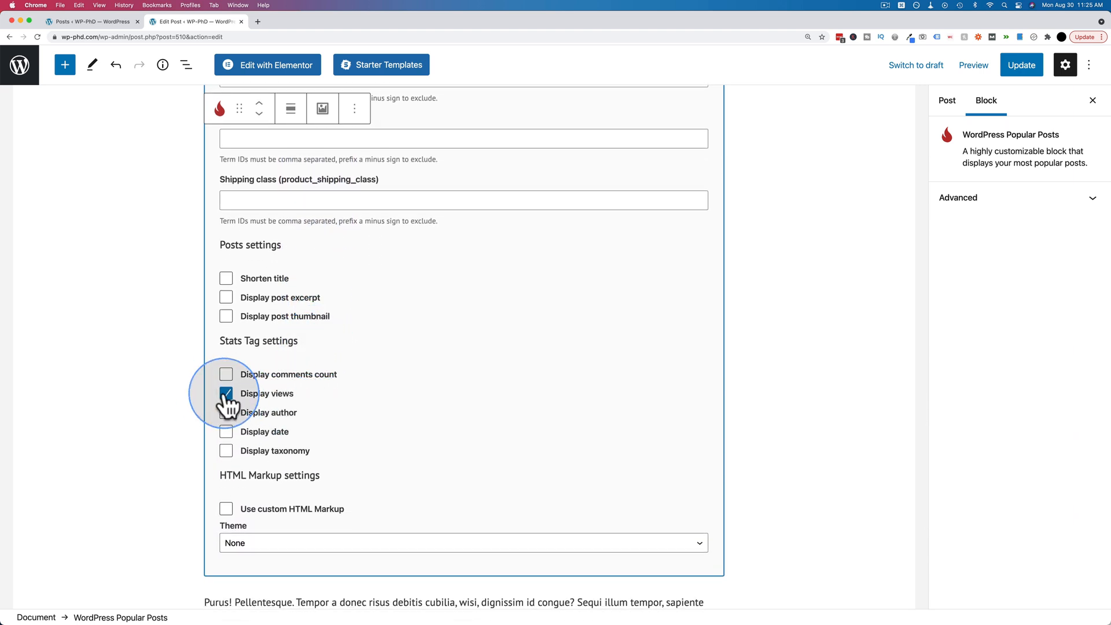
click(226, 393)
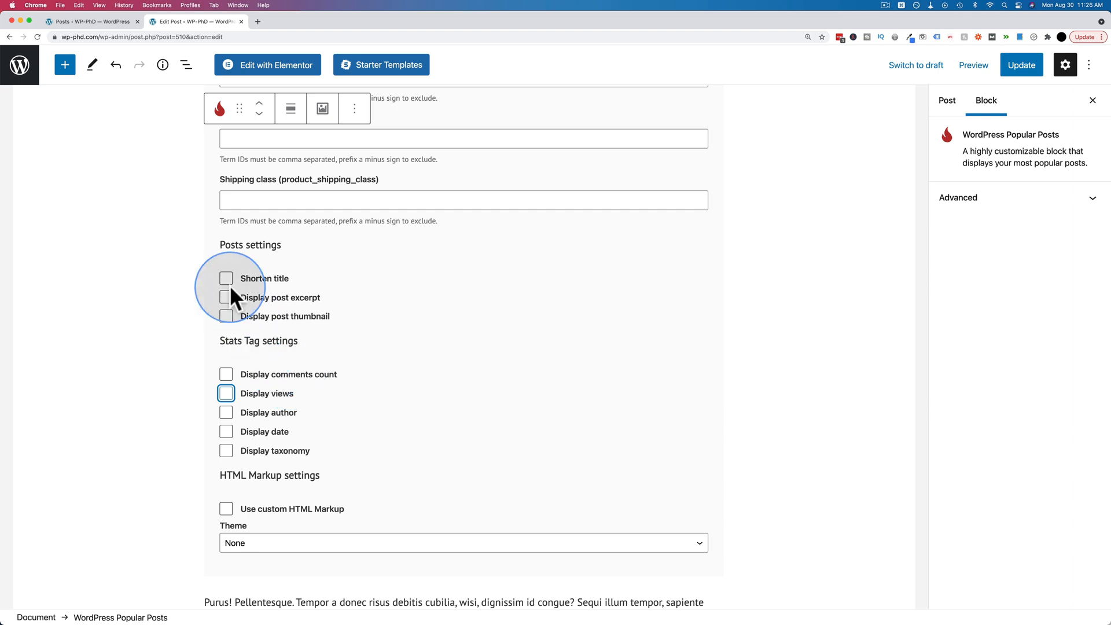
click(225, 278)
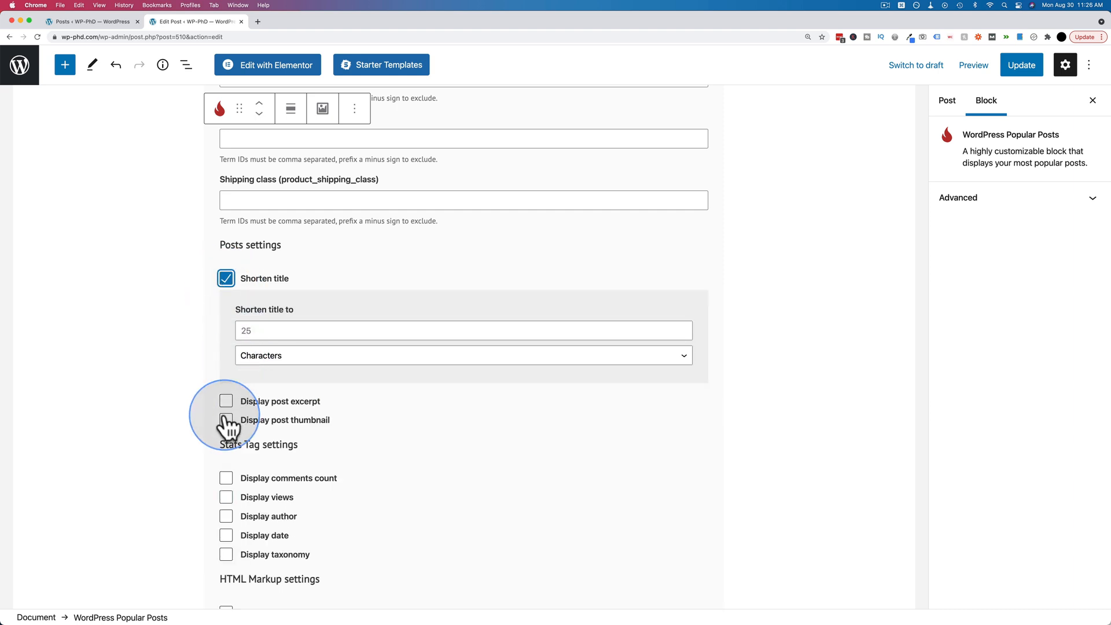
click(226, 419)
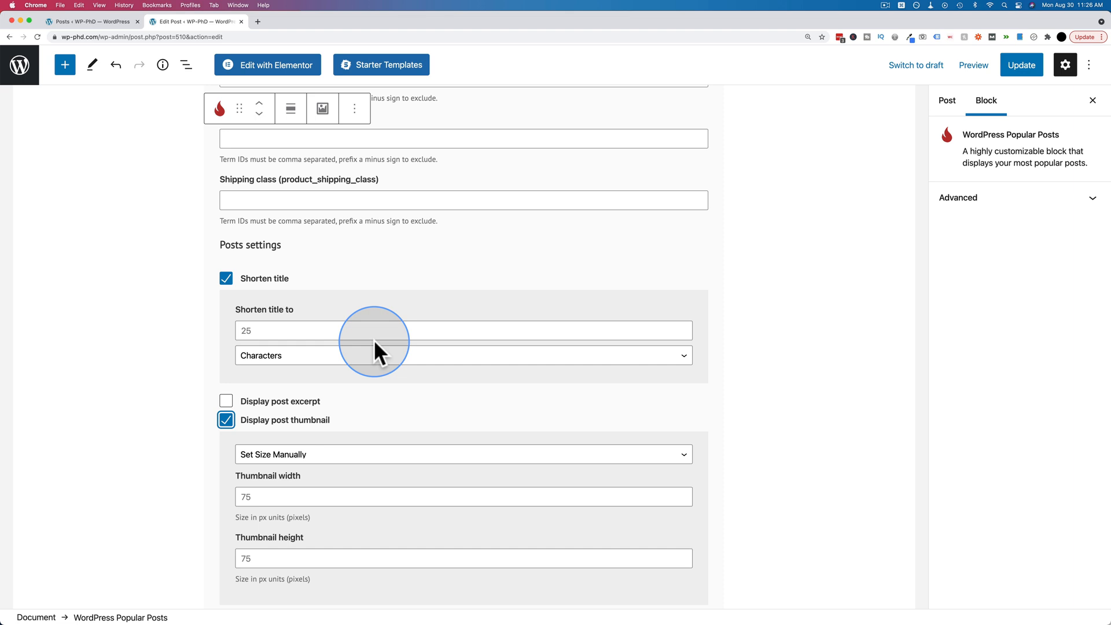
Step: Enable Display post excerpt for each listed post
scroll(down, 3)
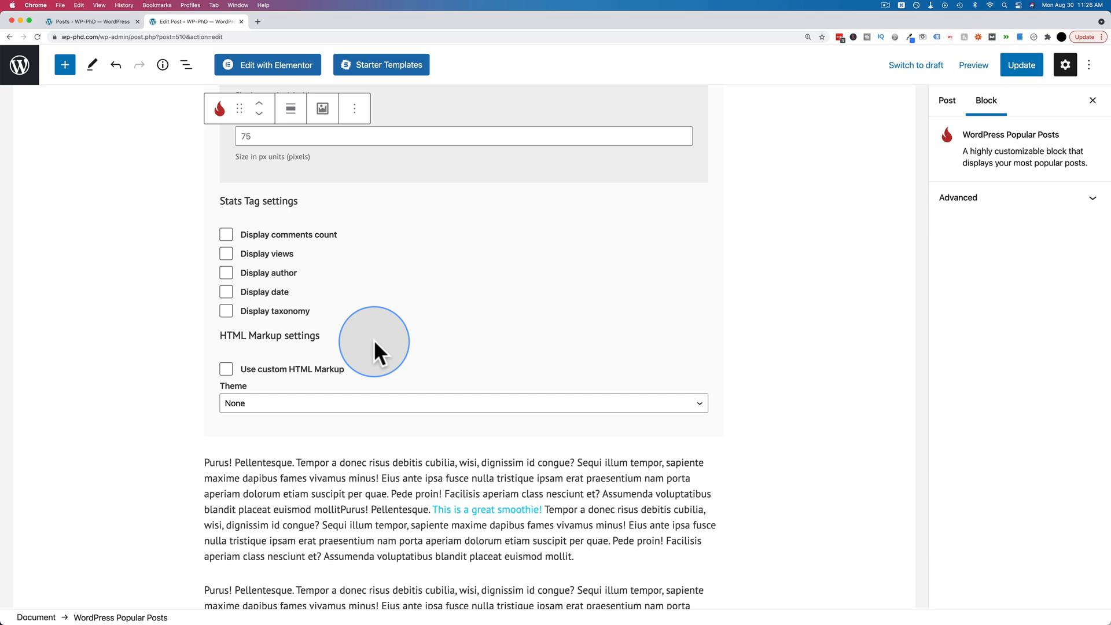
scroll(up, 3)
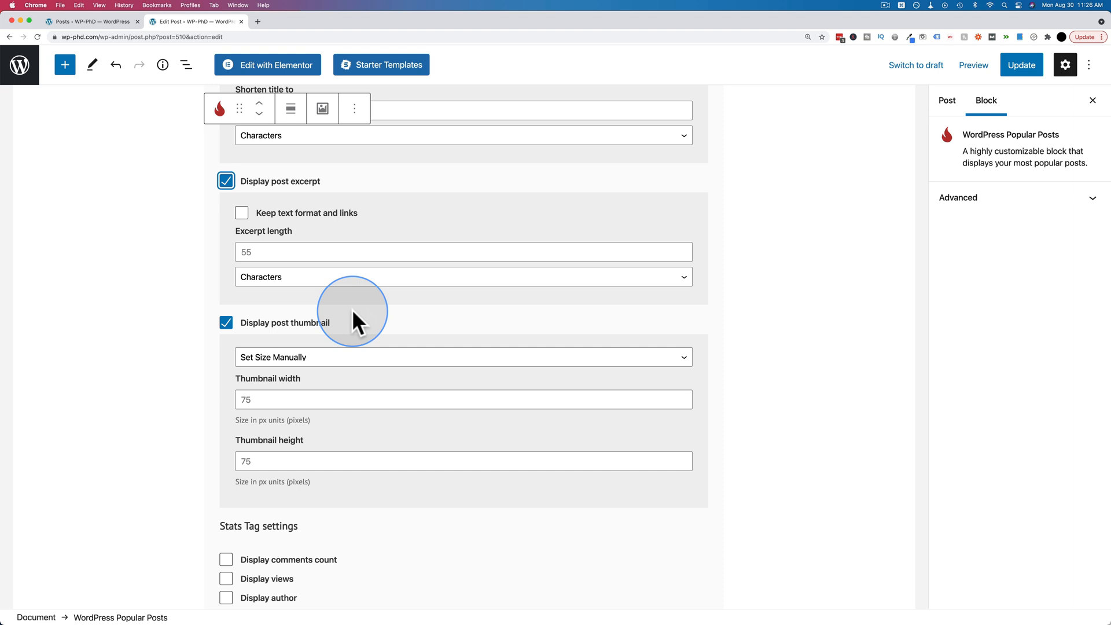
click(1020, 65)
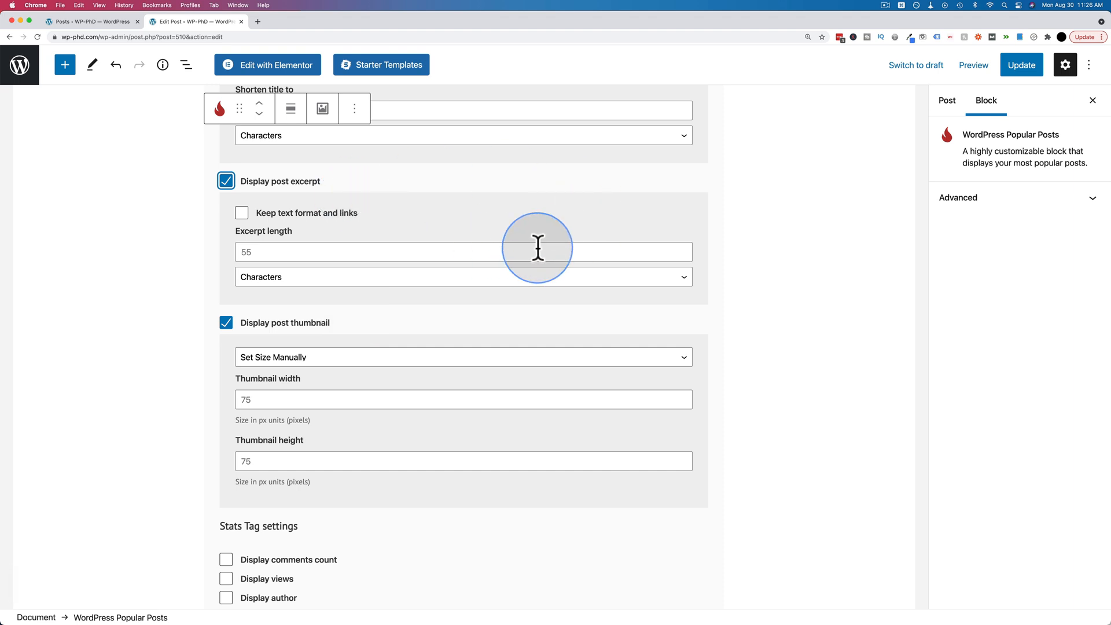
mouse_move(1009, 81)
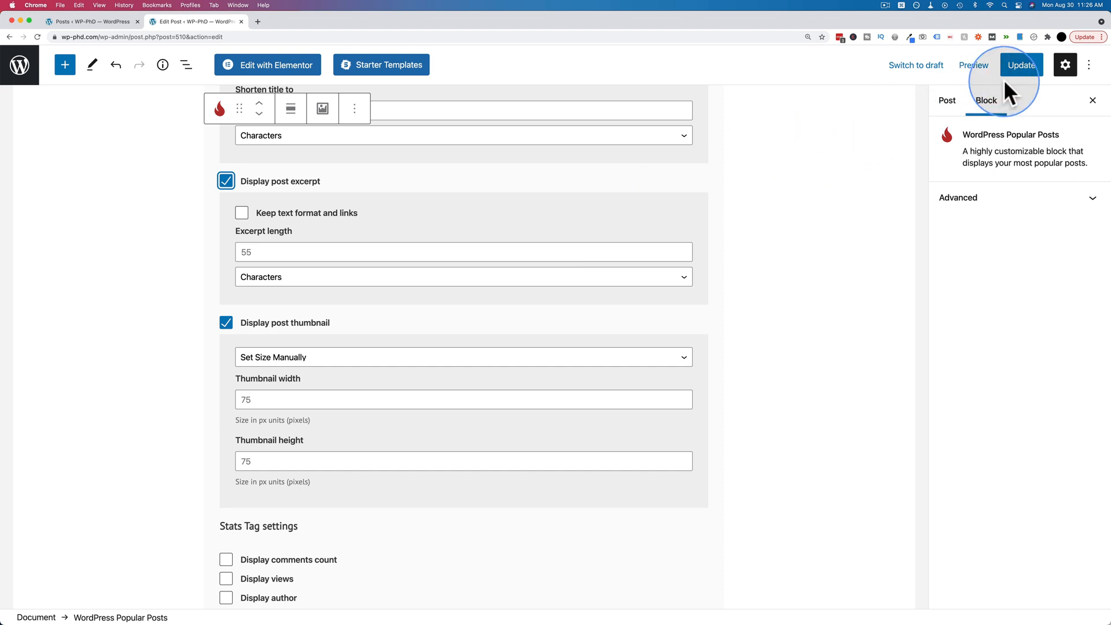
Step: Update the post and check the live Most Popular Posts list with thumbnails and excerpts
click(1021, 65)
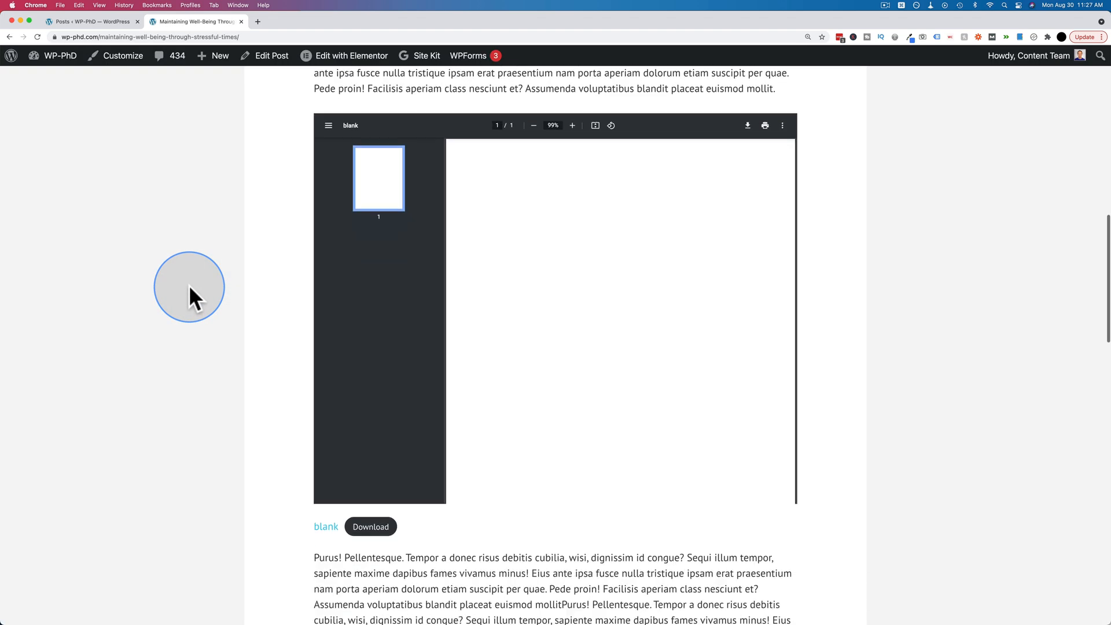
scroll(down, 3)
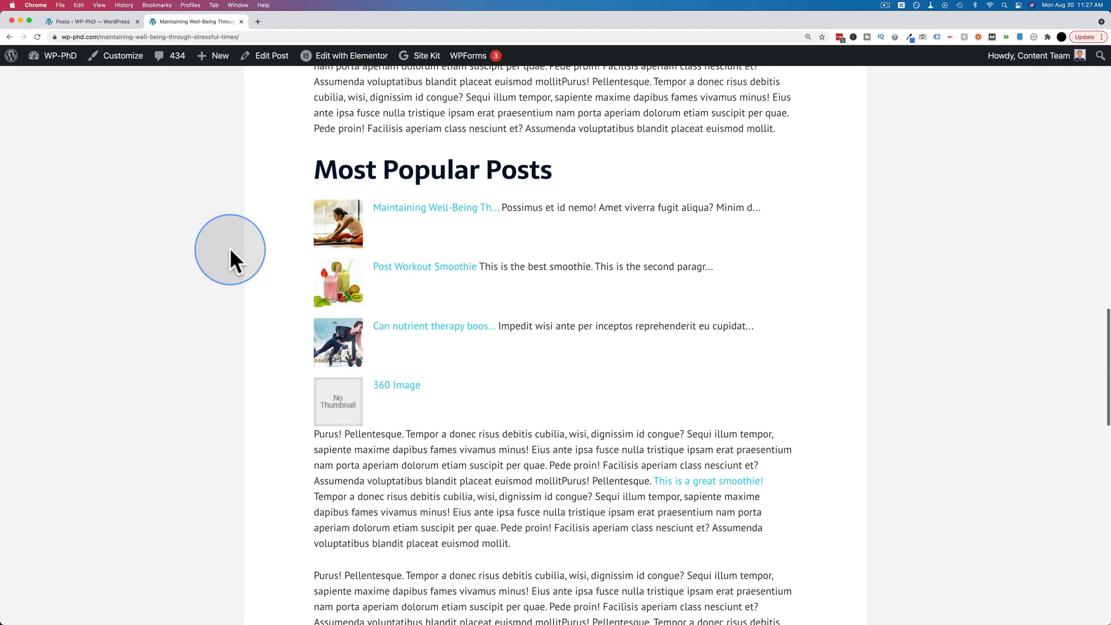
mouse_move(402, 413)
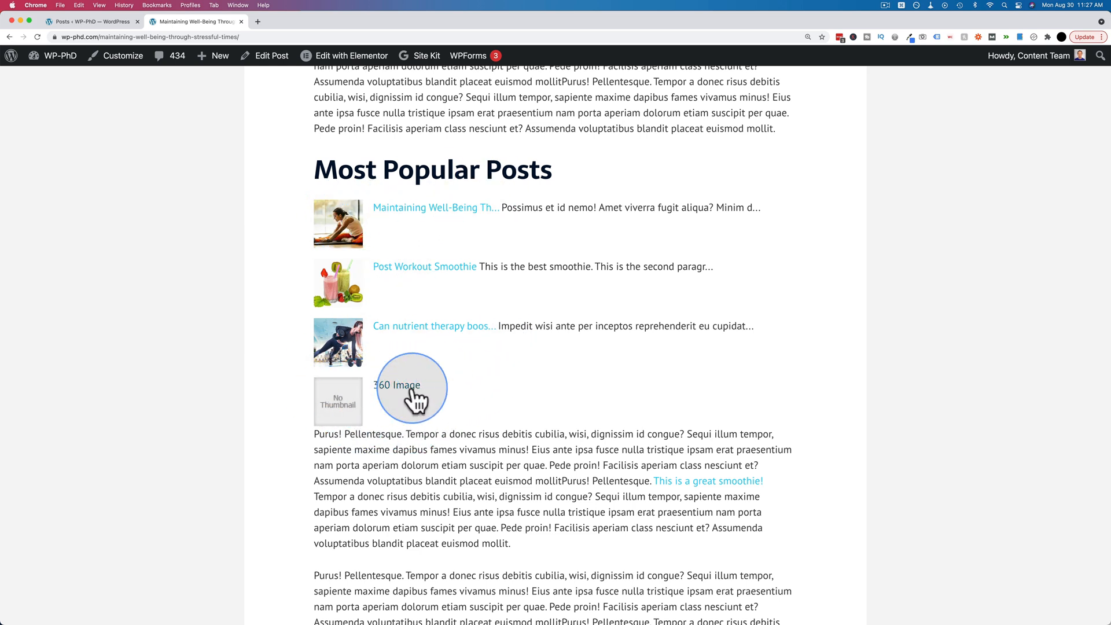
mouse_move(383, 374)
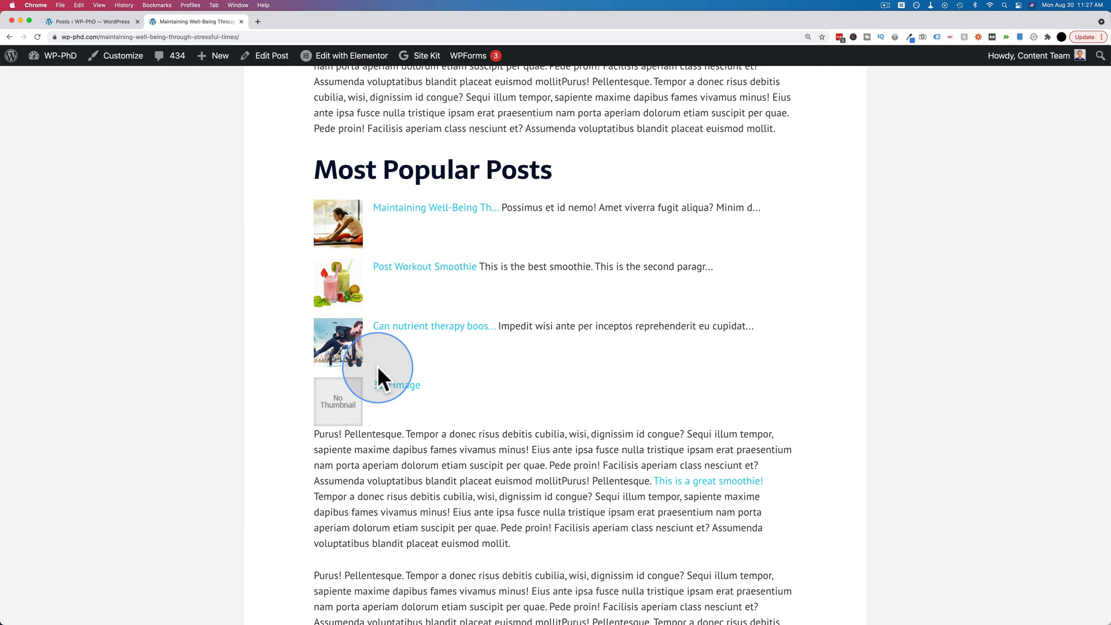
mouse_move(404, 326)
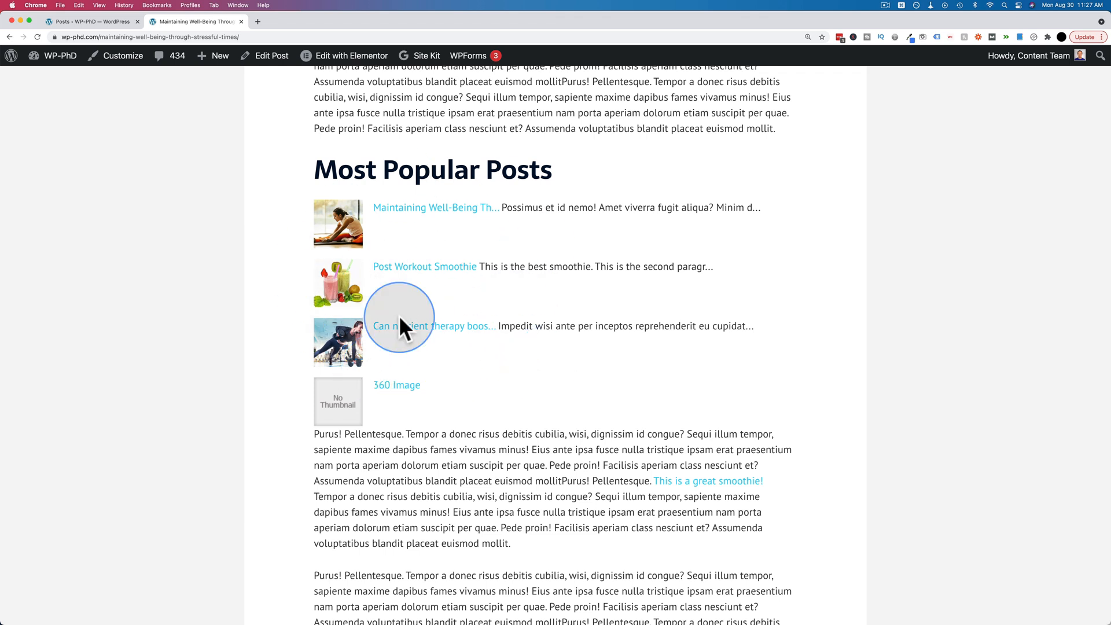
mouse_move(362, 156)
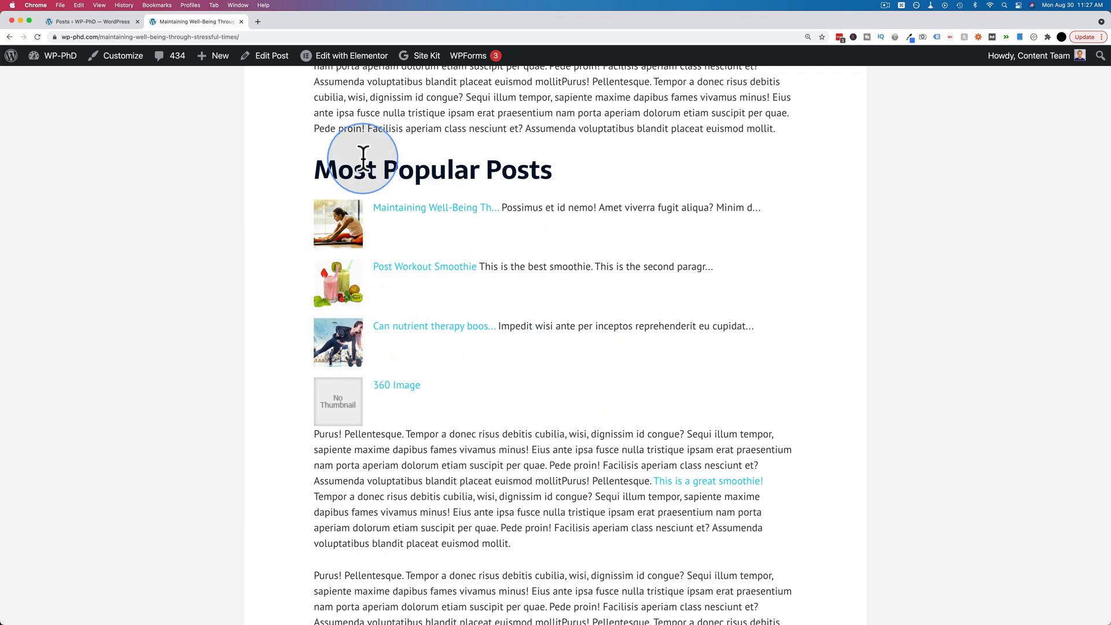
mouse_move(408, 184)
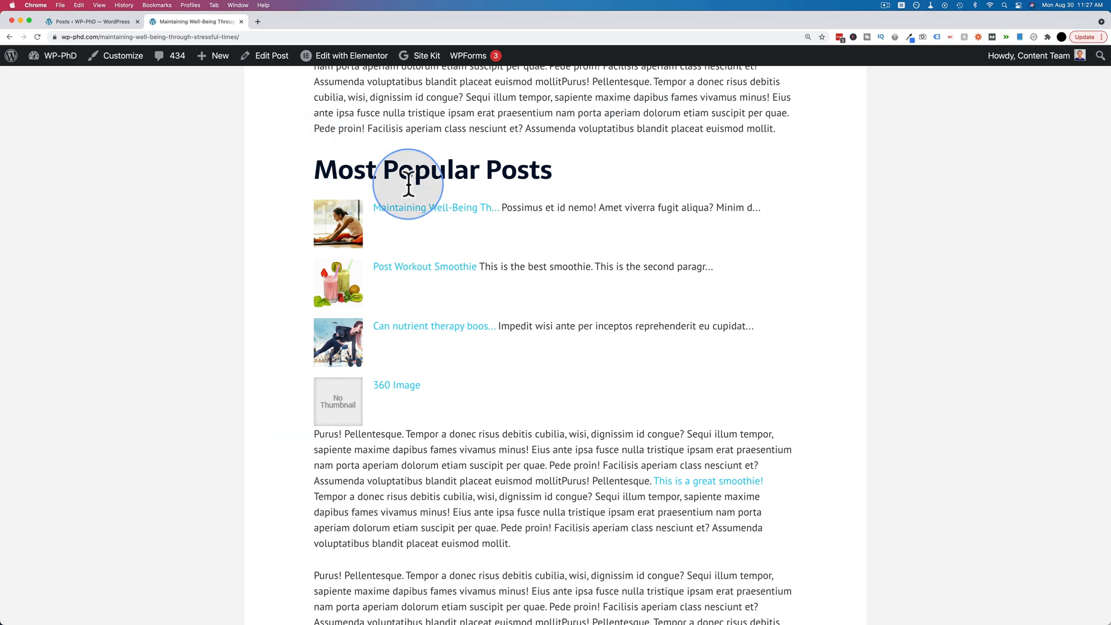
mouse_move(503, 200)
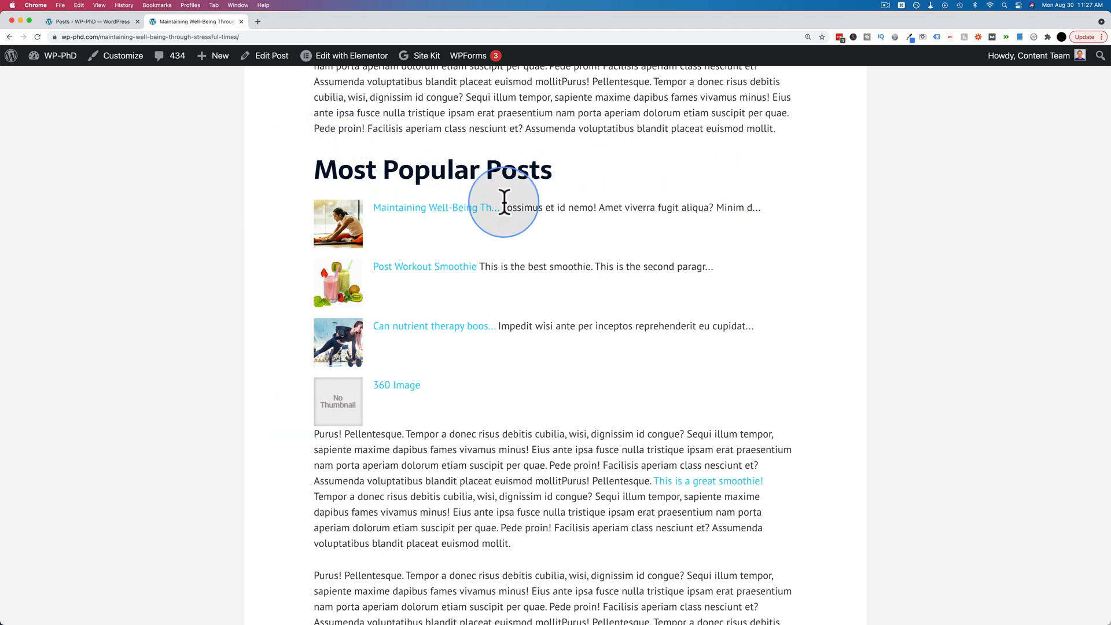
mouse_move(500, 248)
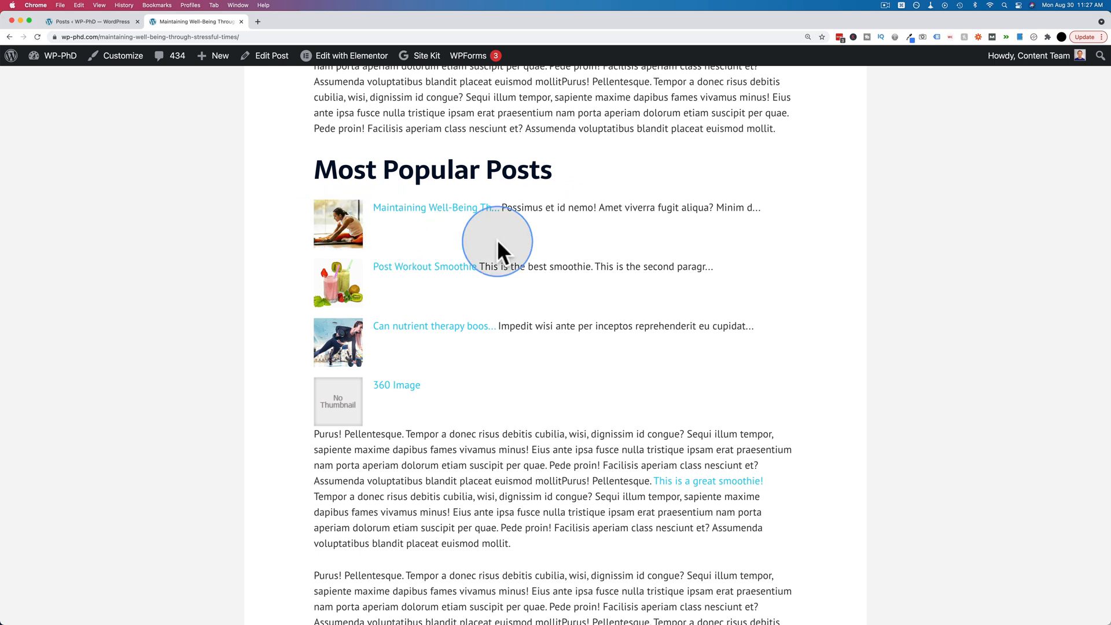
mouse_move(432, 535)
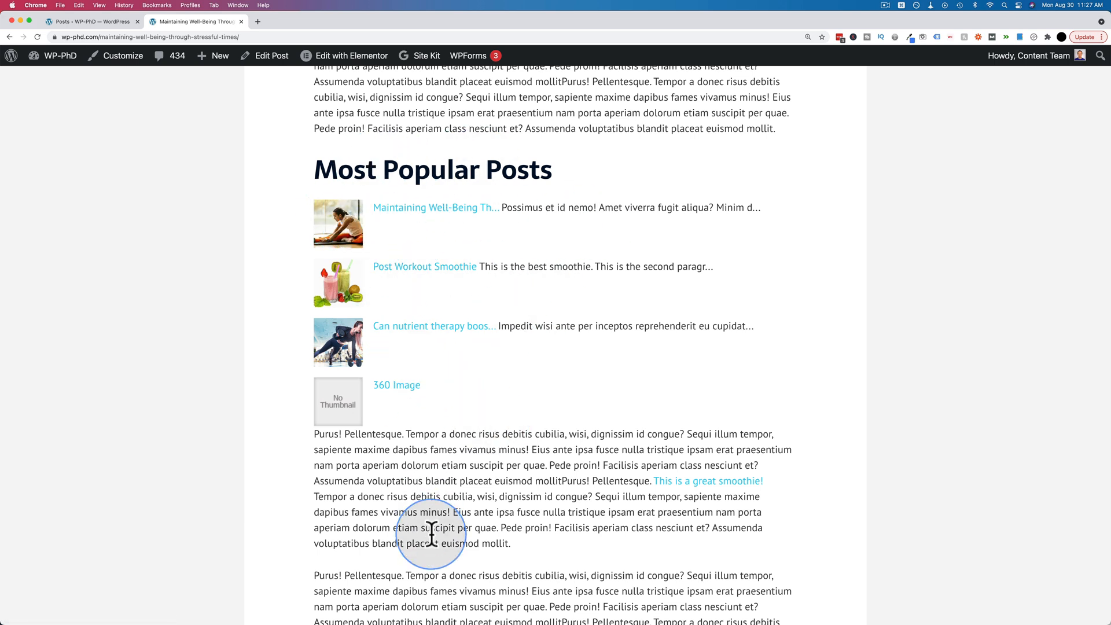
mouse_move(384, 171)
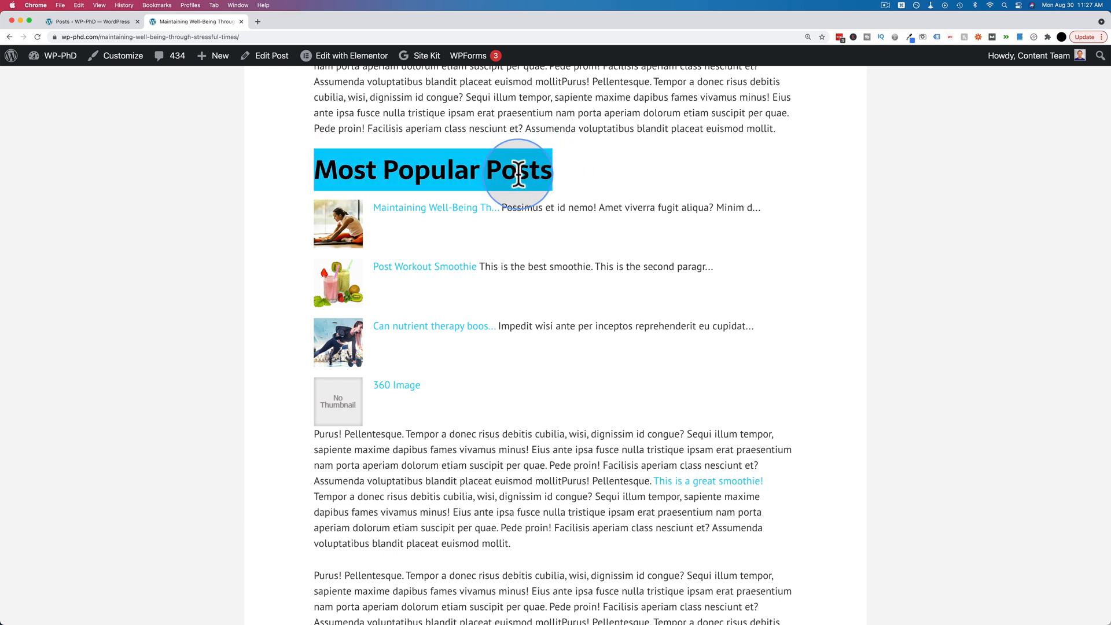
mouse_move(395, 385)
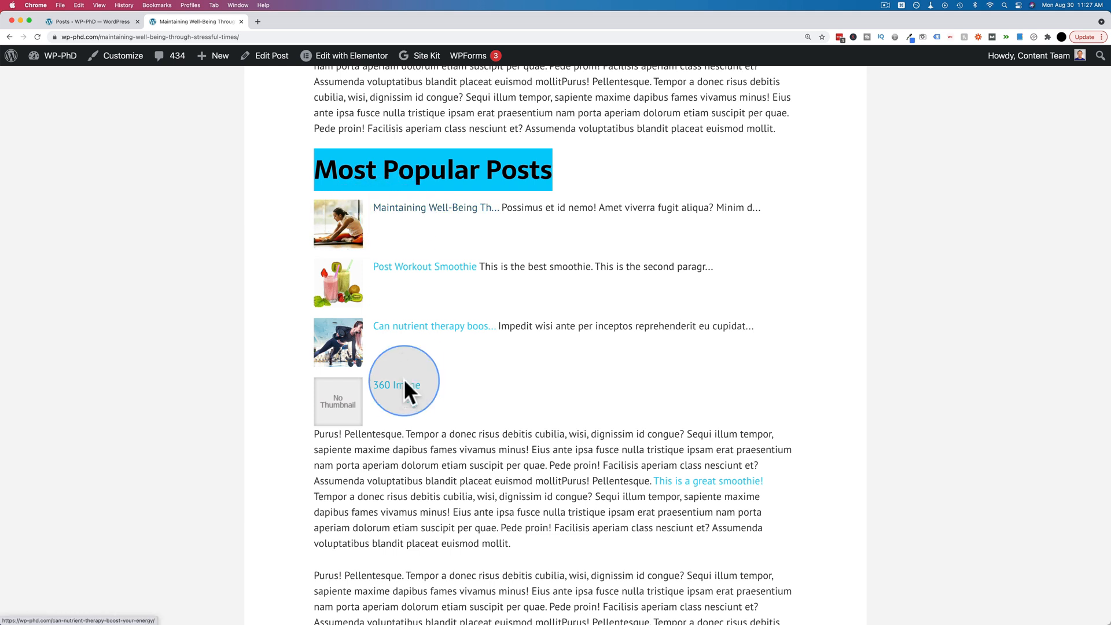
mouse_move(419, 251)
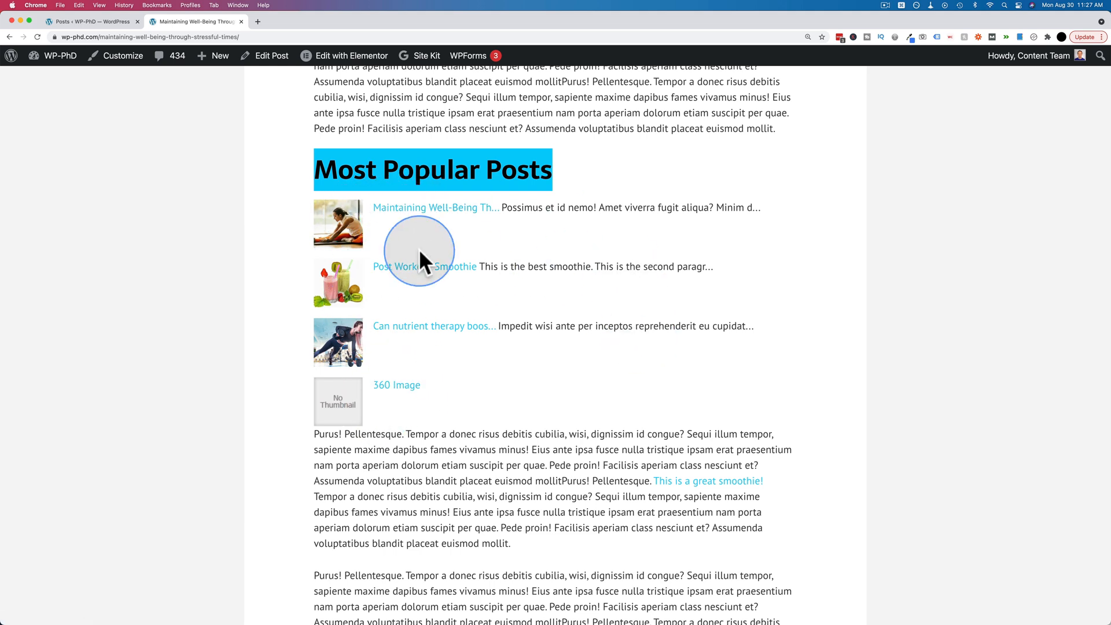
mouse_move(573, 330)
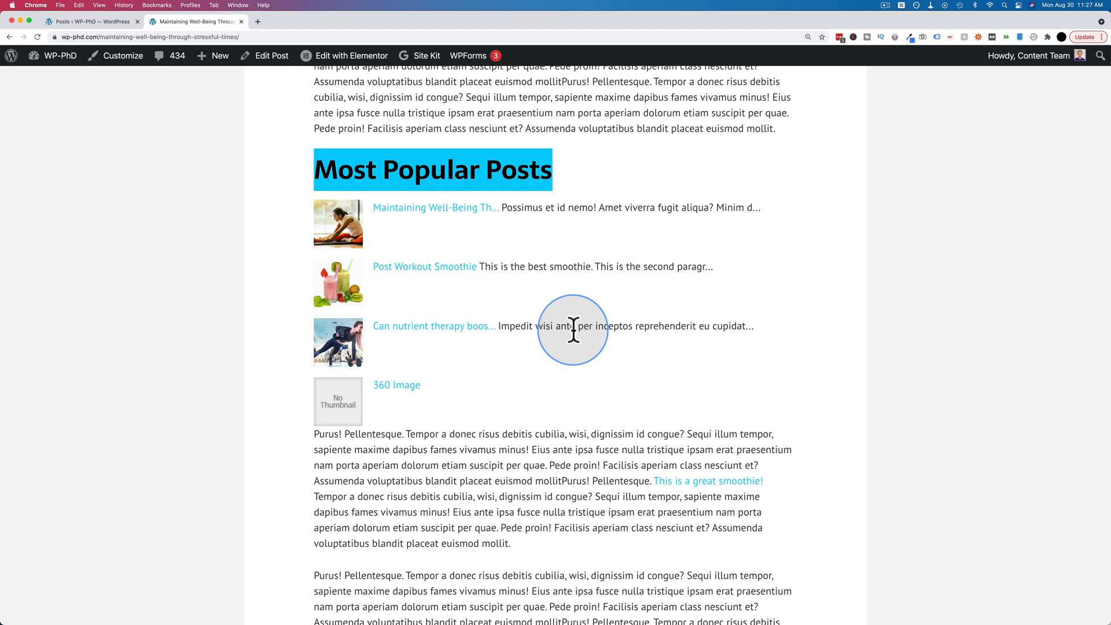
mouse_move(404, 263)
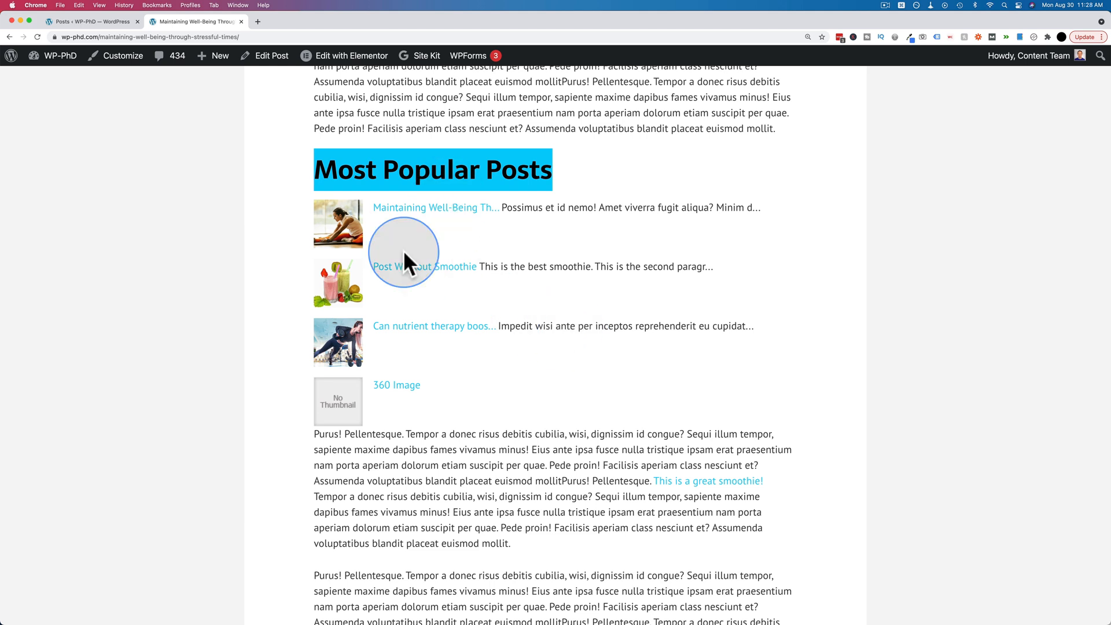
mouse_move(386, 364)
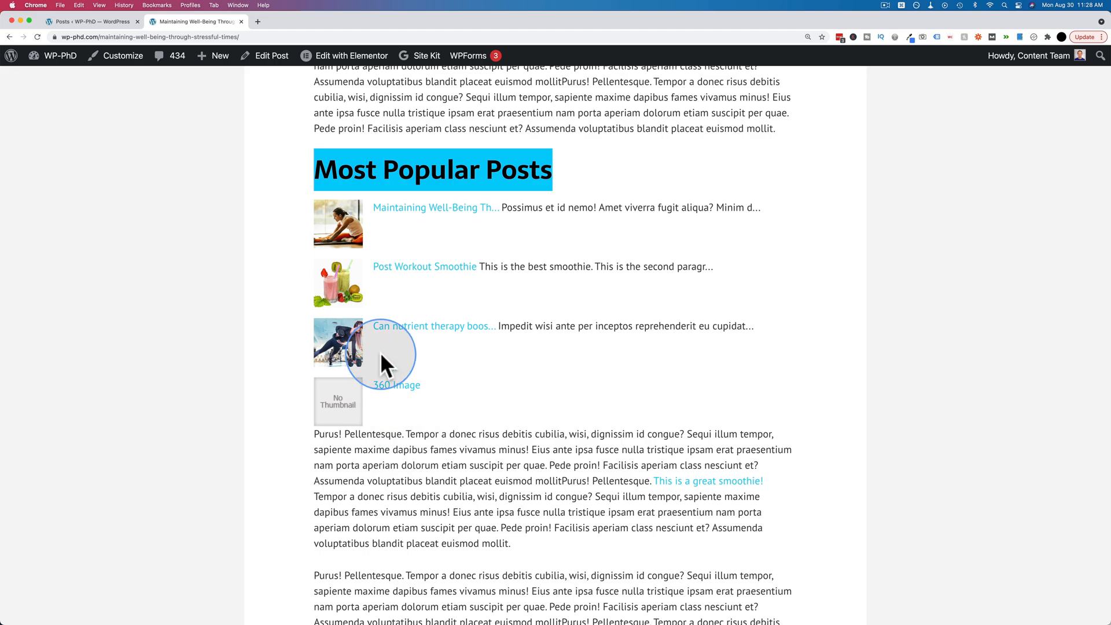